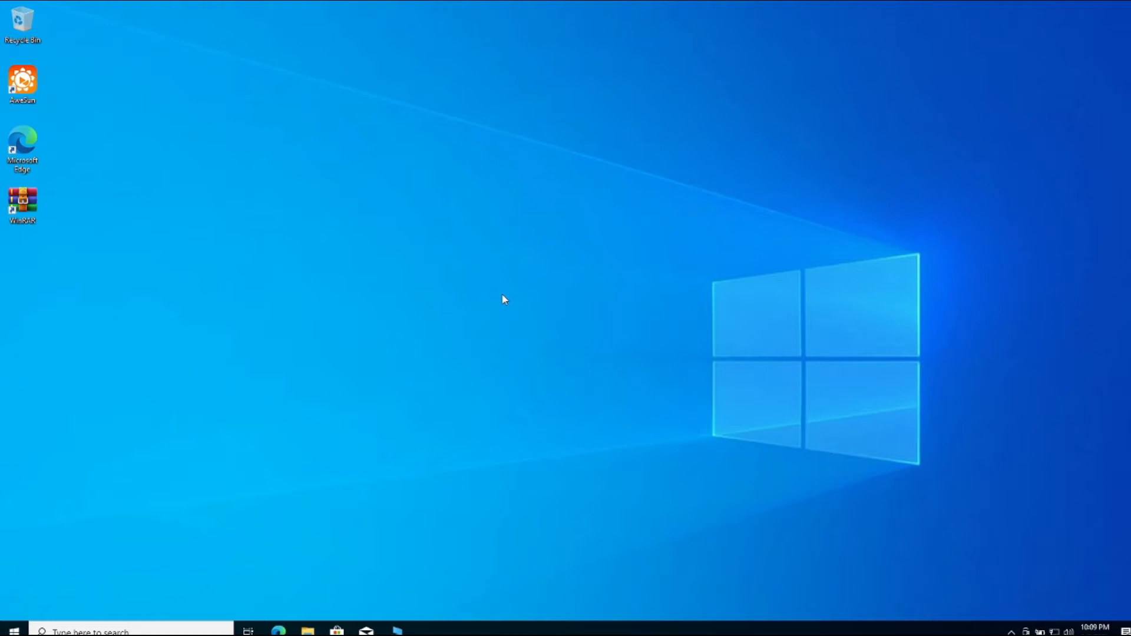
{"action": "mouse_move", "coordinate": [107, 228]}
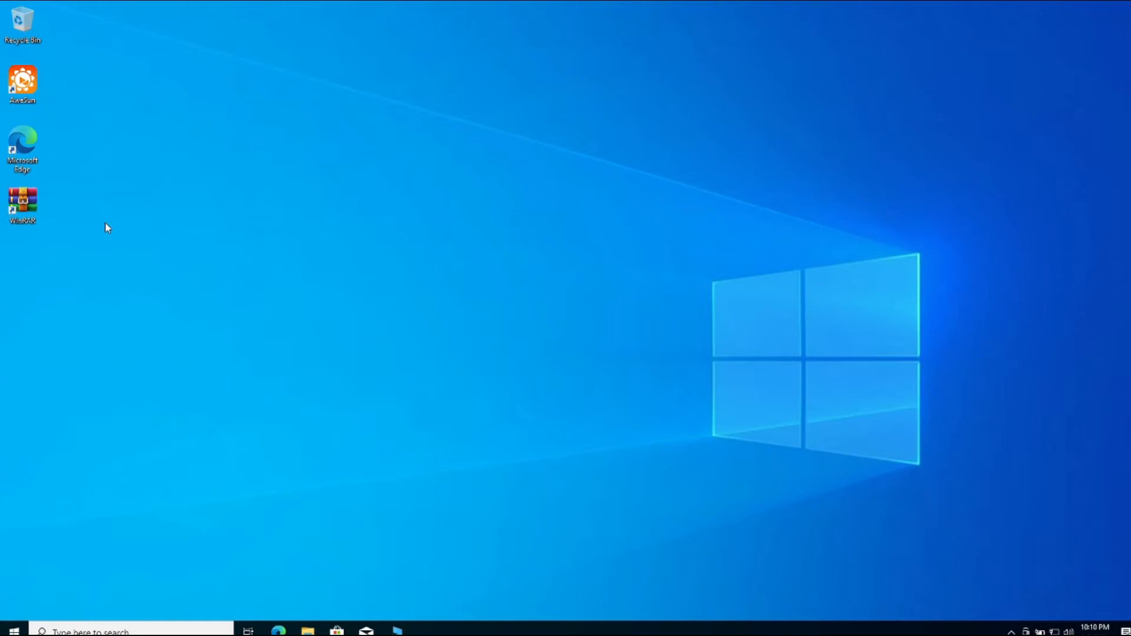
{"action": "mouse_move", "coordinate": [210, 295]}
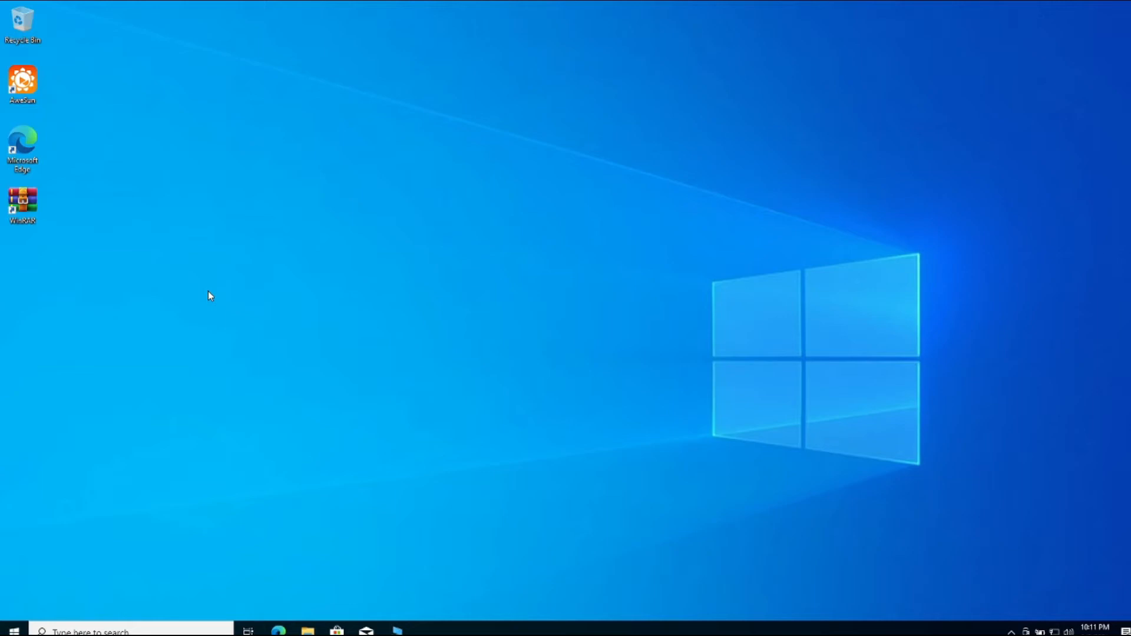
{"action": "mouse_move", "coordinate": [239, 373]}
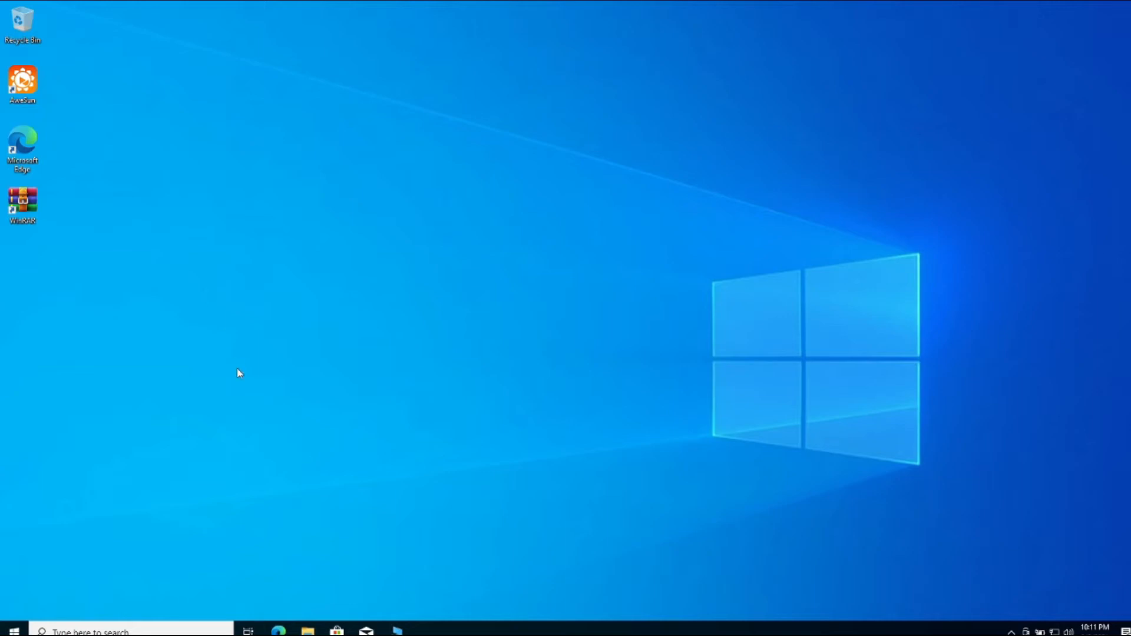
Browse from Local Disk (C:) to Downloads and select the 91pspstu installer.
{"action": "left_click", "coordinate": [306, 631]}
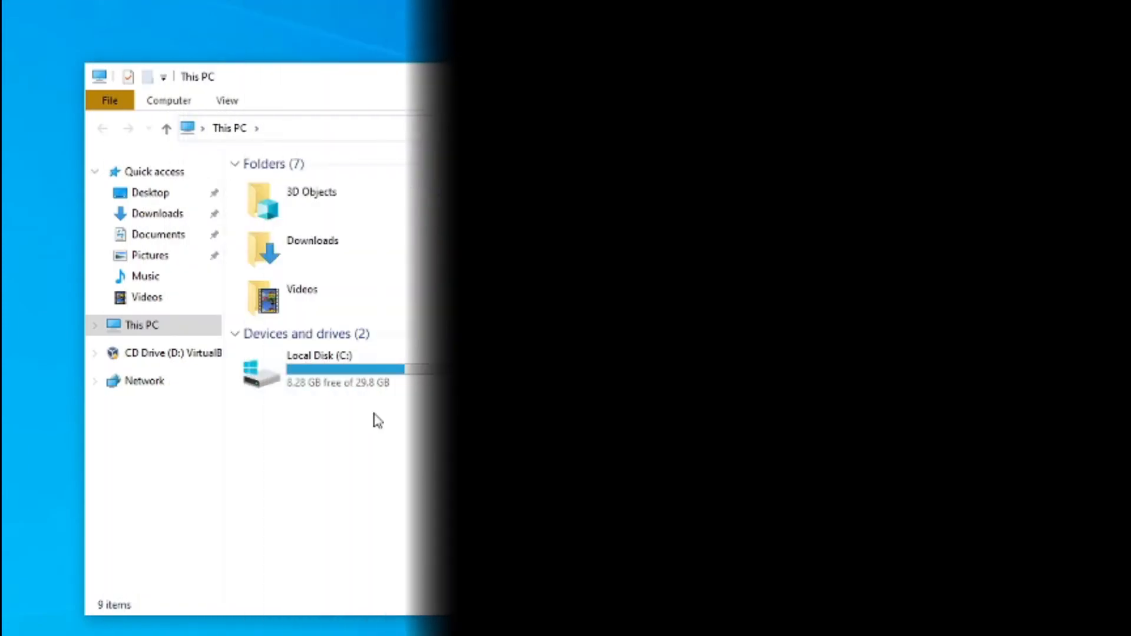
{"action": "double_click", "coordinate": [317, 369]}
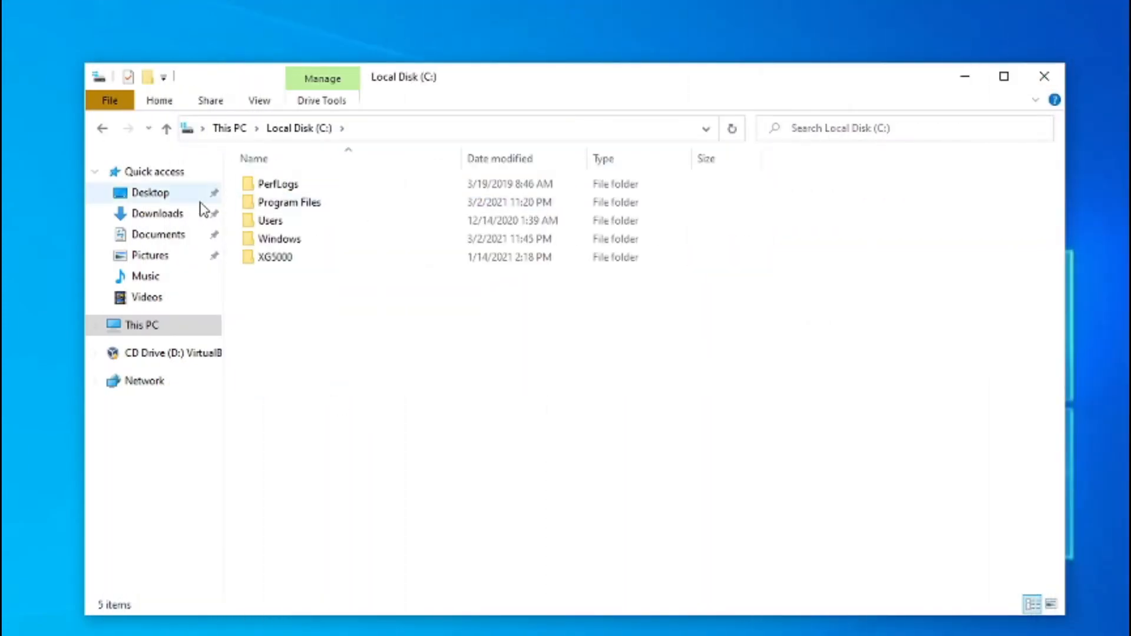
{"action": "left_click", "coordinate": [158, 213]}
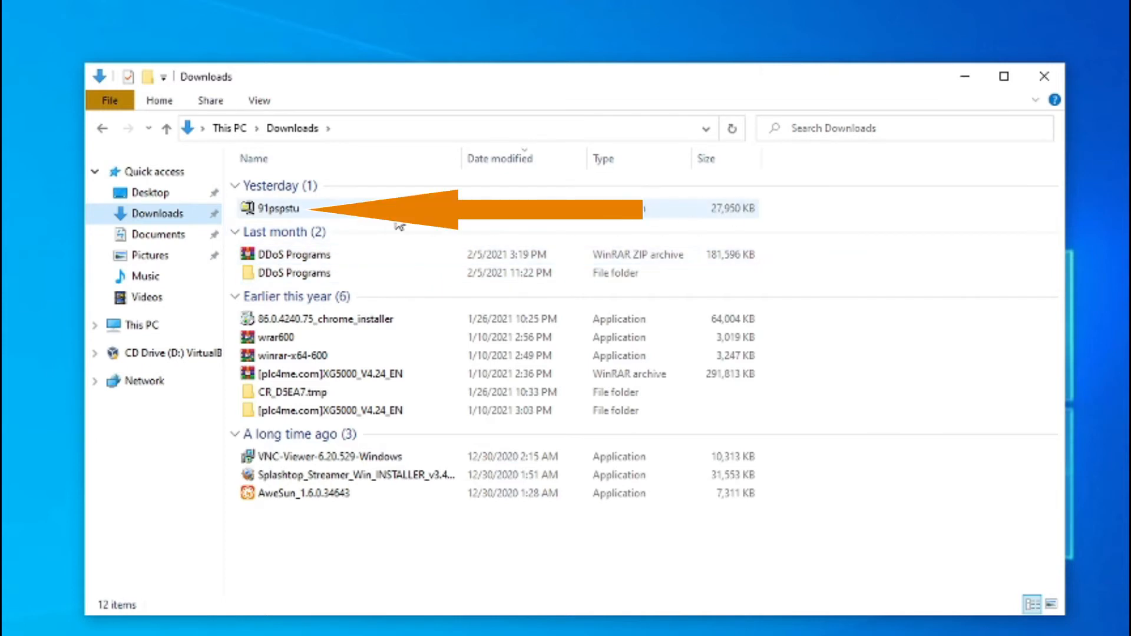
{"action": "mouse_move", "coordinate": [275, 213]}
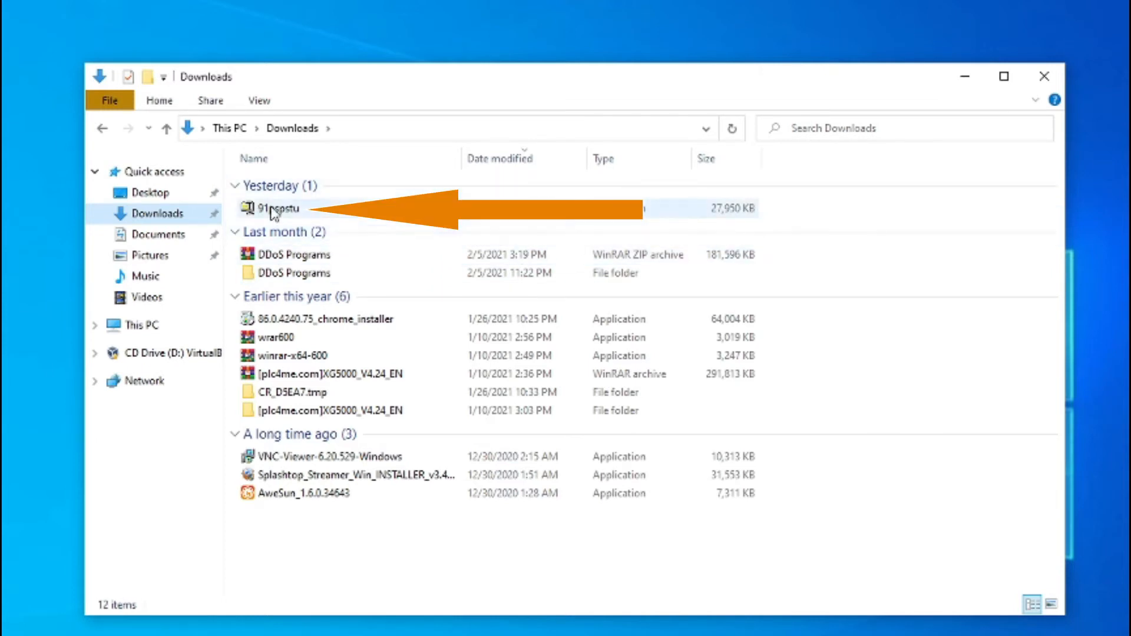
{"action": "left_click", "coordinate": [271, 208]}
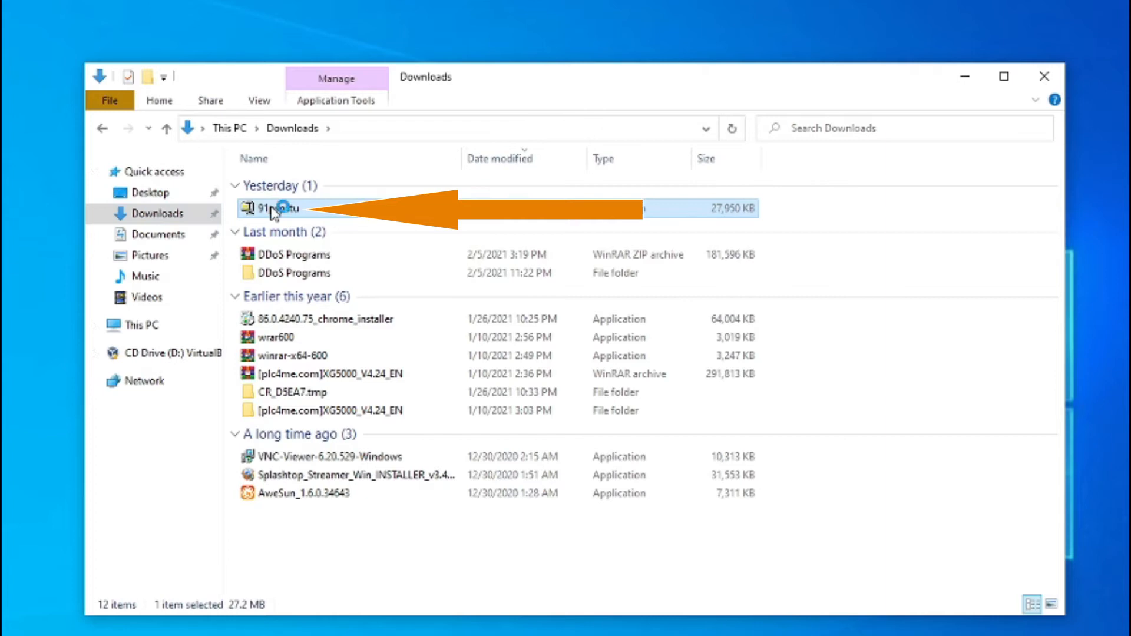
Run the 91pspstu self-extracting installer to bring up WinZip Self-Extractor.
{"action": "double_click", "coordinate": [273, 209]}
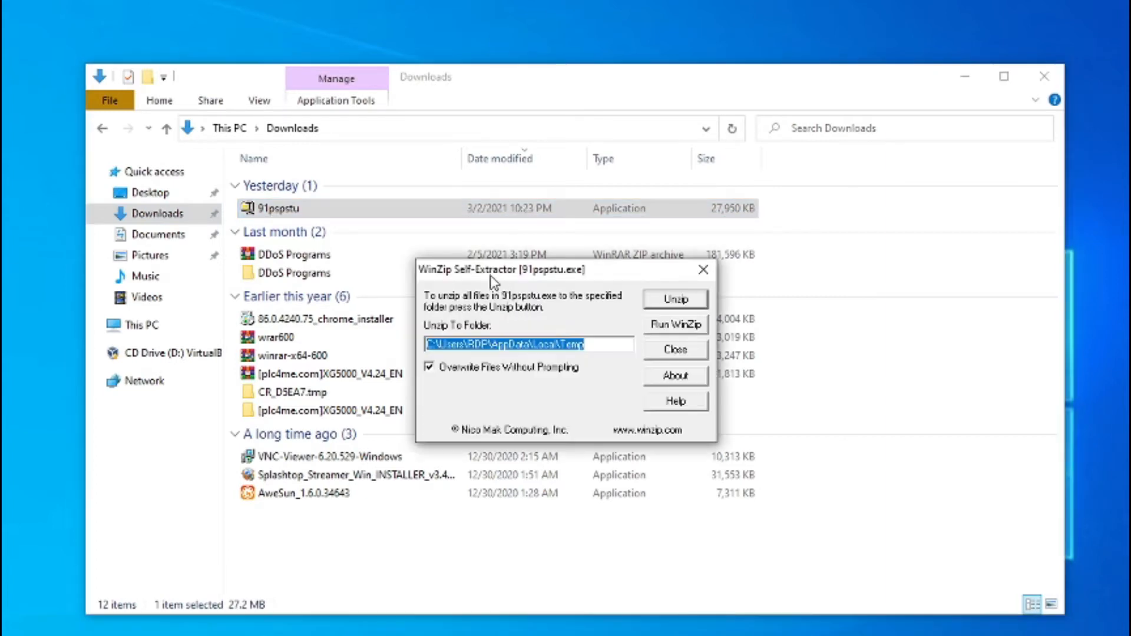
{"action": "mouse_move", "coordinate": [656, 422]}
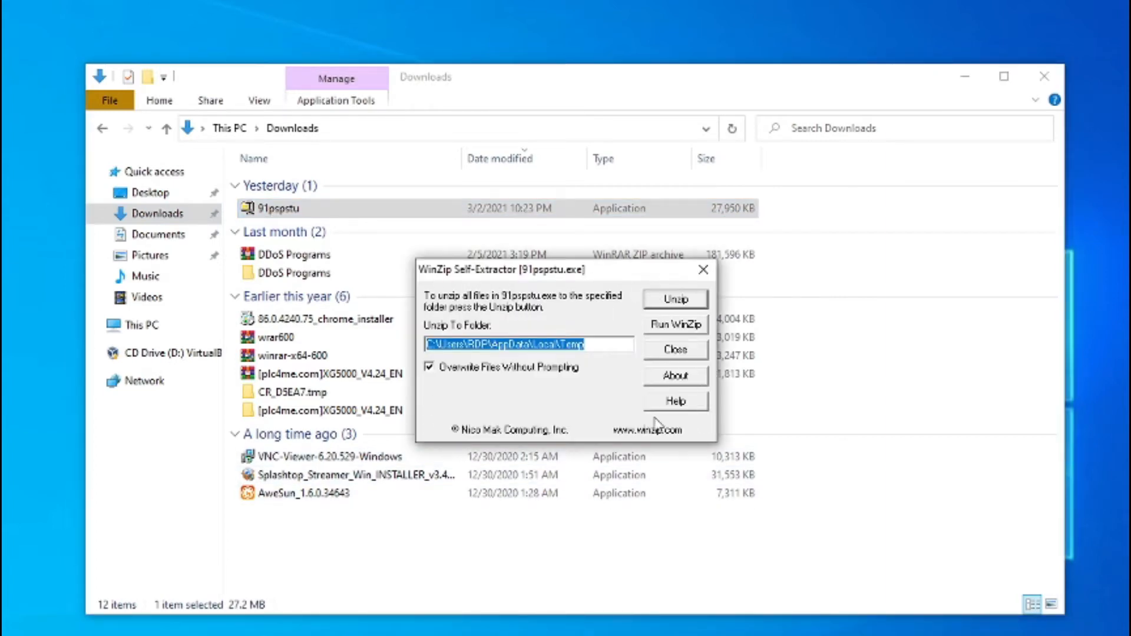
{"action": "mouse_move", "coordinate": [472, 325]}
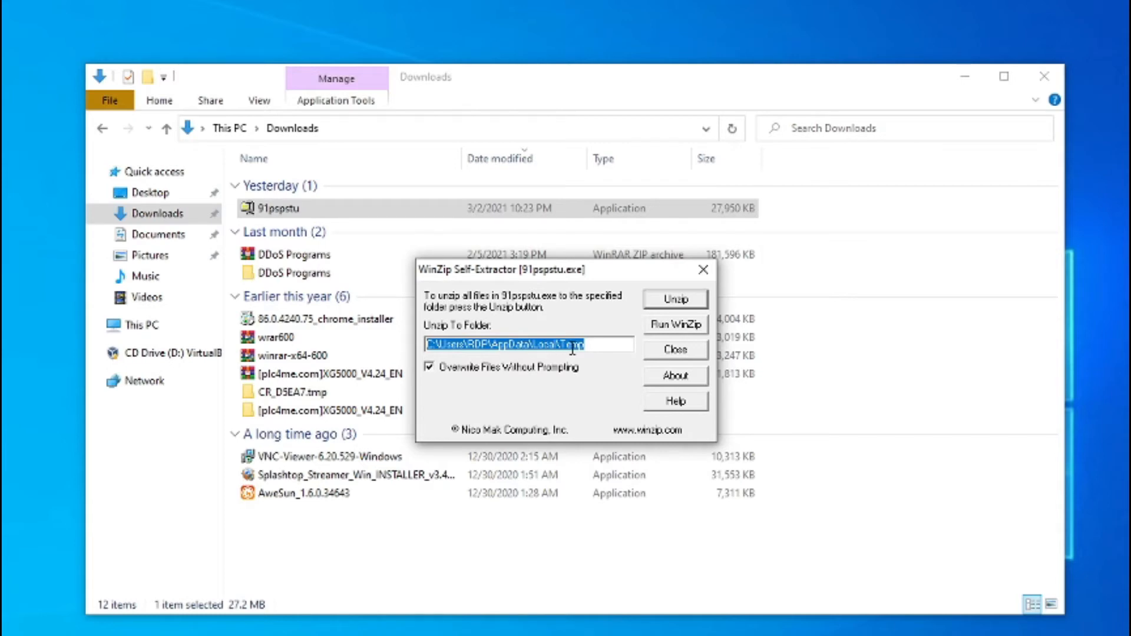
{"action": "mouse_move", "coordinate": [571, 377]}
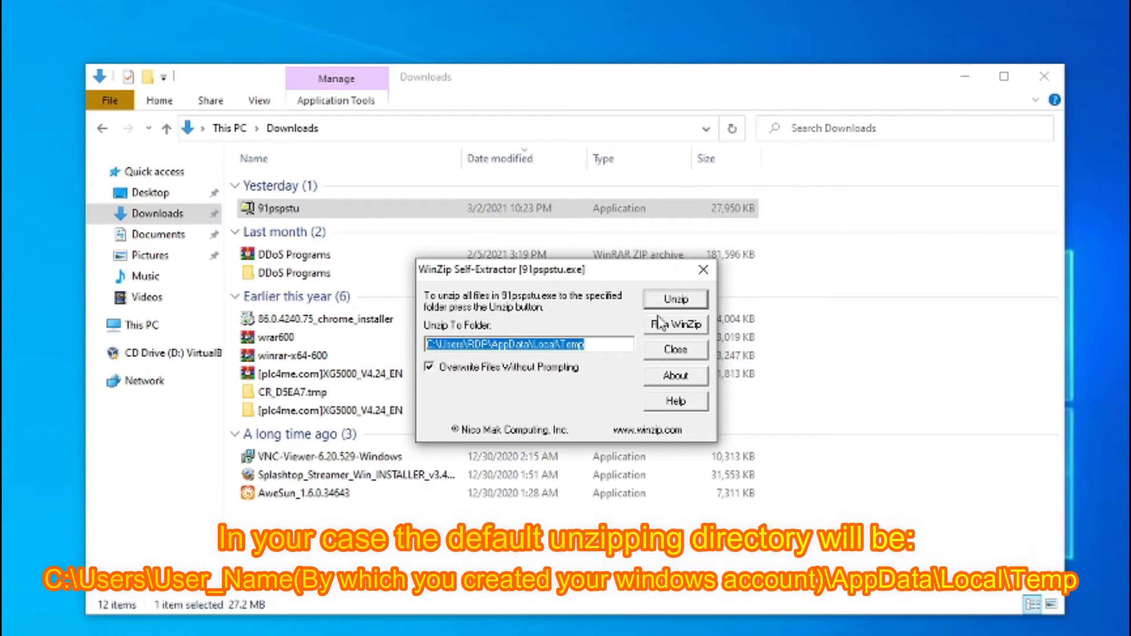
{"action": "mouse_move", "coordinate": [674, 354]}
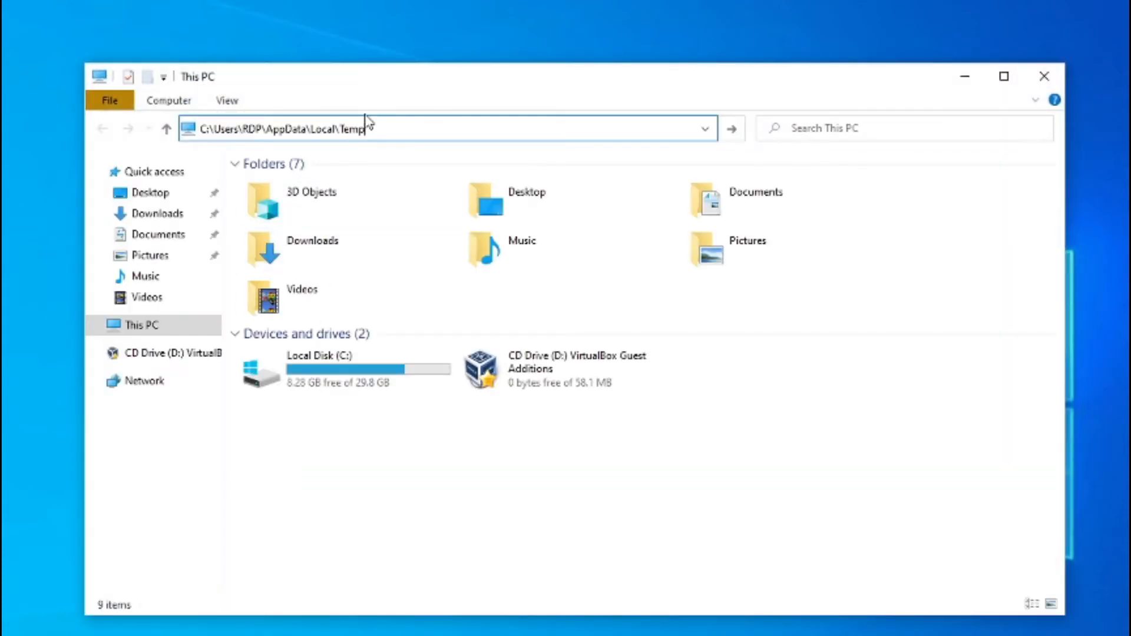
Go to the Temp folder and launch Setup.exe for OrCAD PSpice Student.
{"action": "key", "text": "Return"}
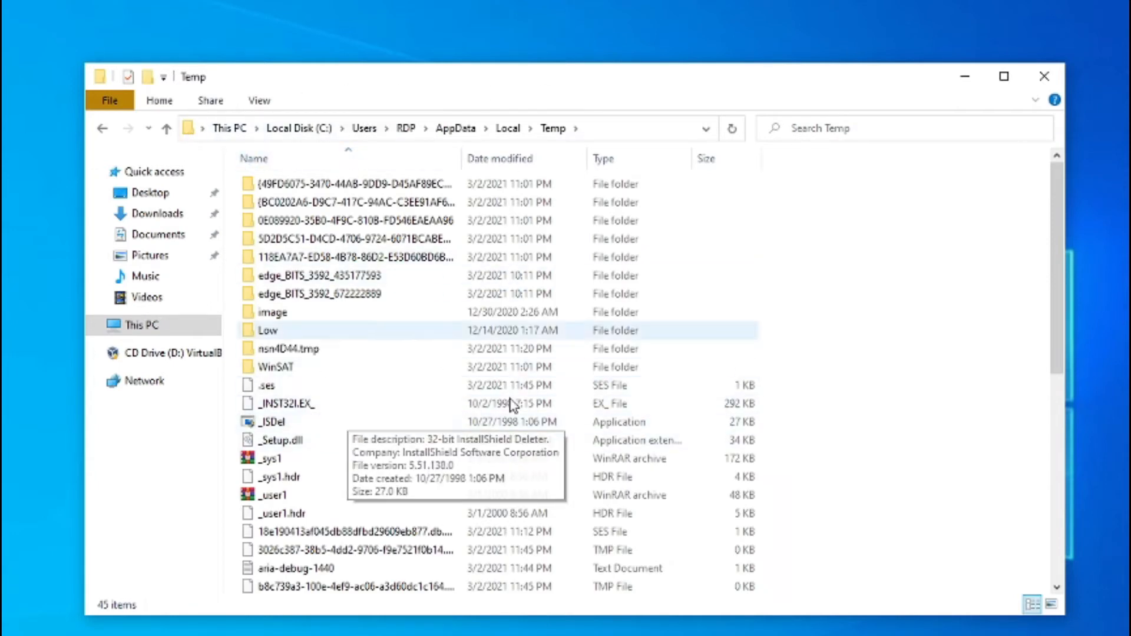
{"action": "scroll", "scroll_direction": "down", "scroll_amount": 3}
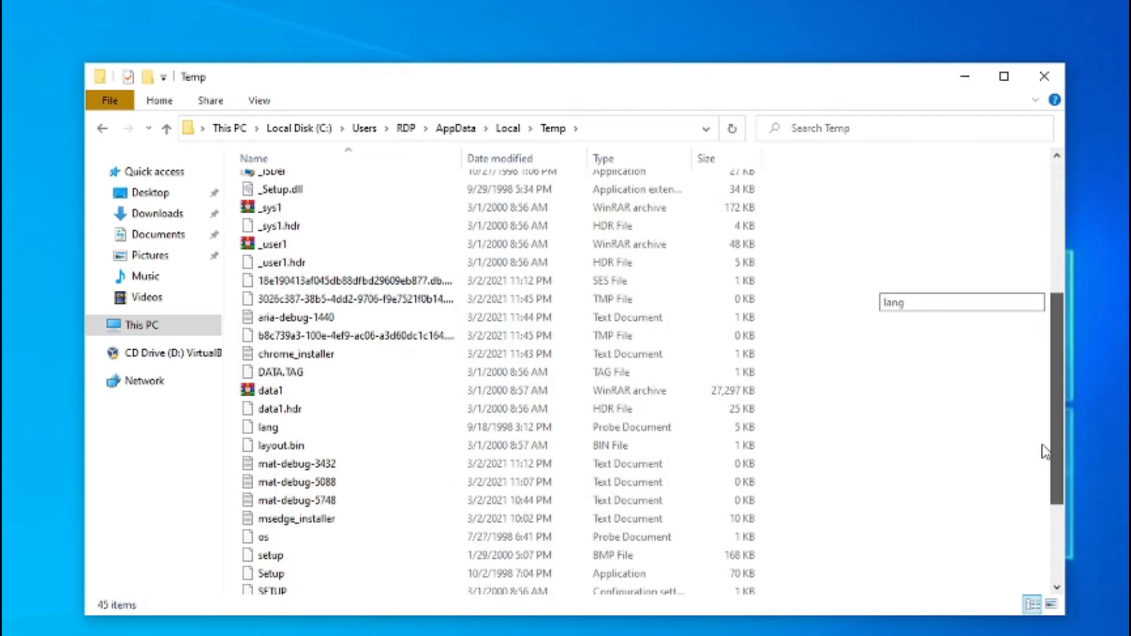
{"action": "scroll", "scroll_direction": "down", "scroll_amount": 3}
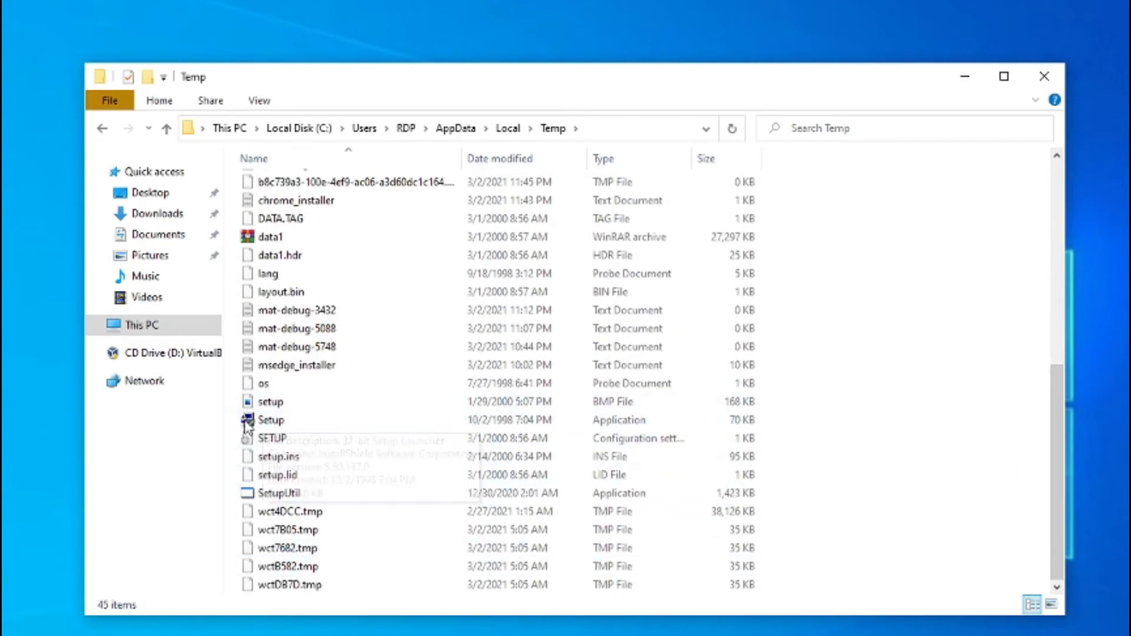
{"action": "left_click", "coordinate": [1043, 75]}
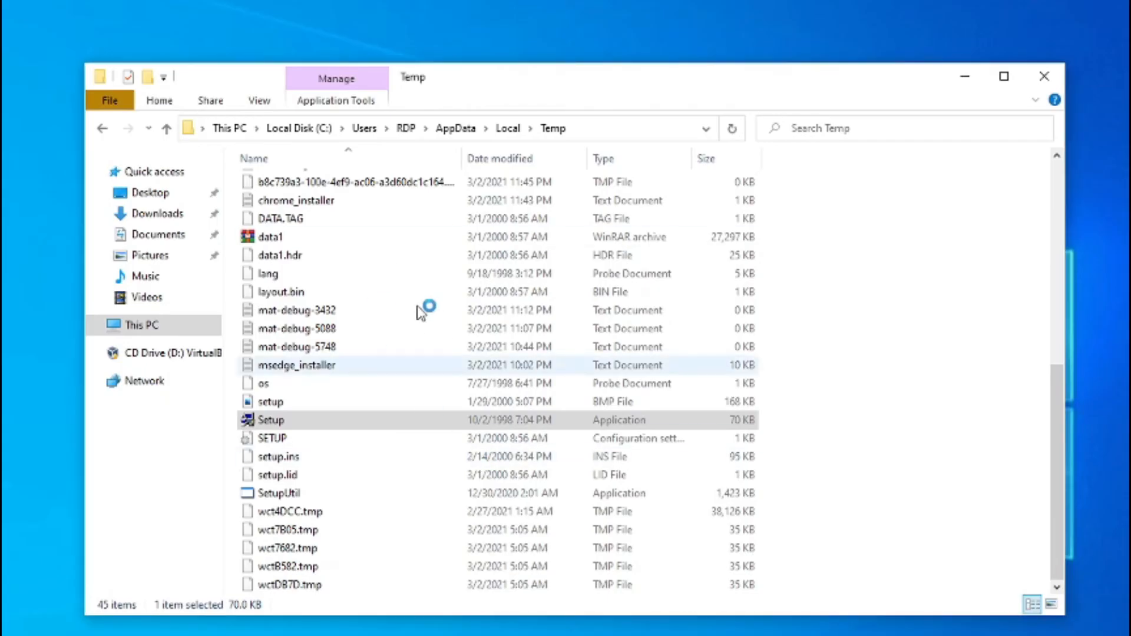
{"action": "double_click", "coordinate": [270, 419]}
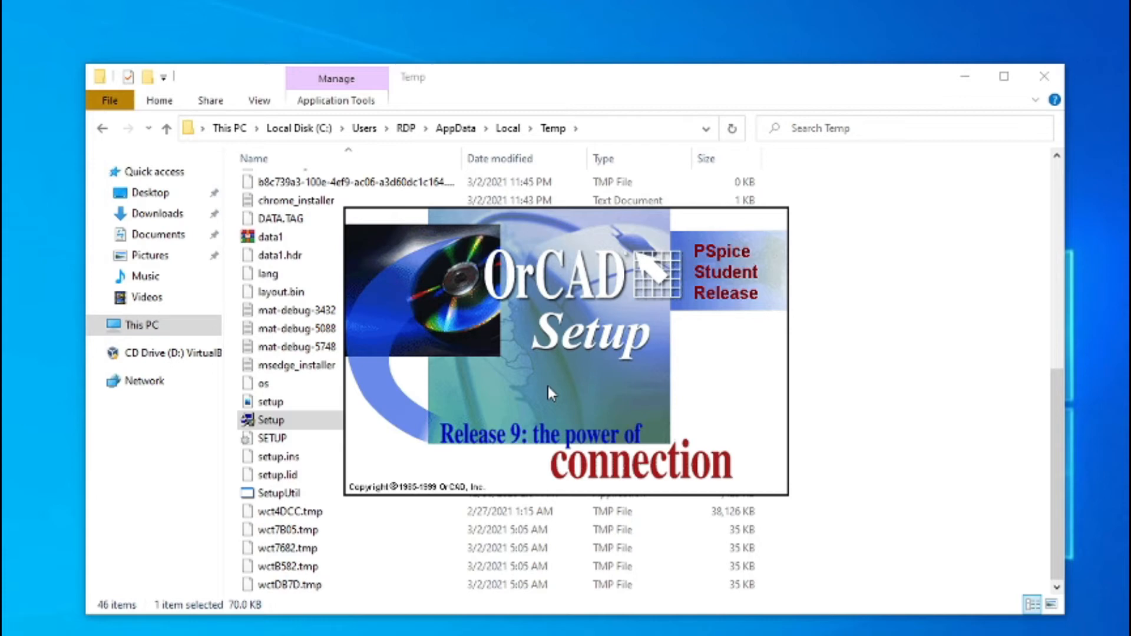
{"action": "mouse_move", "coordinate": [575, 445]}
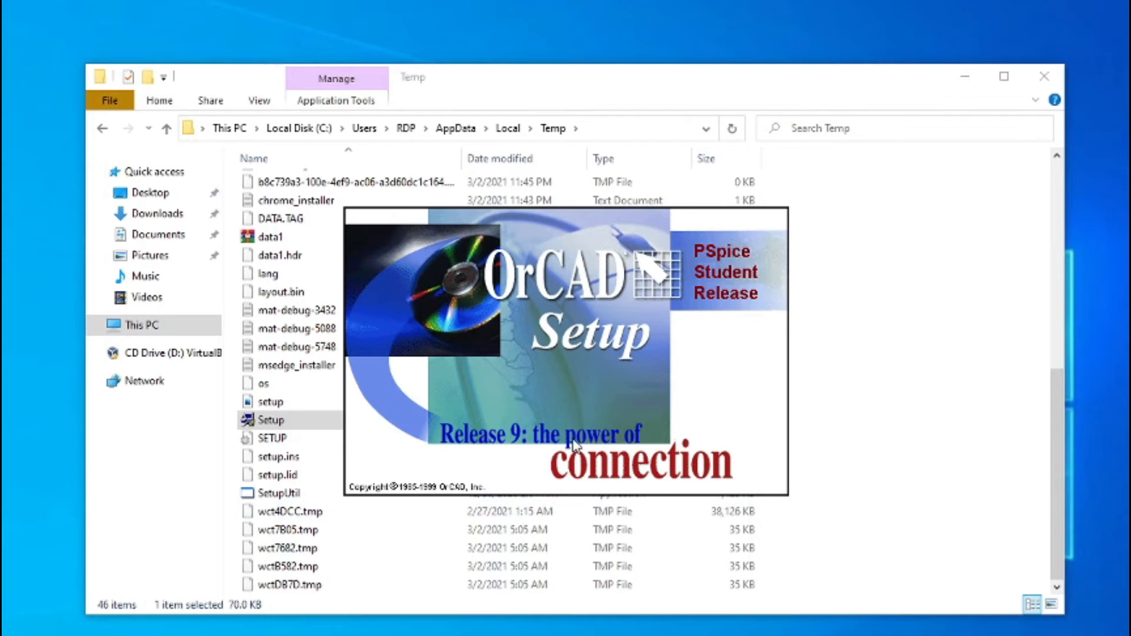
{"action": "mouse_move", "coordinate": [543, 367]}
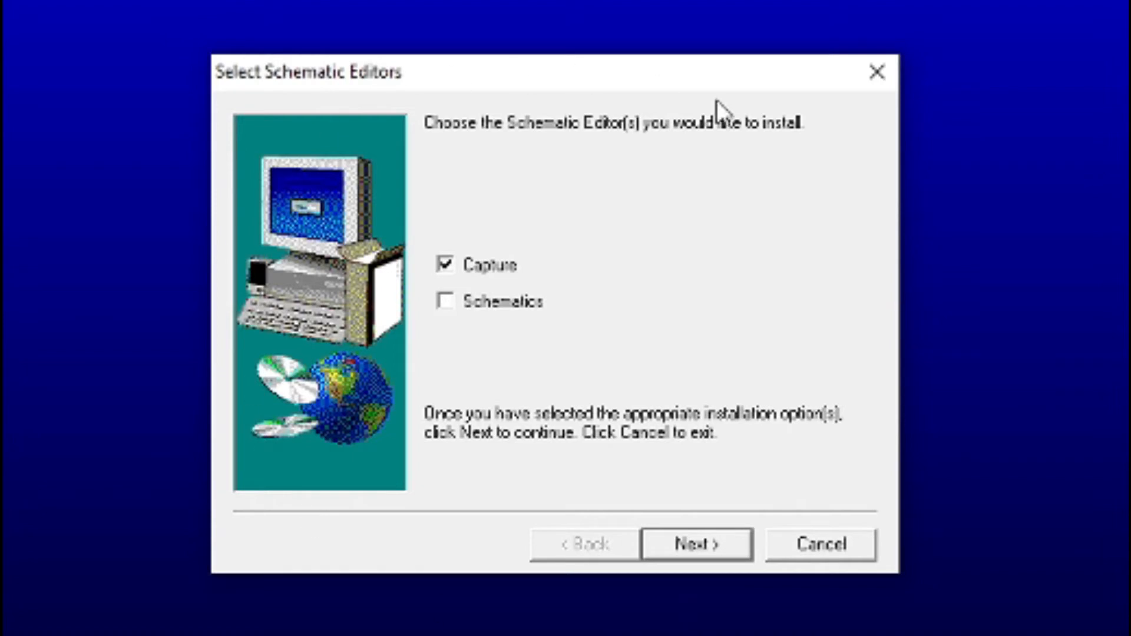
{"action": "mouse_move", "coordinate": [406, 281]}
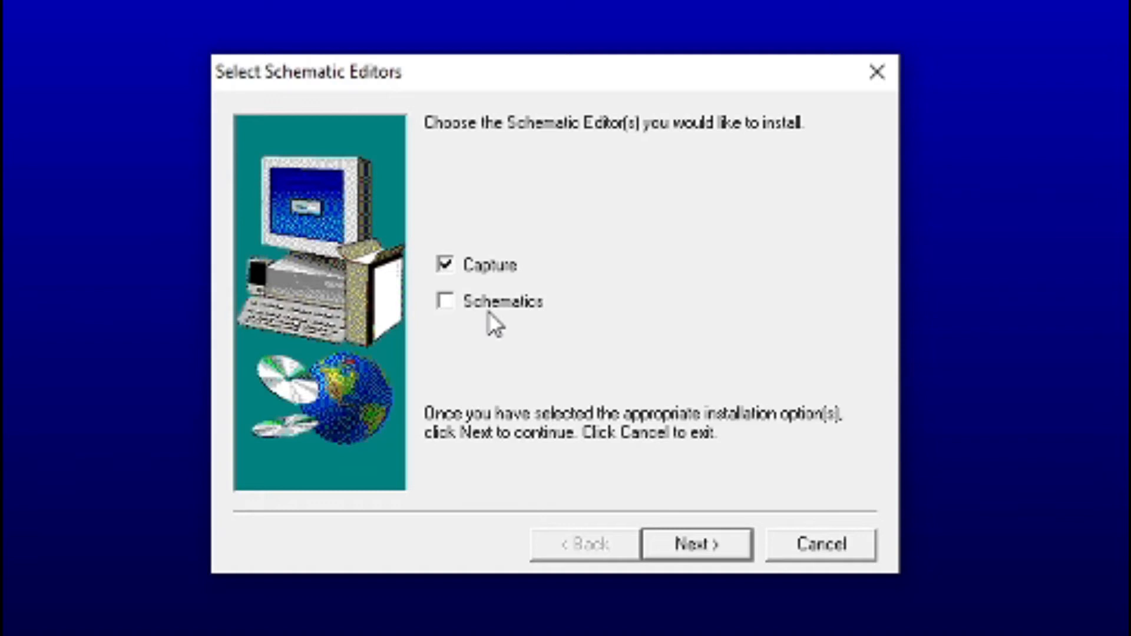
{"action": "mouse_move", "coordinate": [550, 255]}
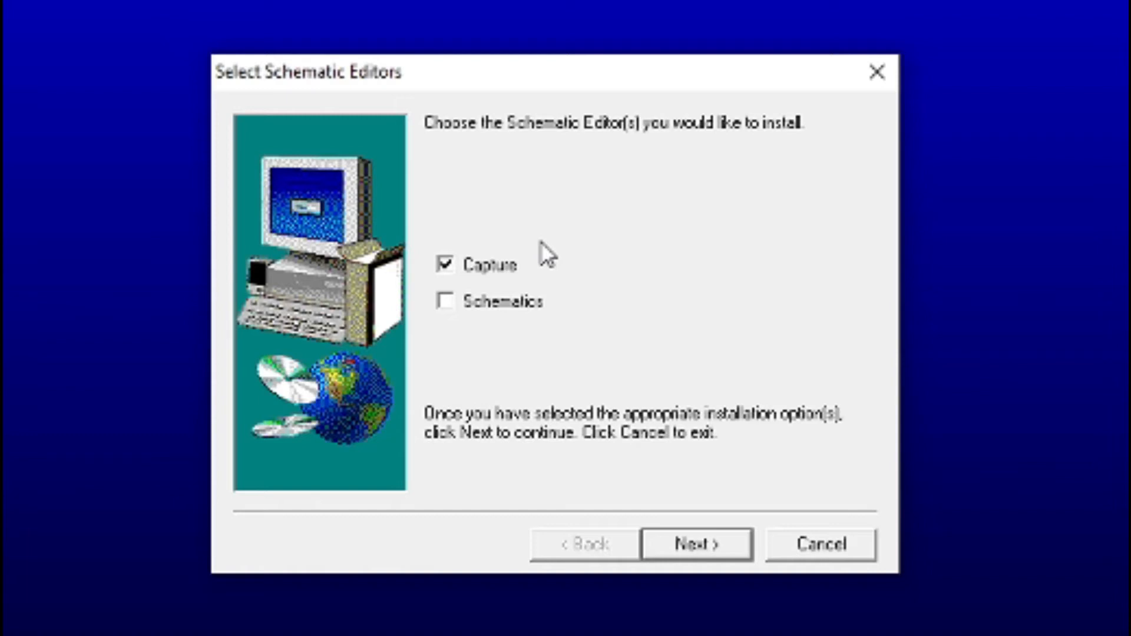
{"action": "mouse_move", "coordinate": [448, 323]}
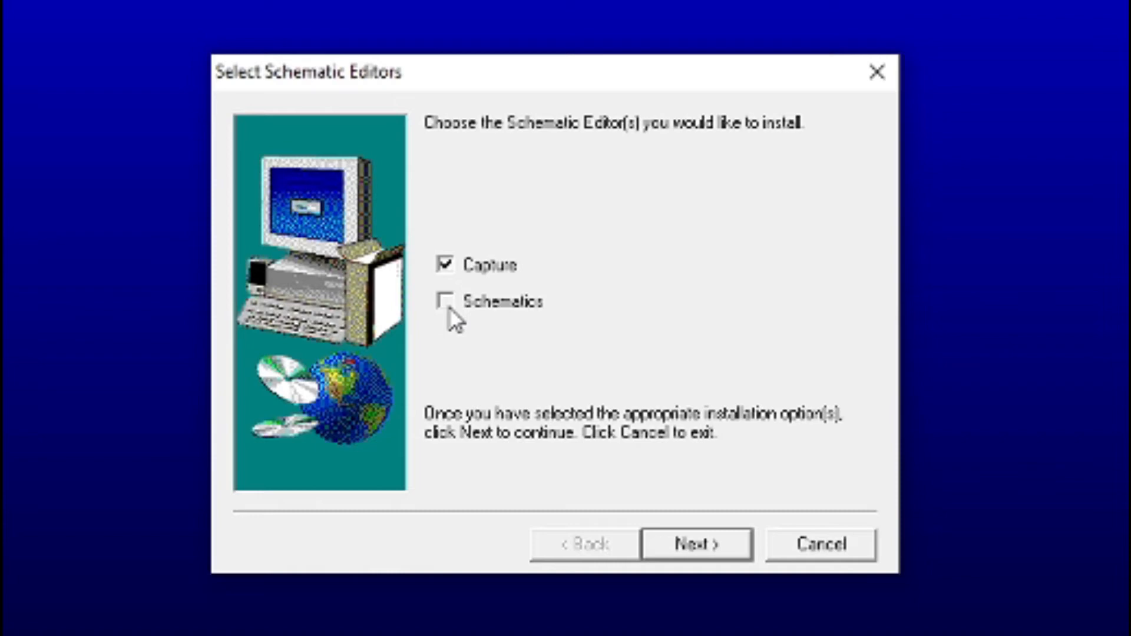
Select Schematics alongside Capture as editors and continue to the directory step.
{"action": "left_click", "coordinate": [444, 300]}
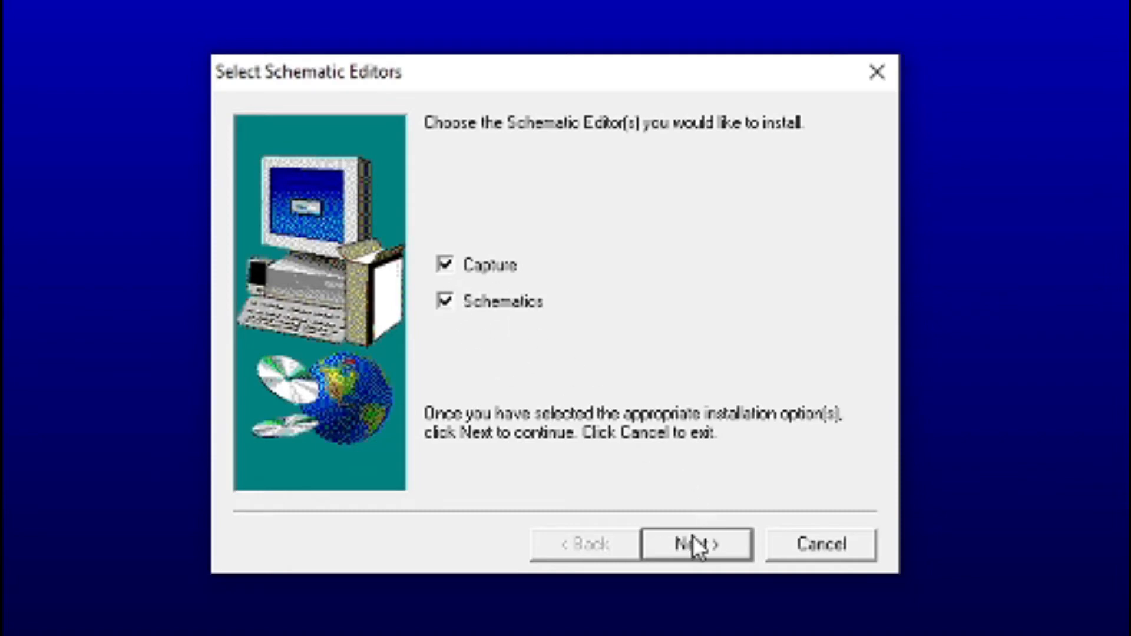
{"action": "left_click", "coordinate": [695, 544]}
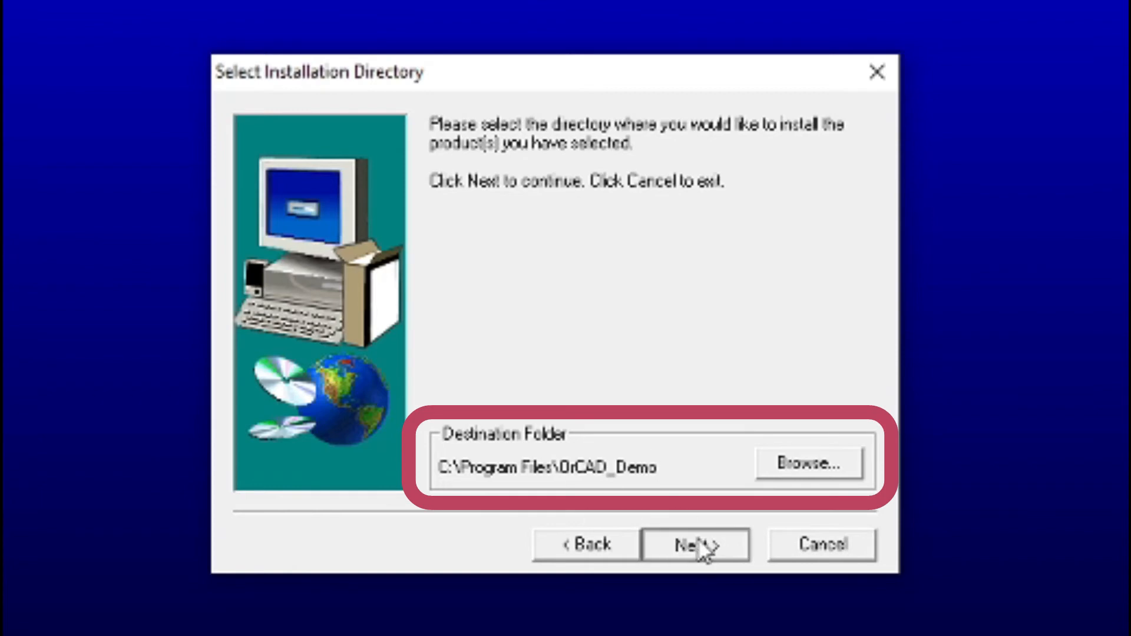
Install into C:\Program Files\OrCAD_Demo, dismiss the file-type registration warning, and finish setup.
{"action": "left_click", "coordinate": [694, 544]}
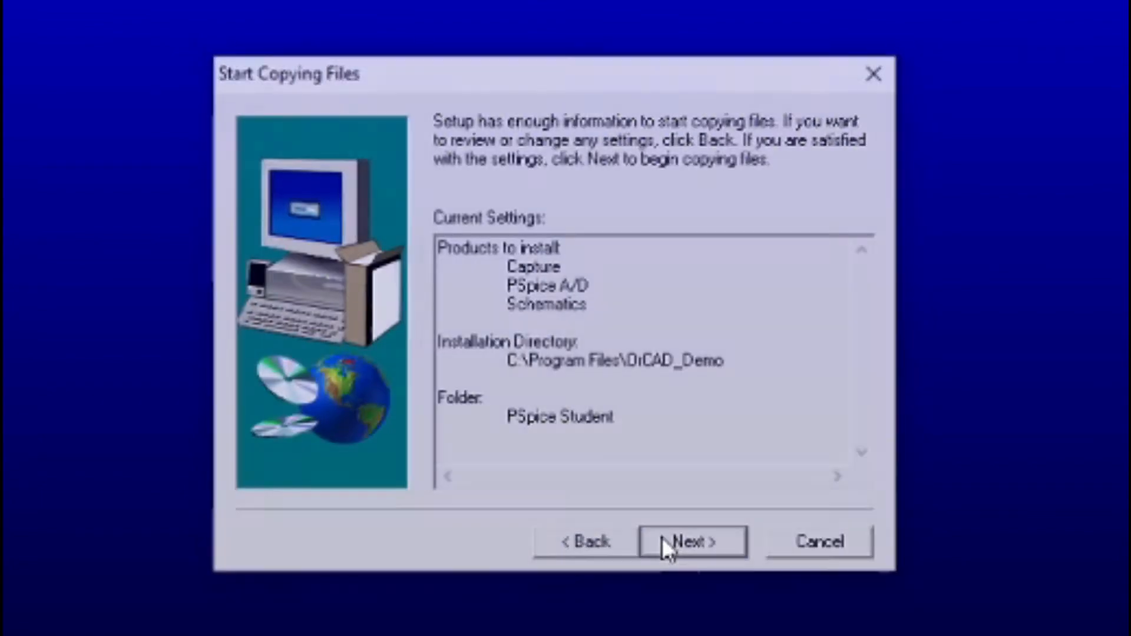
{"action": "left_click", "coordinate": [691, 541]}
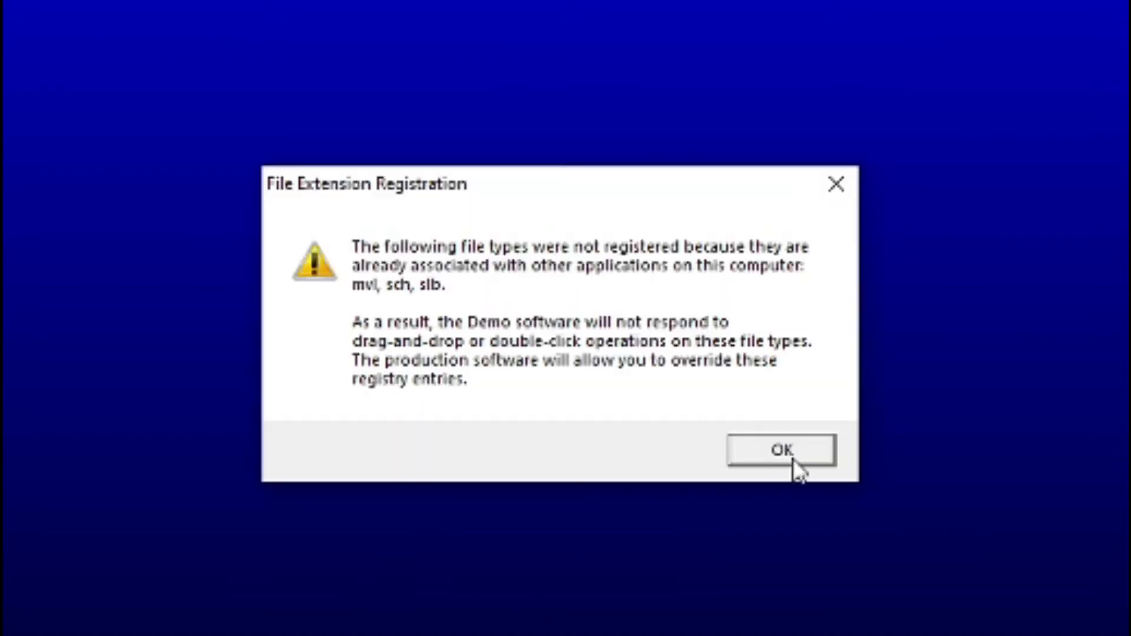
{"action": "left_click", "coordinate": [779, 449]}
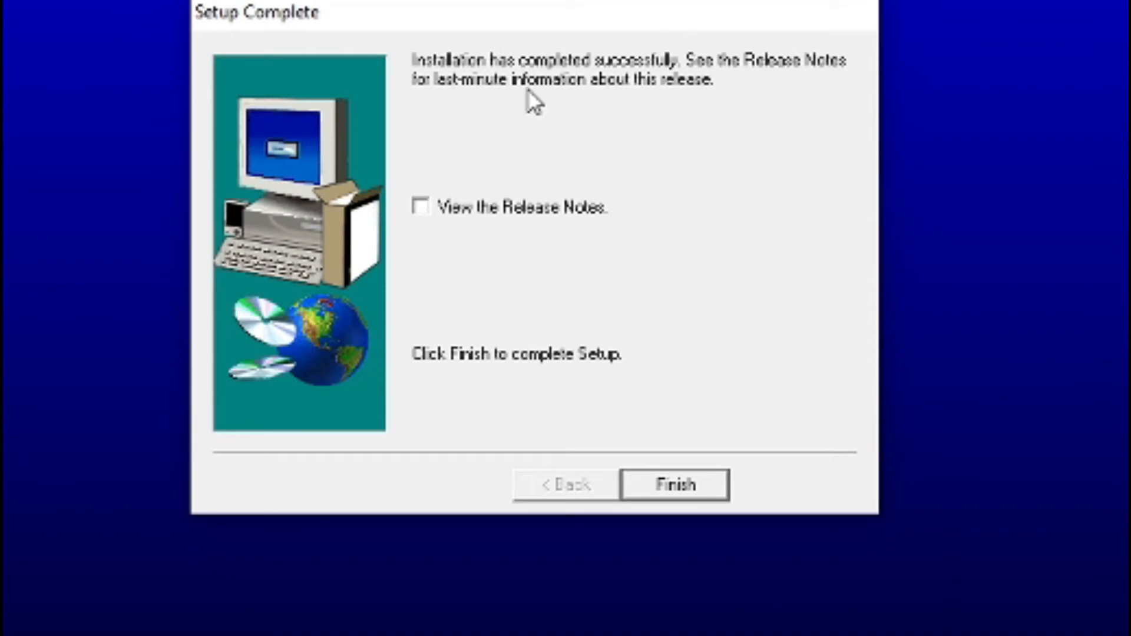
{"action": "mouse_move", "coordinate": [649, 371]}
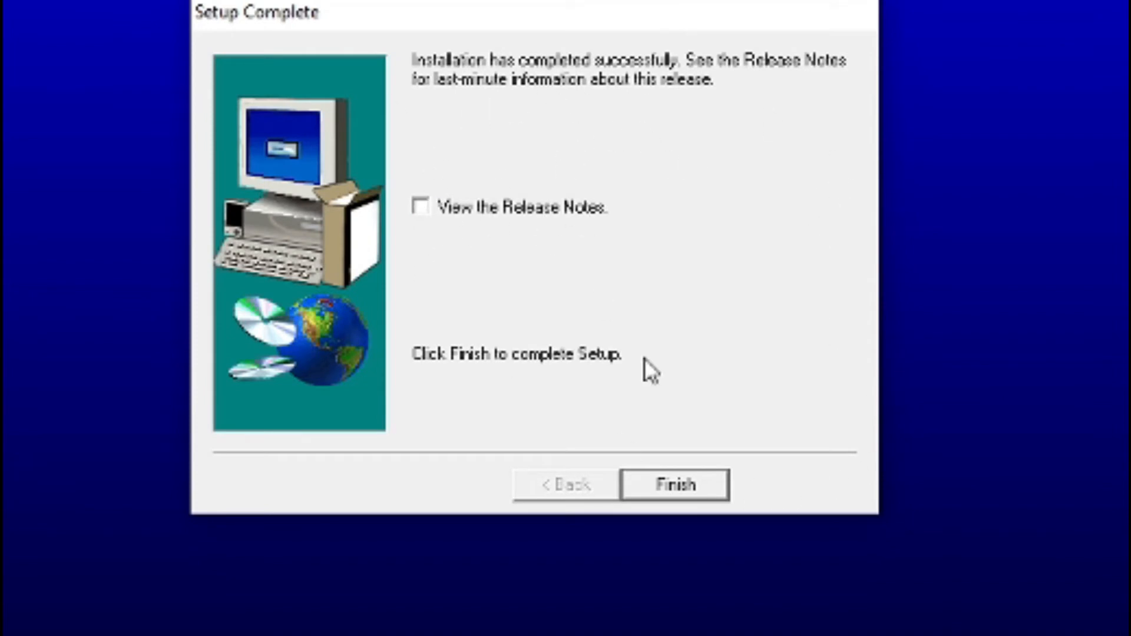
{"action": "left_click", "coordinate": [674, 485]}
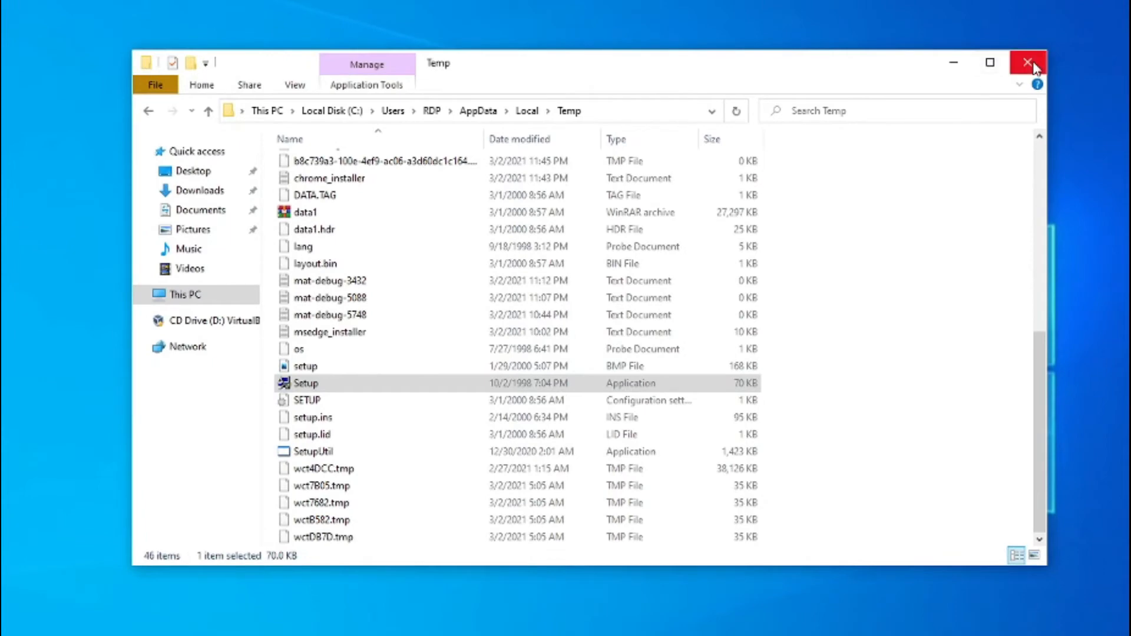
Browse Program Files > OrCAD_Demo > Capture and look through its files.
{"action": "left_click", "coordinate": [1027, 62]}
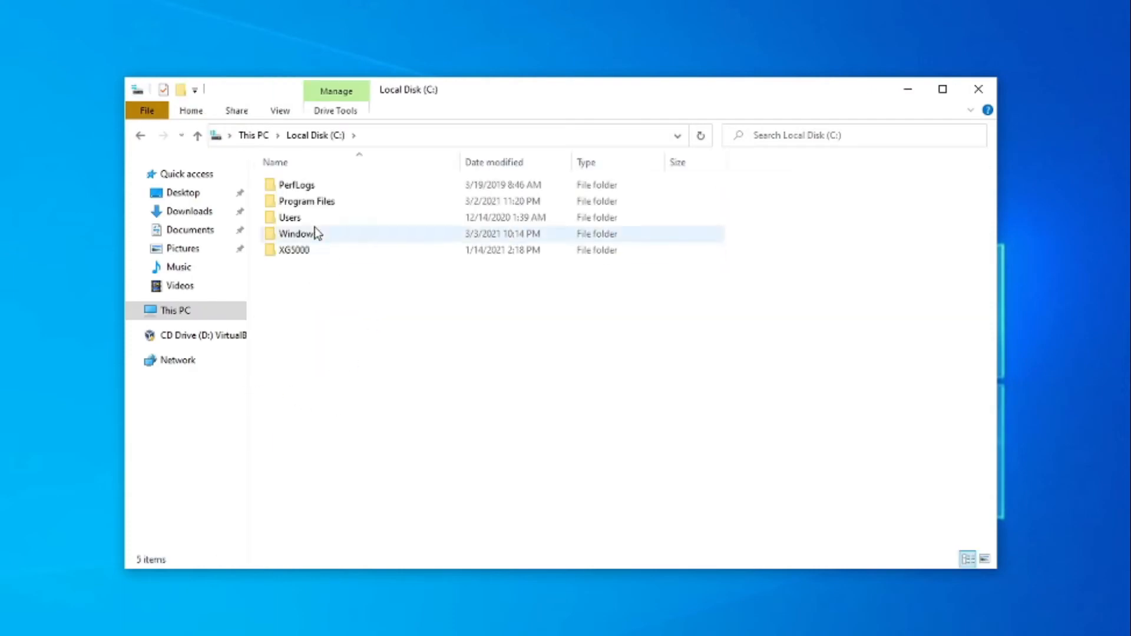
{"action": "double_click", "coordinate": [305, 202]}
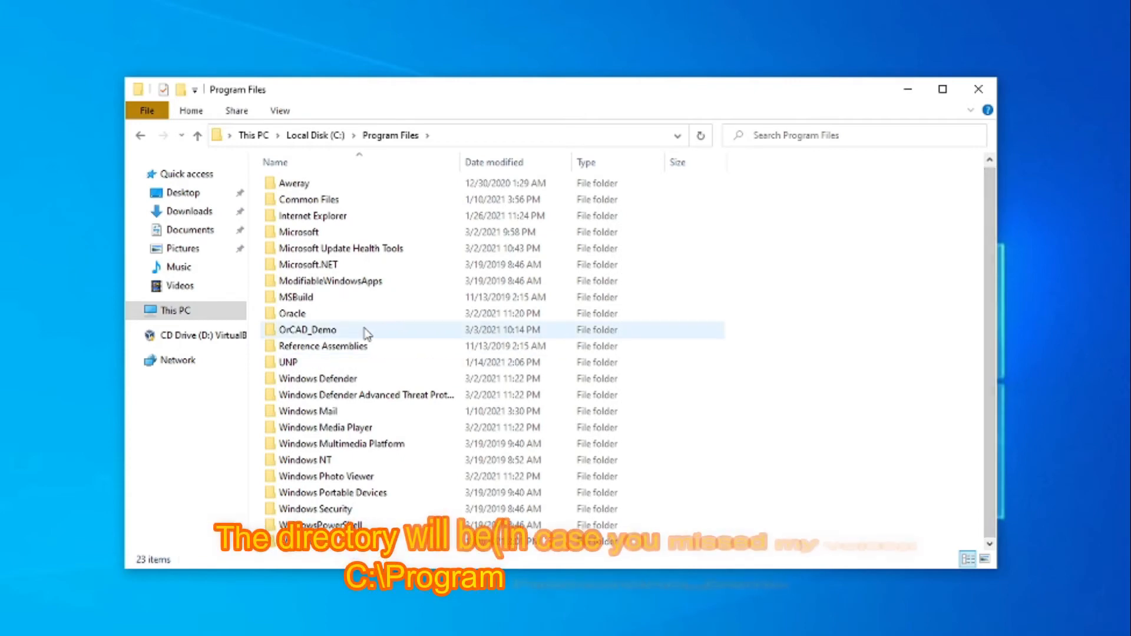
{"action": "double_click", "coordinate": [307, 330]}
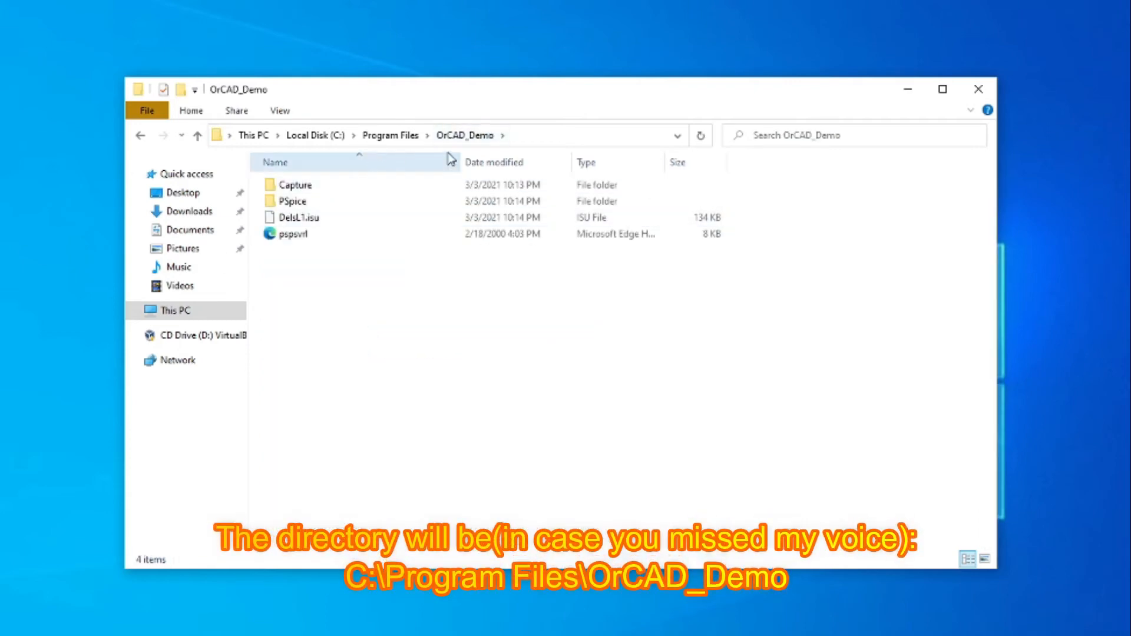
{"action": "left_click", "coordinate": [292, 200]}
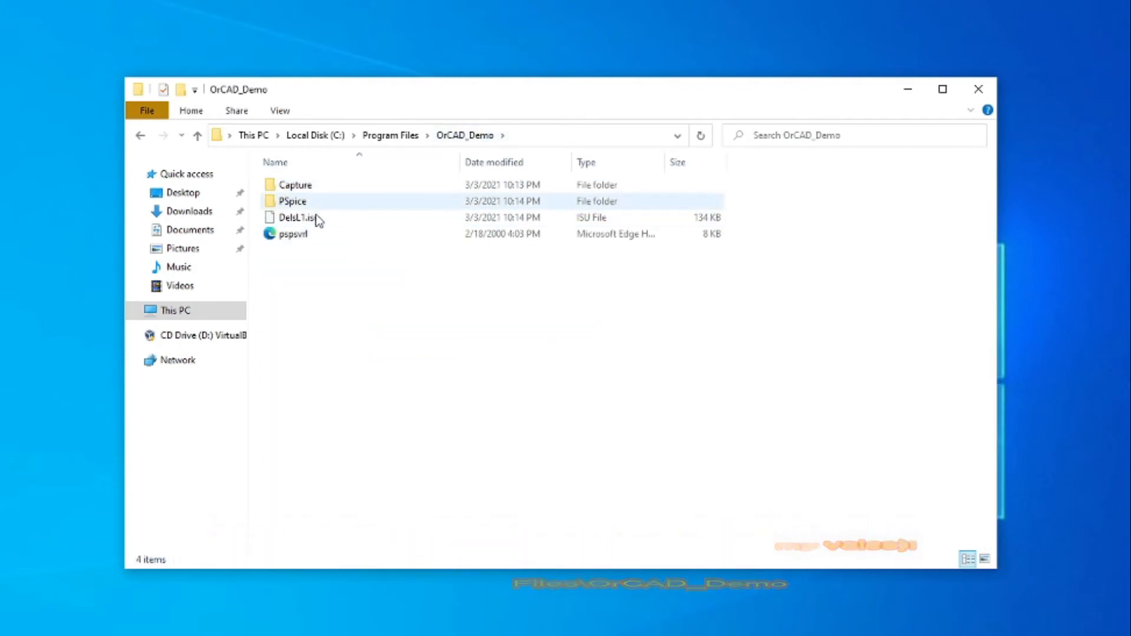
{"action": "double_click", "coordinate": [295, 185]}
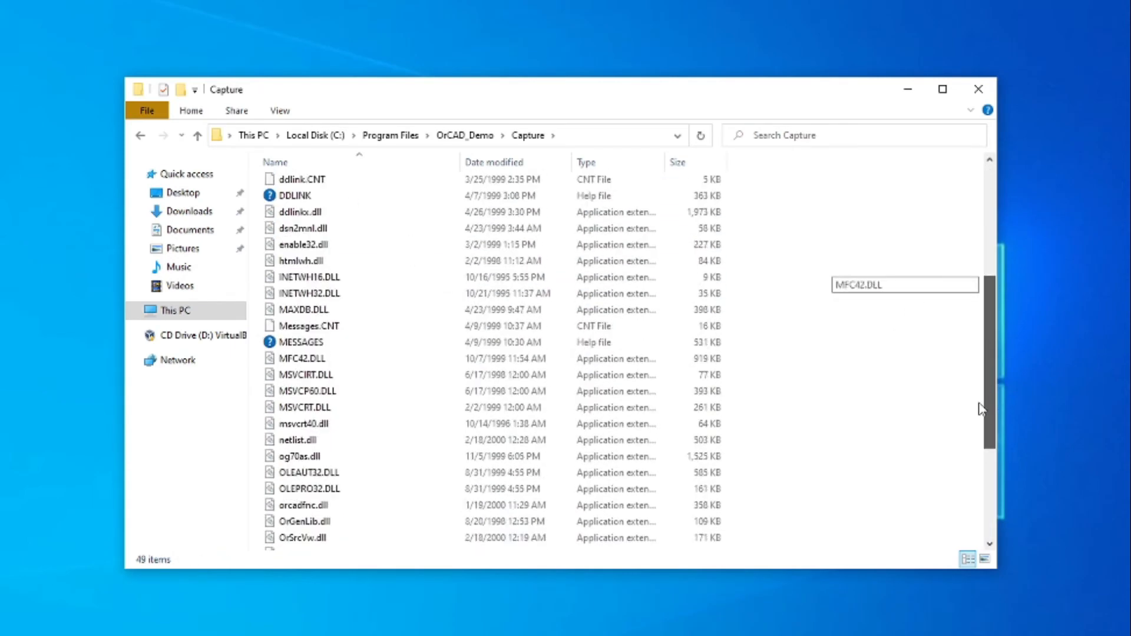
{"action": "scroll", "scroll_direction": "down", "scroll_amount": 3}
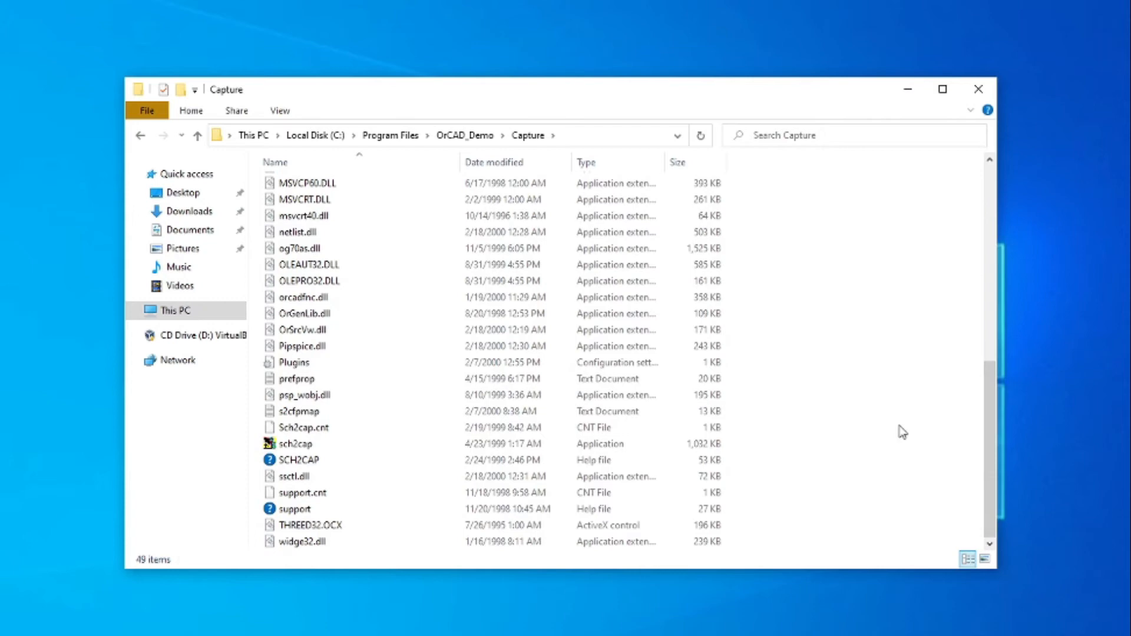
{"action": "scroll", "scroll_direction": "up", "scroll_amount": 3}
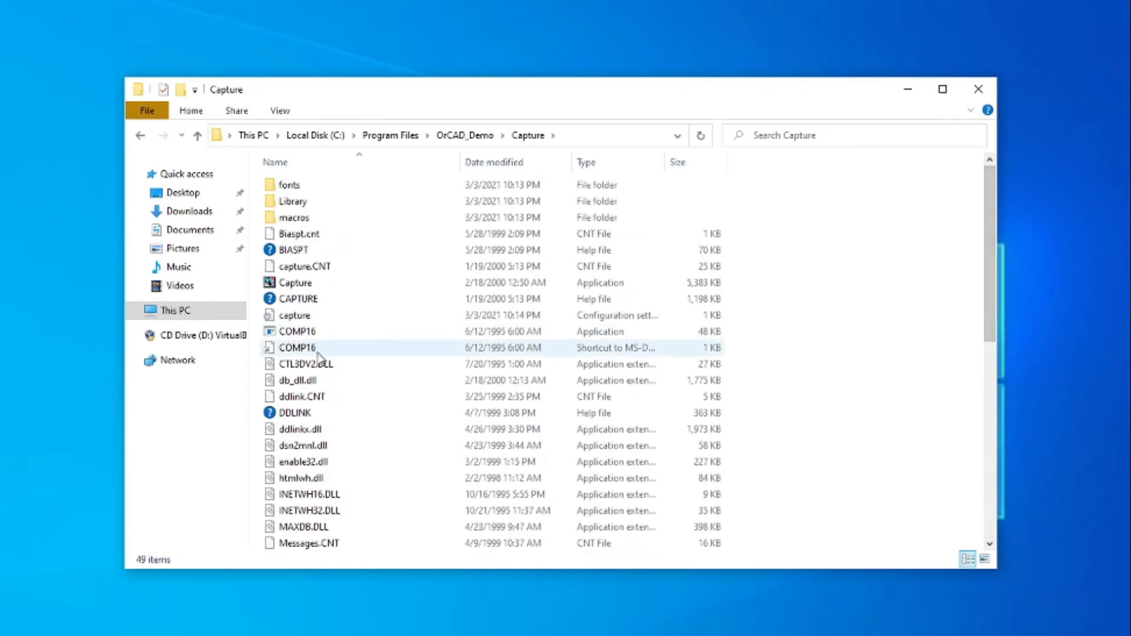
{"action": "mouse_move", "coordinate": [375, 267]}
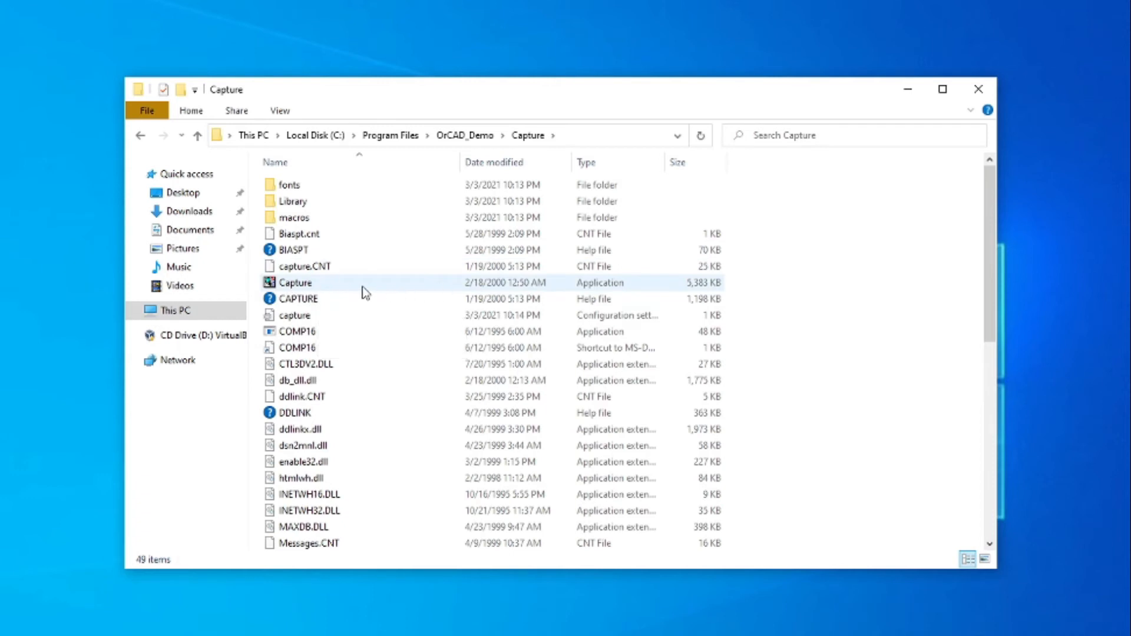
{"action": "mouse_move", "coordinate": [294, 281]}
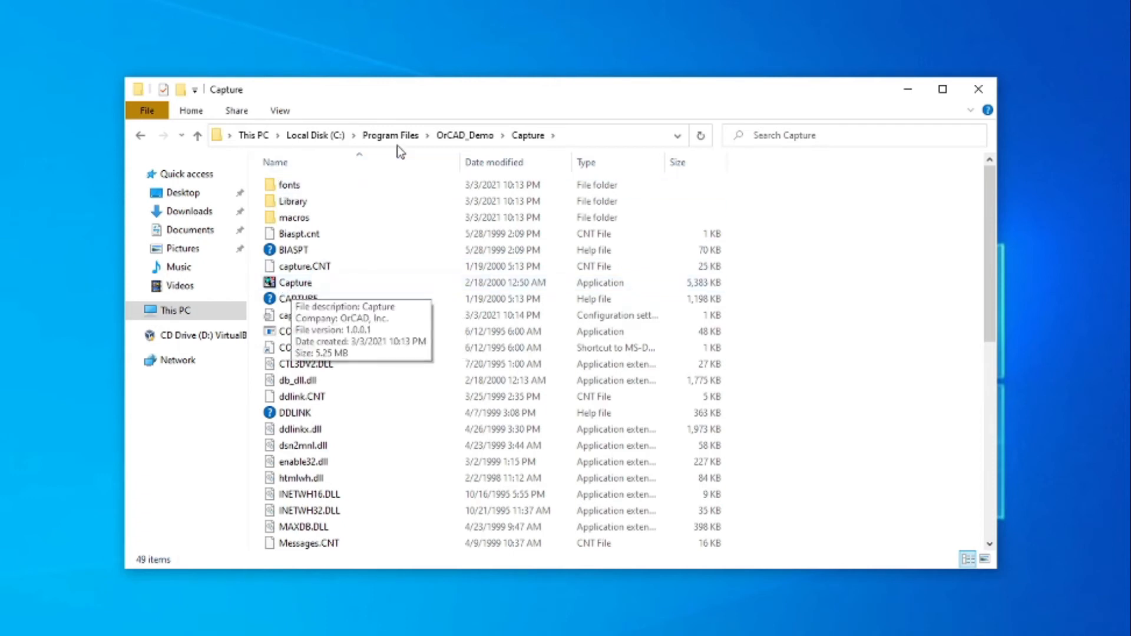
Return to OrCAD_Demo and go into the PSpice folder.
{"action": "left_click", "coordinate": [464, 134]}
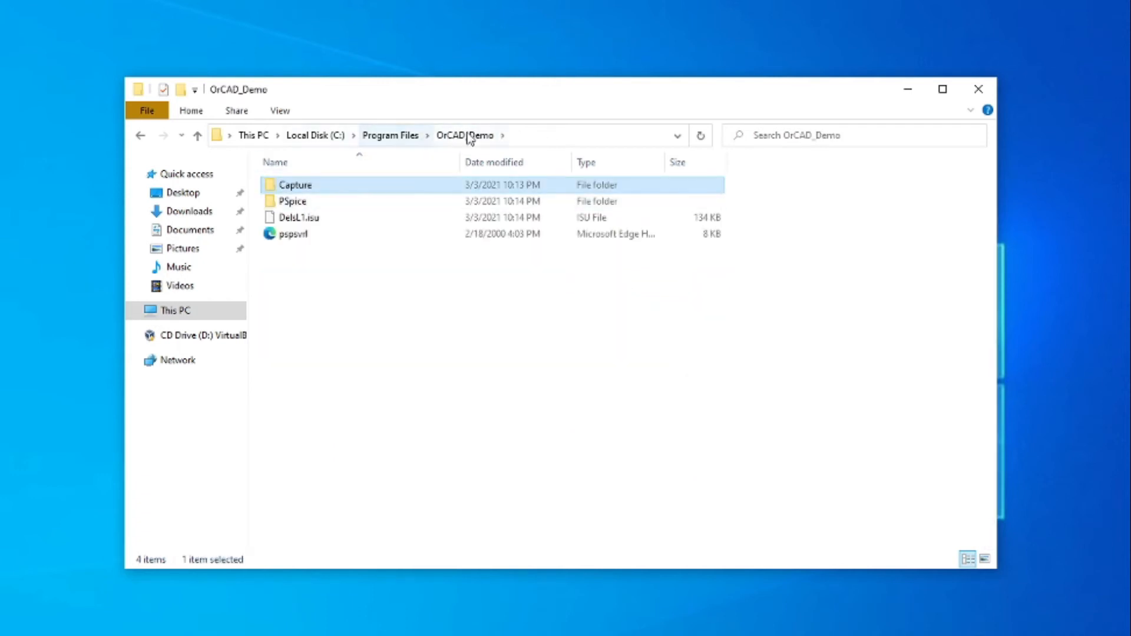
{"action": "double_click", "coordinate": [292, 200]}
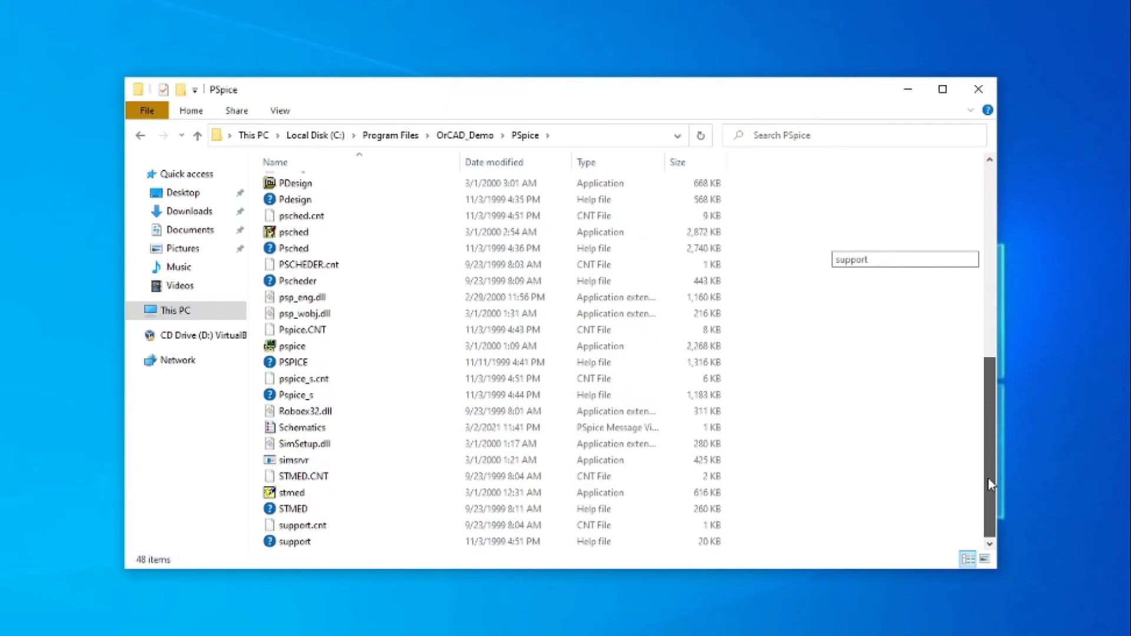
Look through the PSpice folder's programs and select an application entry.
{"action": "scroll", "scroll_direction": "up", "scroll_amount": 3}
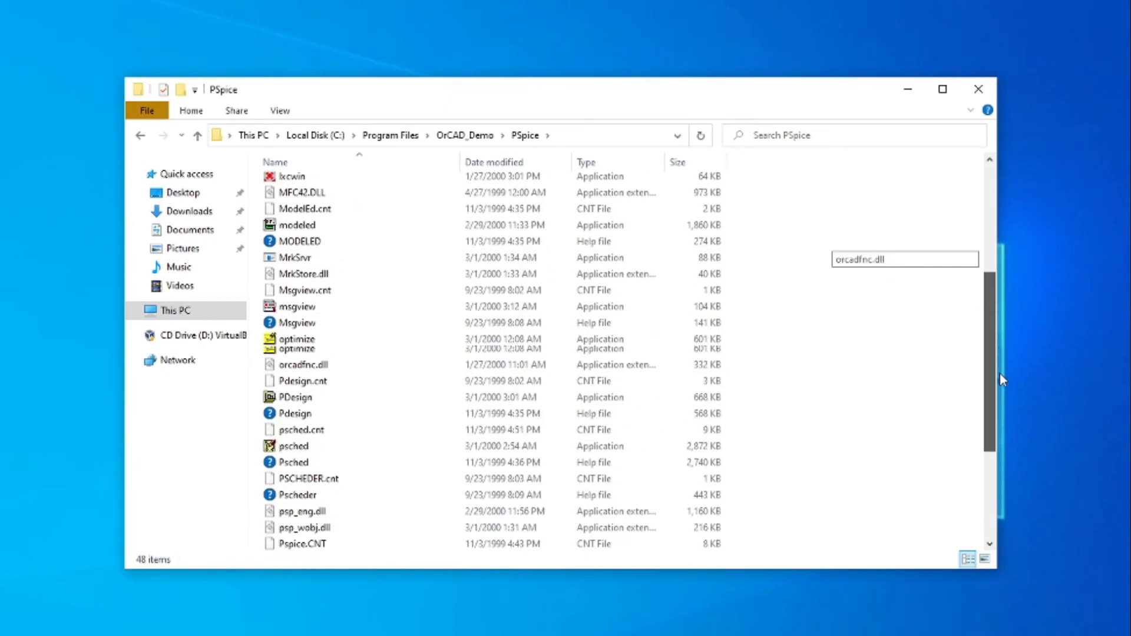
{"action": "scroll", "scroll_direction": "down", "scroll_amount": 3}
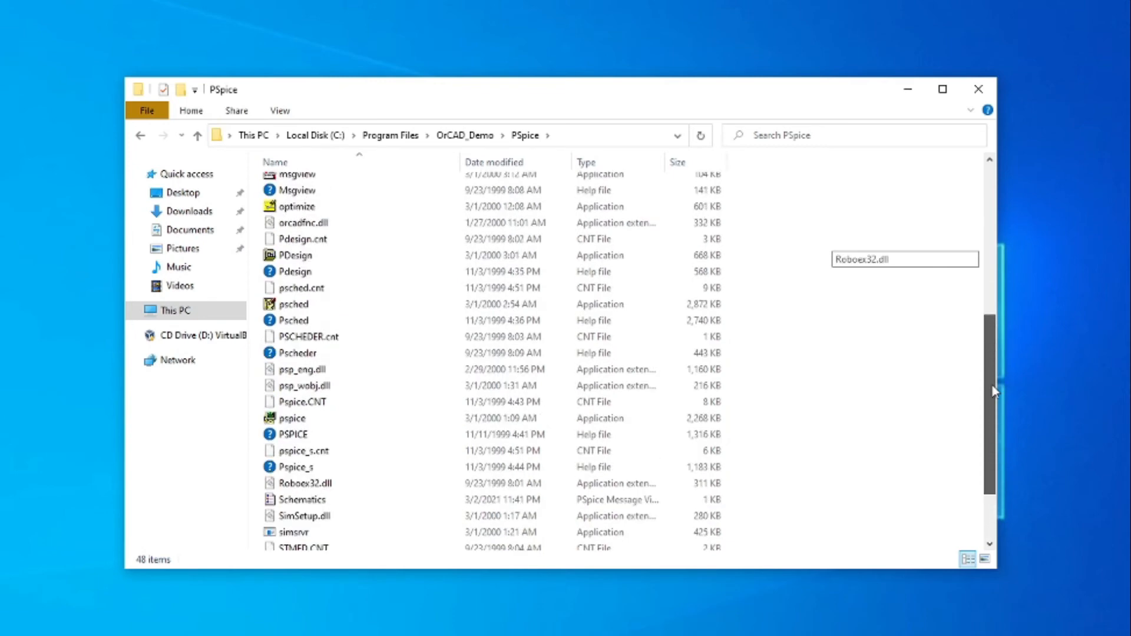
{"action": "scroll", "scroll_direction": "up", "scroll_amount": 3}
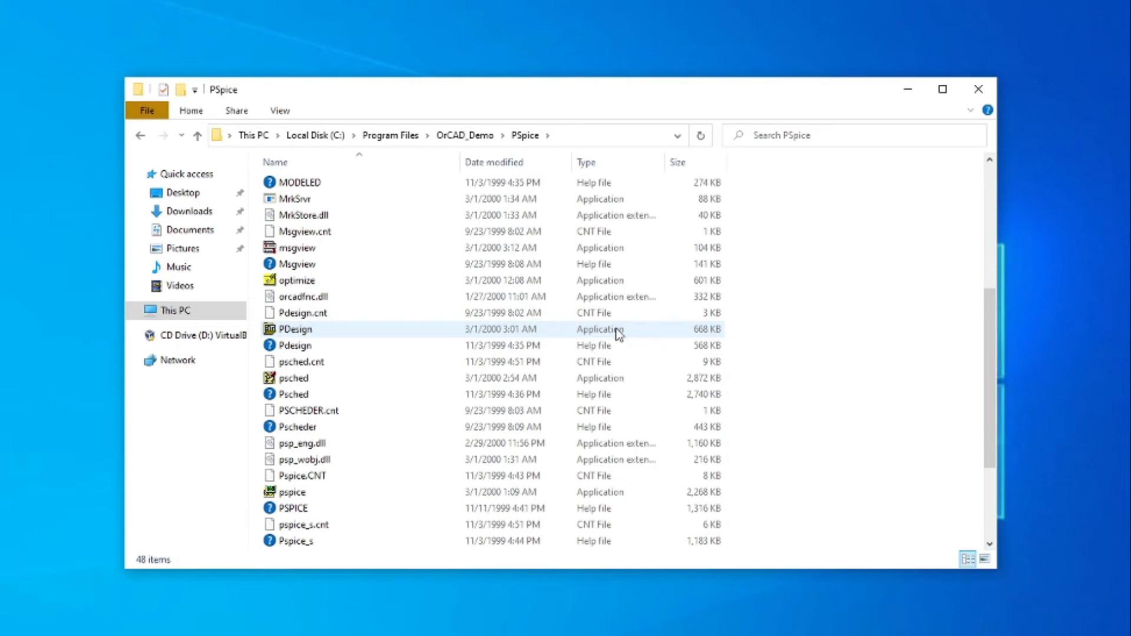
{"action": "left_click", "coordinate": [293, 378]}
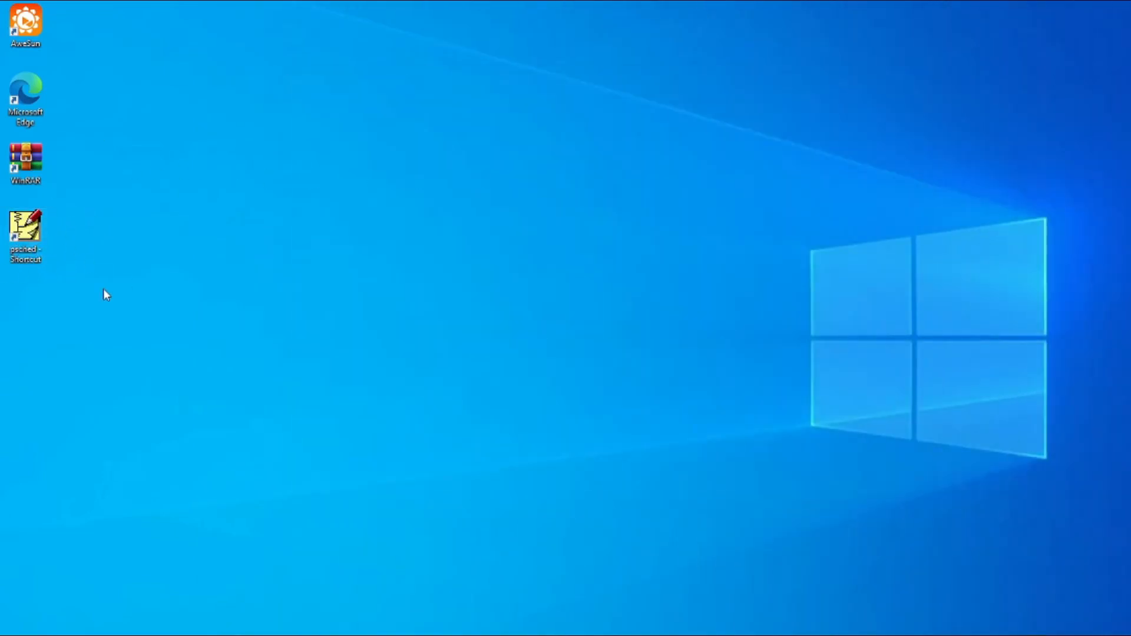
{"action": "mouse_move", "coordinate": [65, 232]}
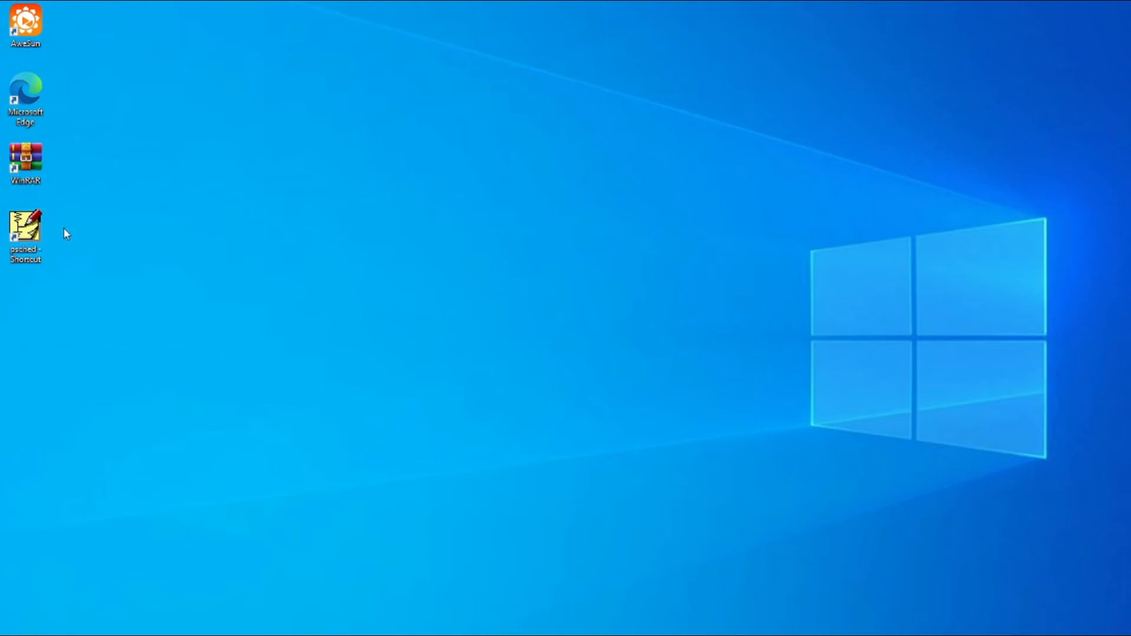
{"action": "mouse_move", "coordinate": [28, 245]}
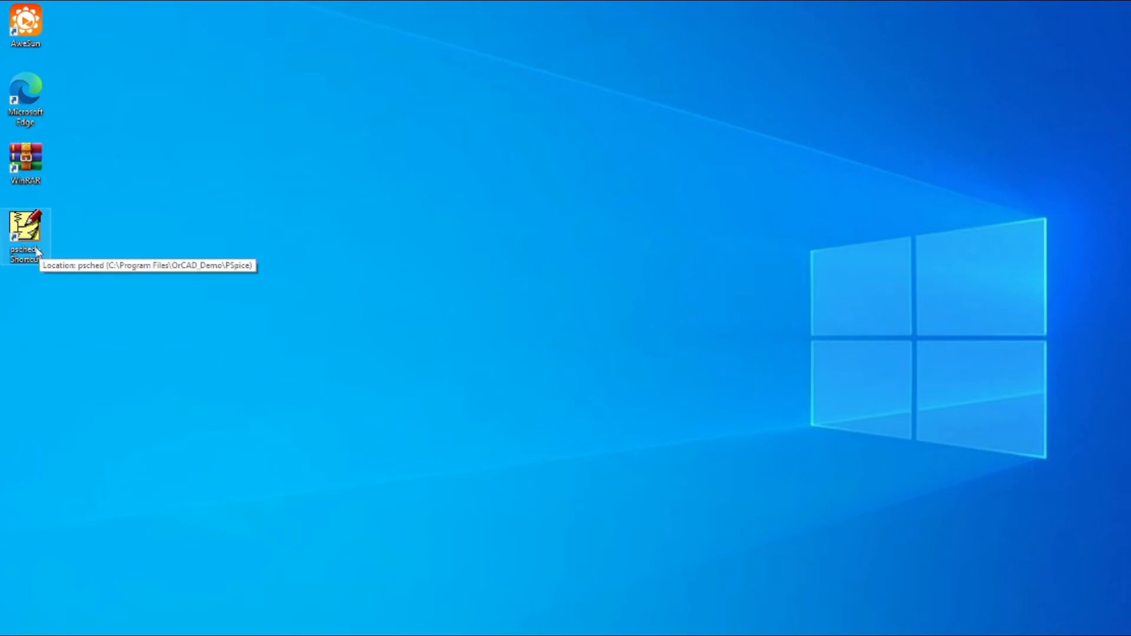
{"action": "mouse_move", "coordinate": [85, 309]}
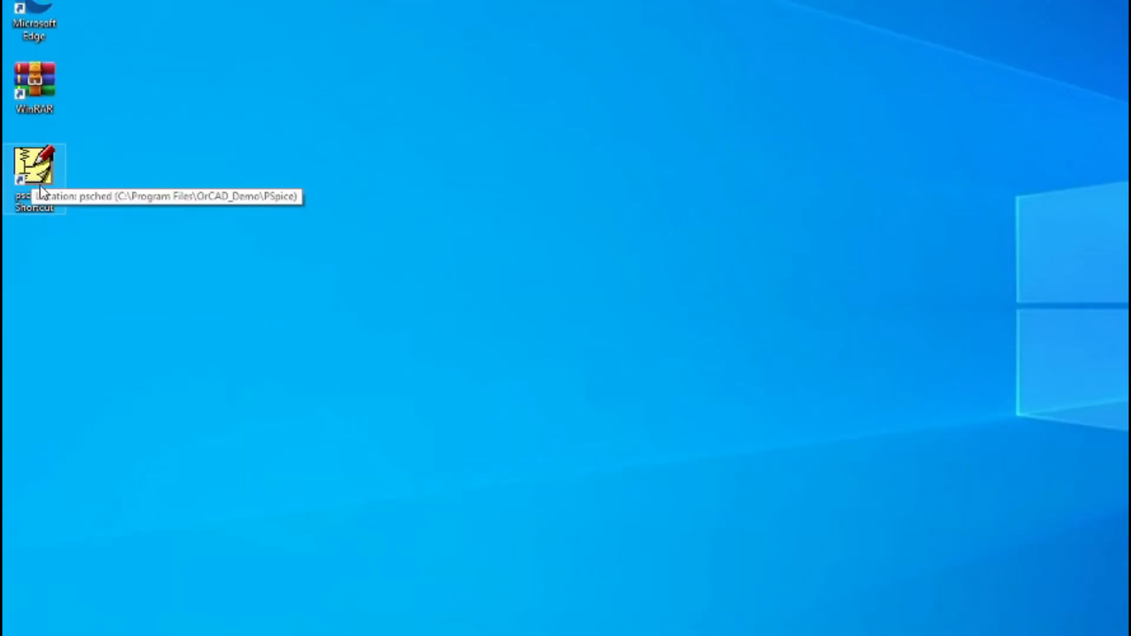
{"action": "mouse_move", "coordinate": [33, 169]}
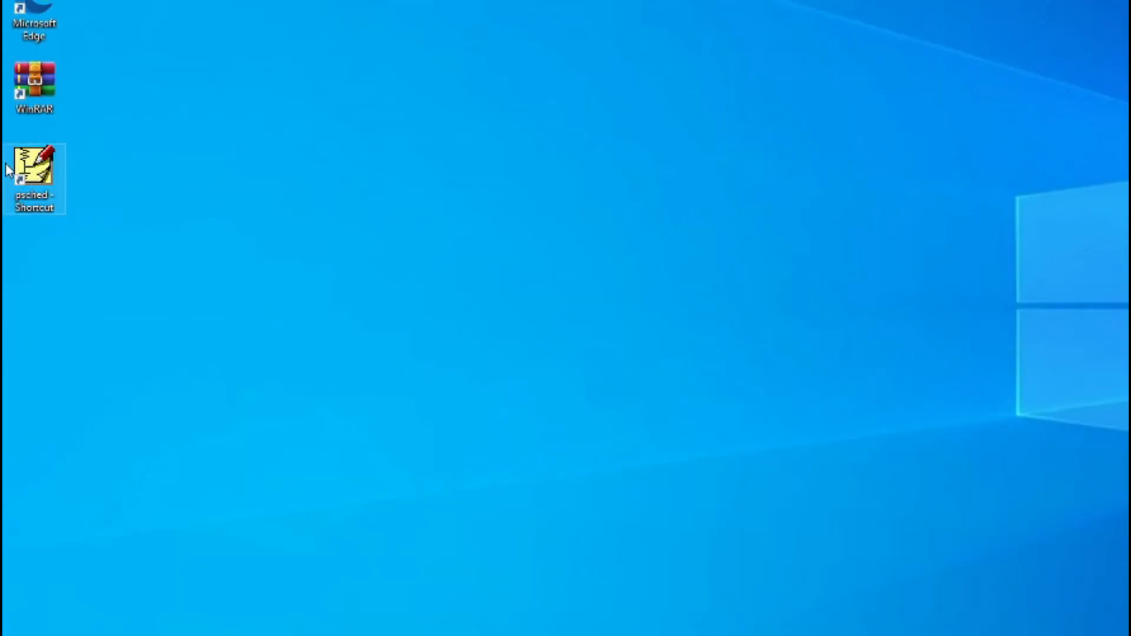
{"action": "mouse_move", "coordinate": [42, 181]}
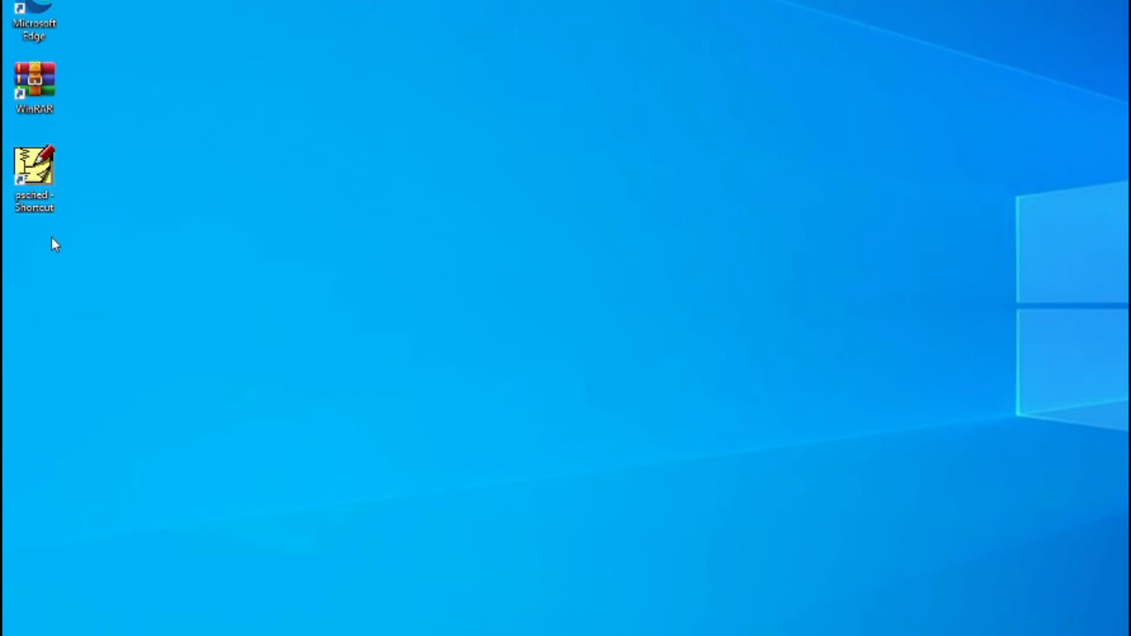
{"action": "mouse_move", "coordinate": [33, 167]}
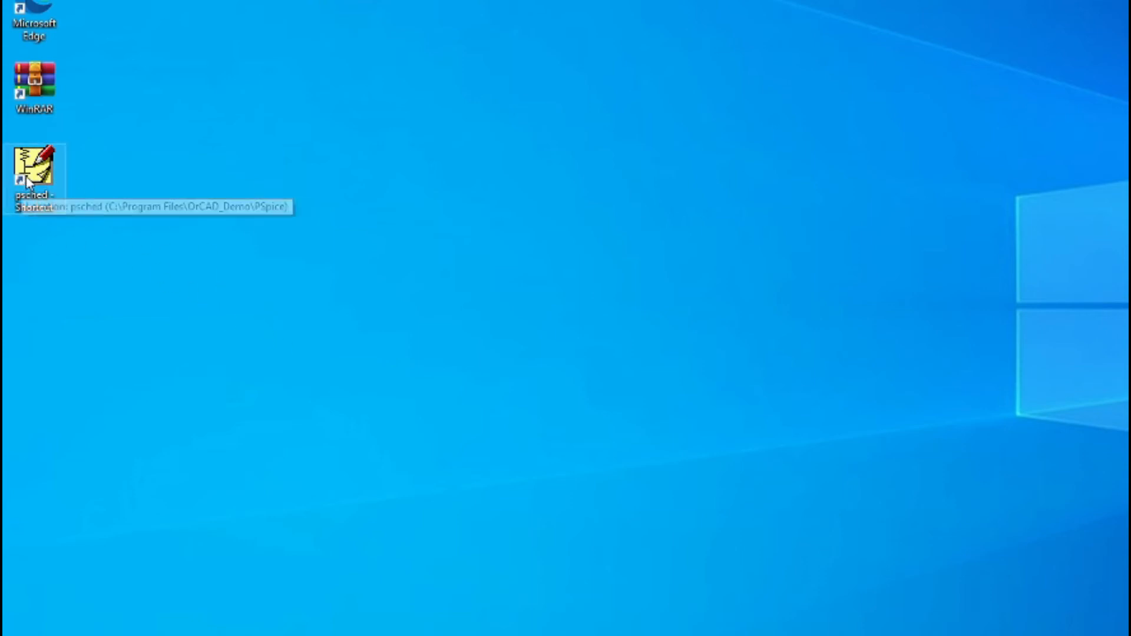
Bring up the context menu of the desktop psched shortcut.
{"action": "right_click", "coordinate": [33, 170]}
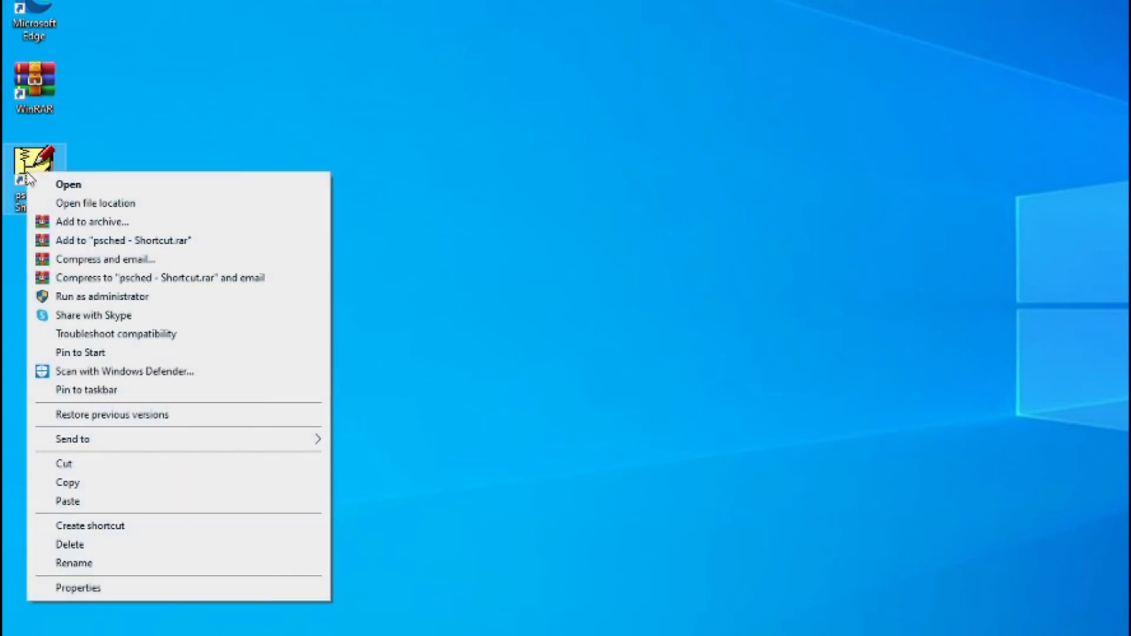
{"action": "mouse_move", "coordinate": [120, 608]}
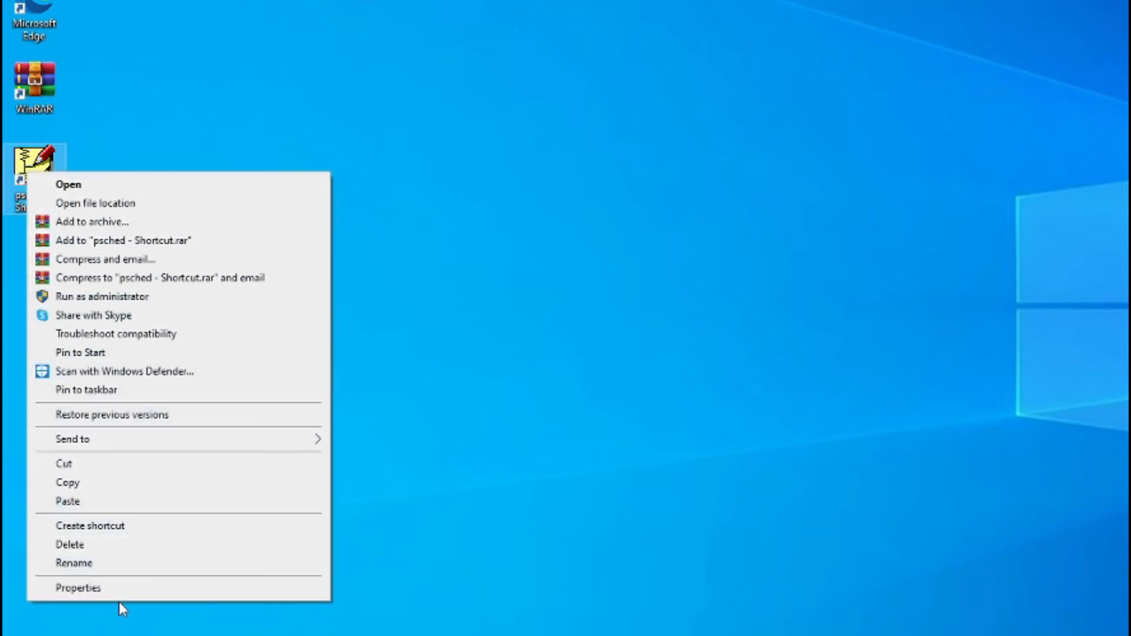
{"action": "mouse_move", "coordinate": [108, 587]}
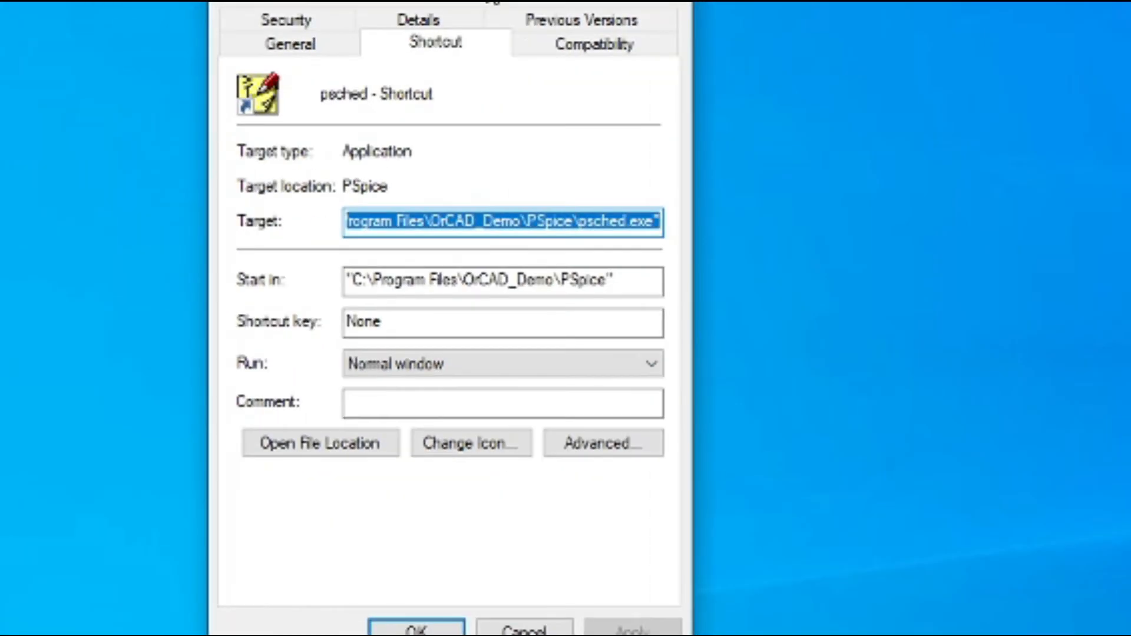
{"action": "mouse_move", "coordinate": [508, 58]}
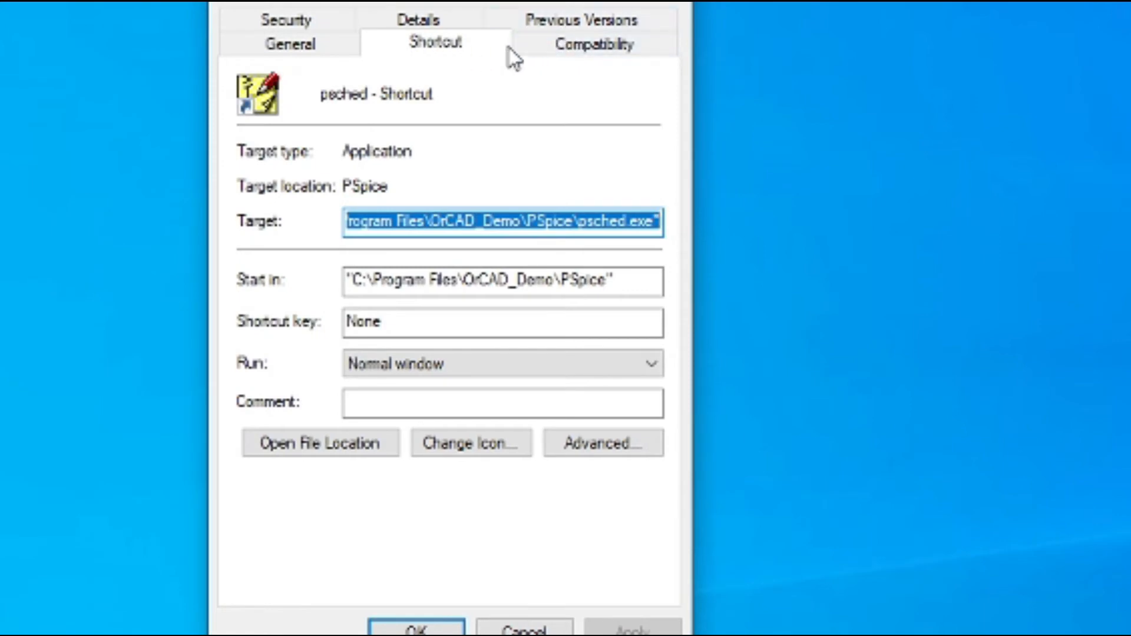
{"action": "mouse_move", "coordinate": [442, 94]}
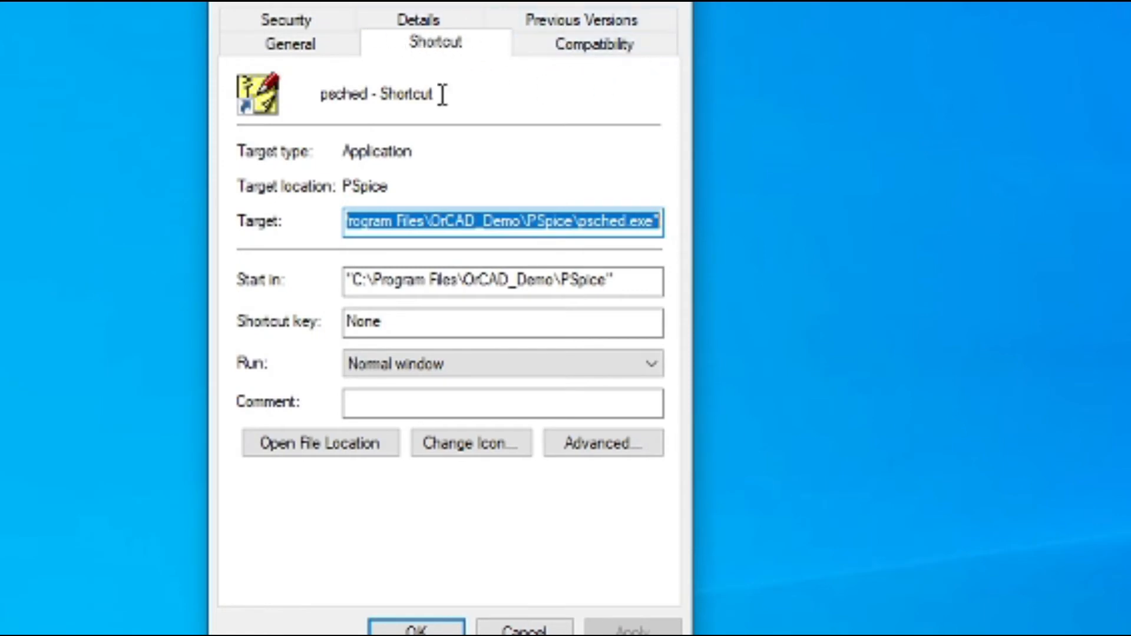
{"action": "mouse_move", "coordinate": [399, 40]}
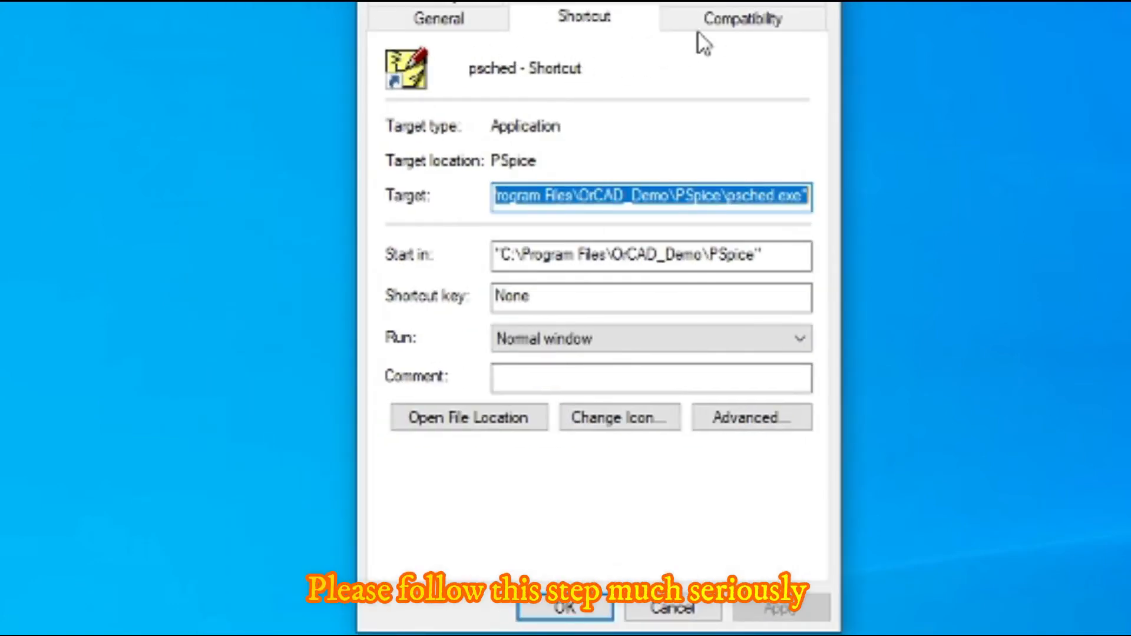
Set psched to run in Windows XP (Service Pack 3) compatibility mode and apply it.
{"action": "left_click", "coordinate": [743, 19]}
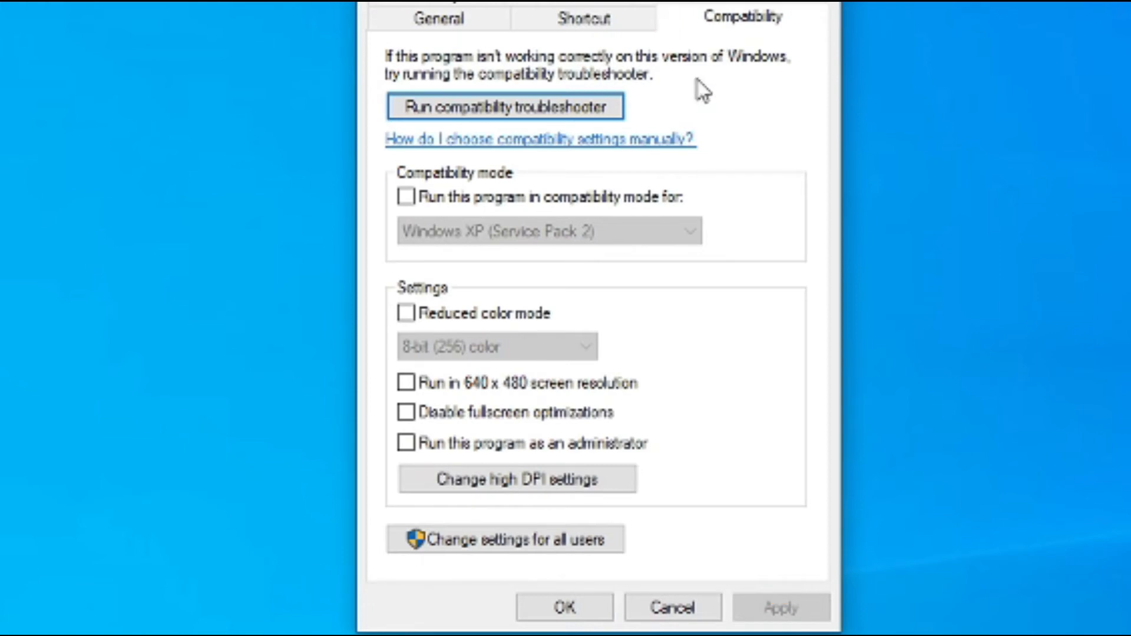
{"action": "mouse_move", "coordinate": [482, 174]}
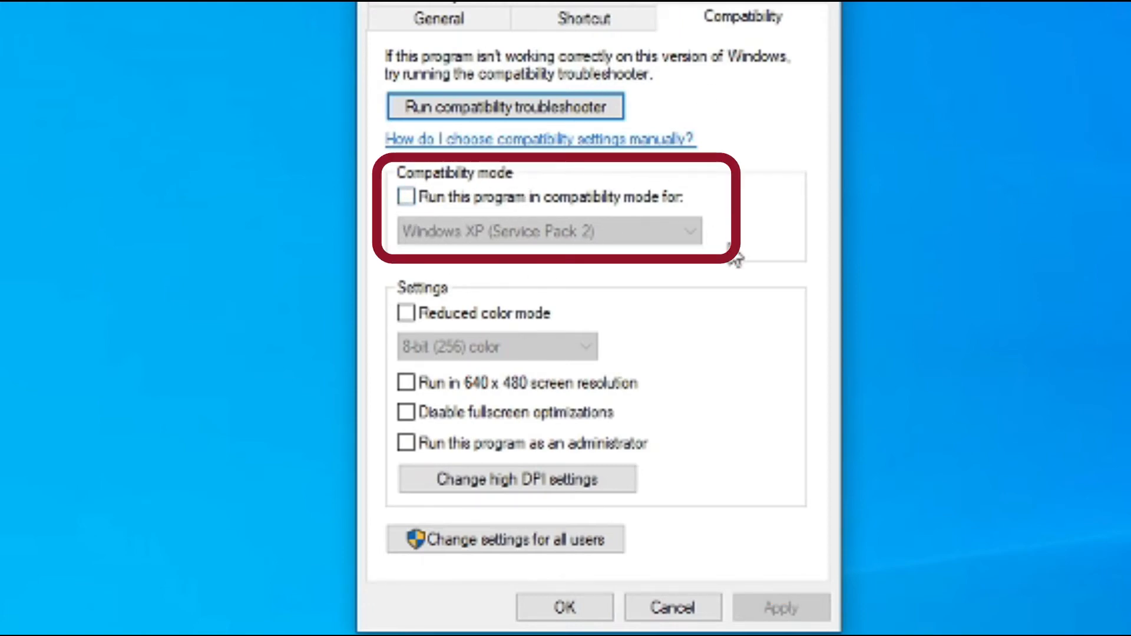
{"action": "mouse_move", "coordinate": [425, 220]}
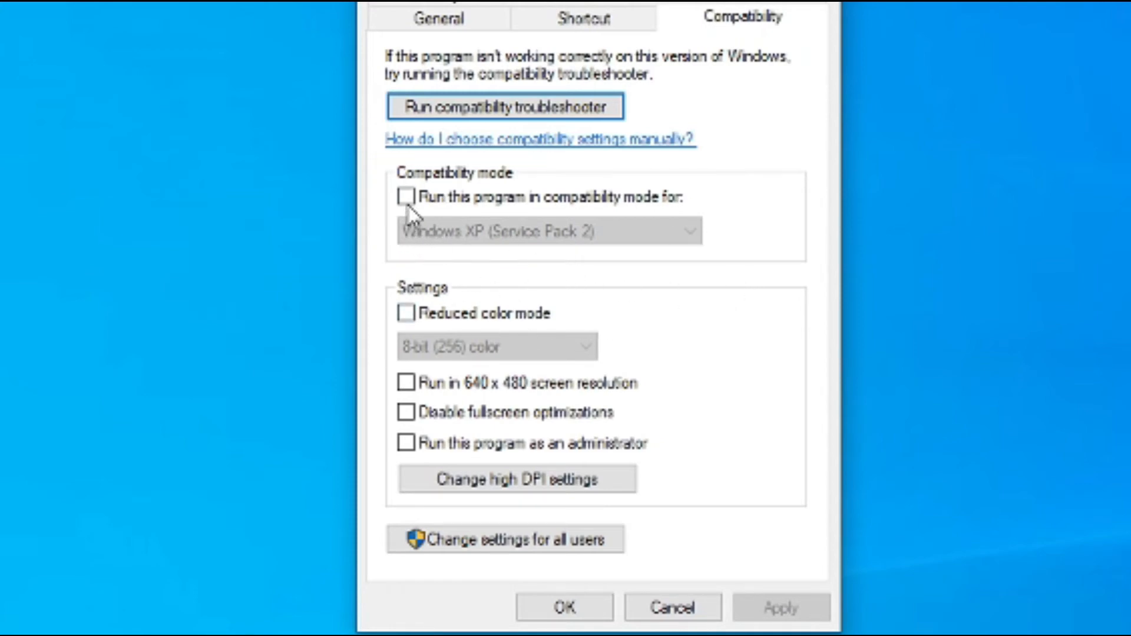
{"action": "left_click", "coordinate": [404, 194]}
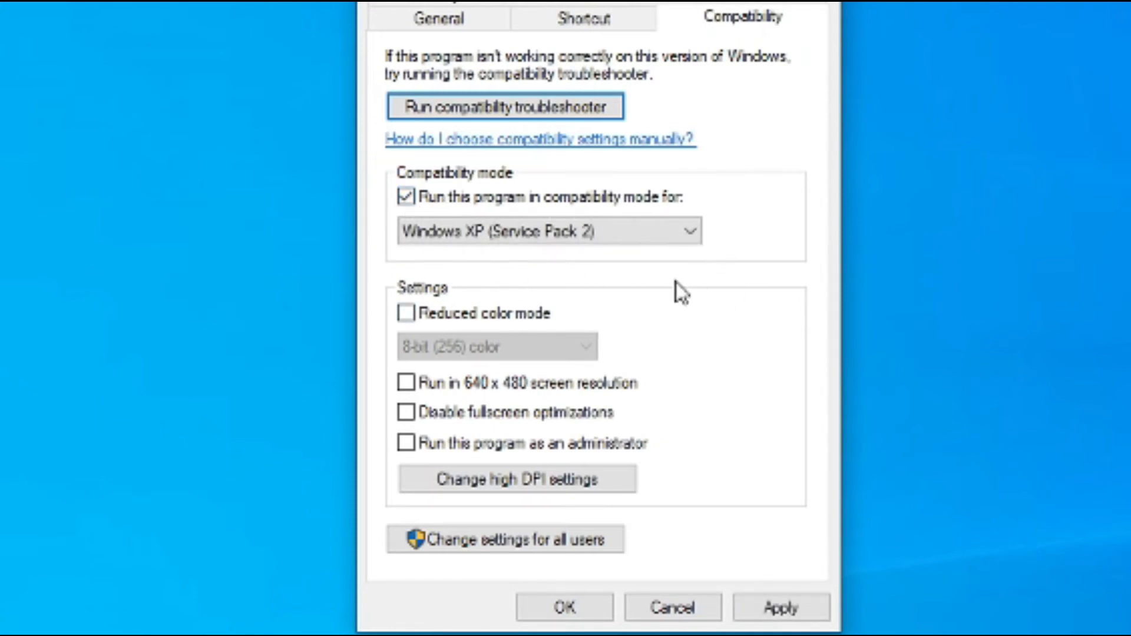
{"action": "left_click", "coordinate": [548, 231]}
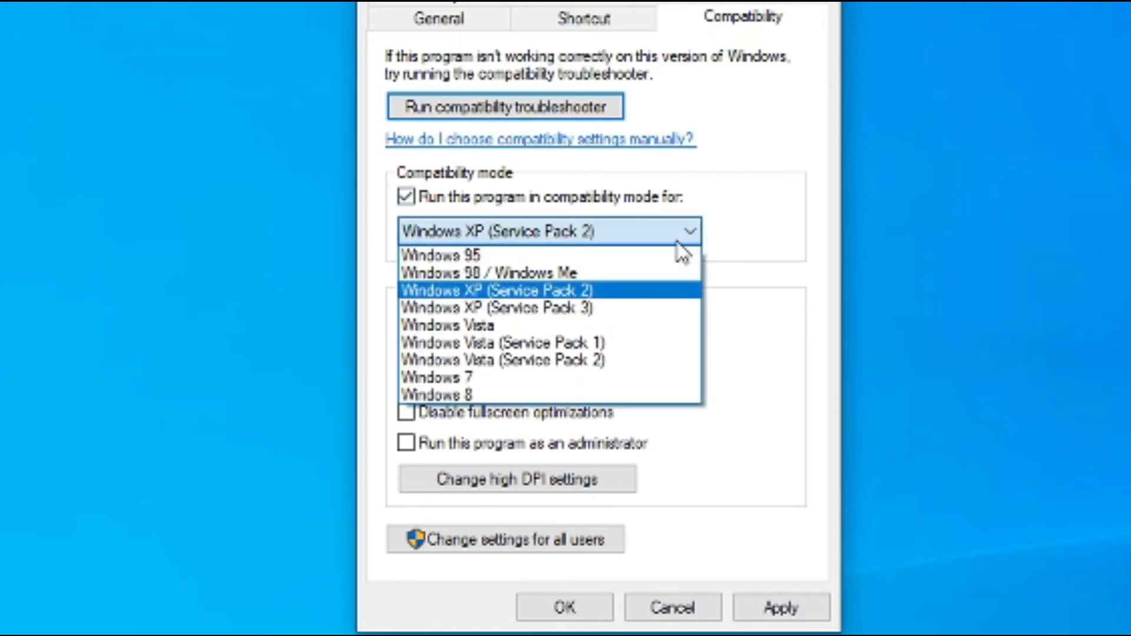
{"action": "mouse_move", "coordinate": [570, 307]}
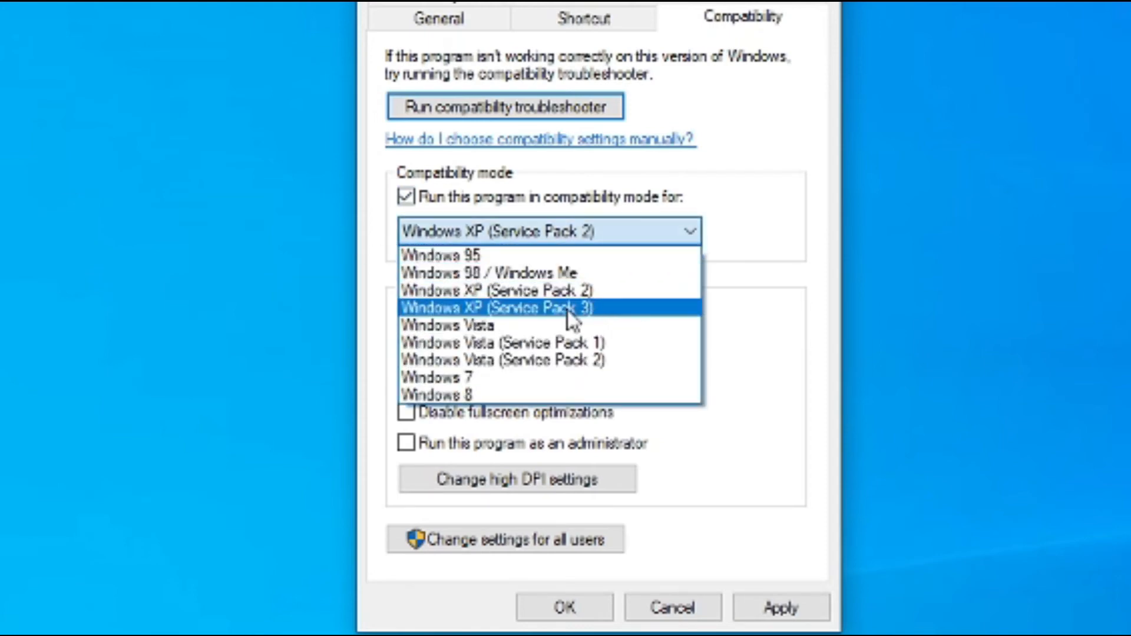
{"action": "left_click", "coordinate": [495, 308]}
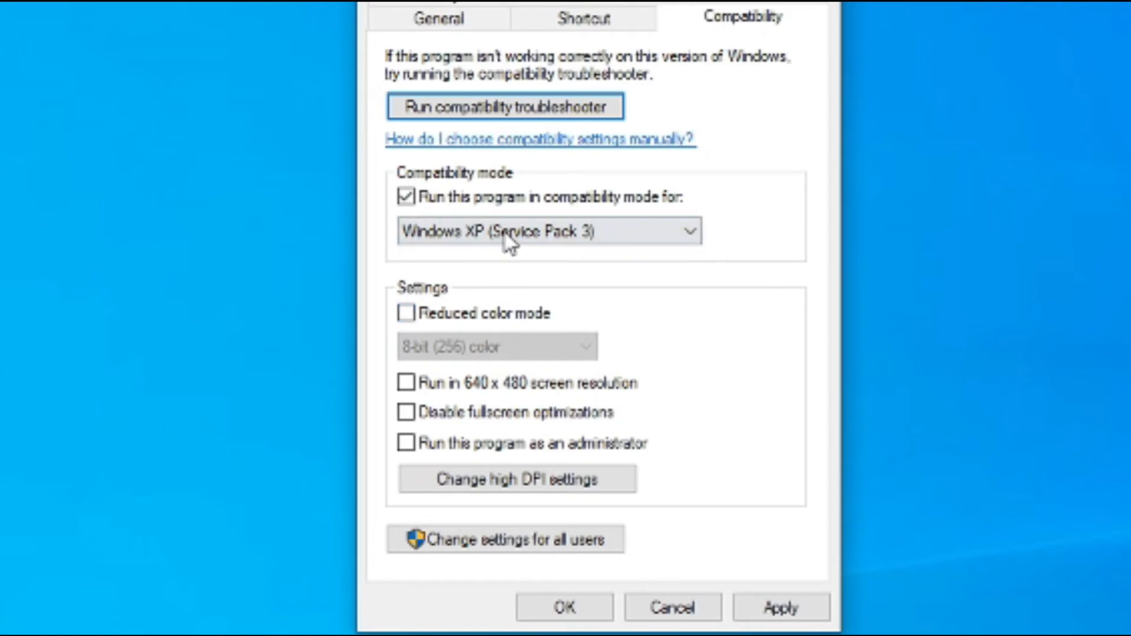
{"action": "left_click", "coordinate": [548, 231]}
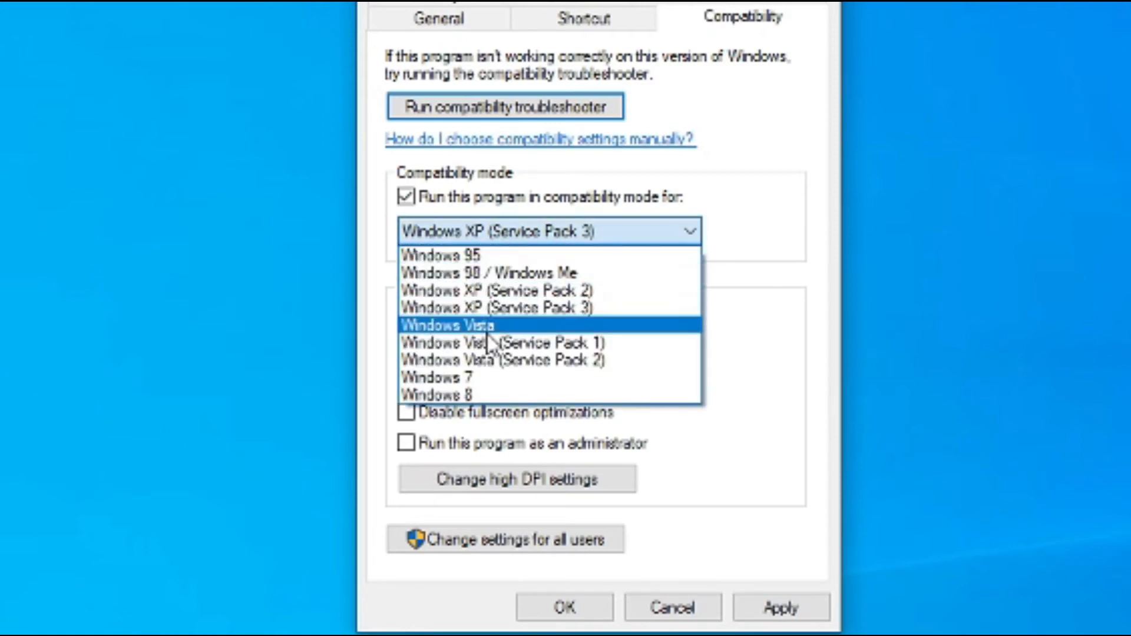
{"action": "mouse_move", "coordinate": [473, 254]}
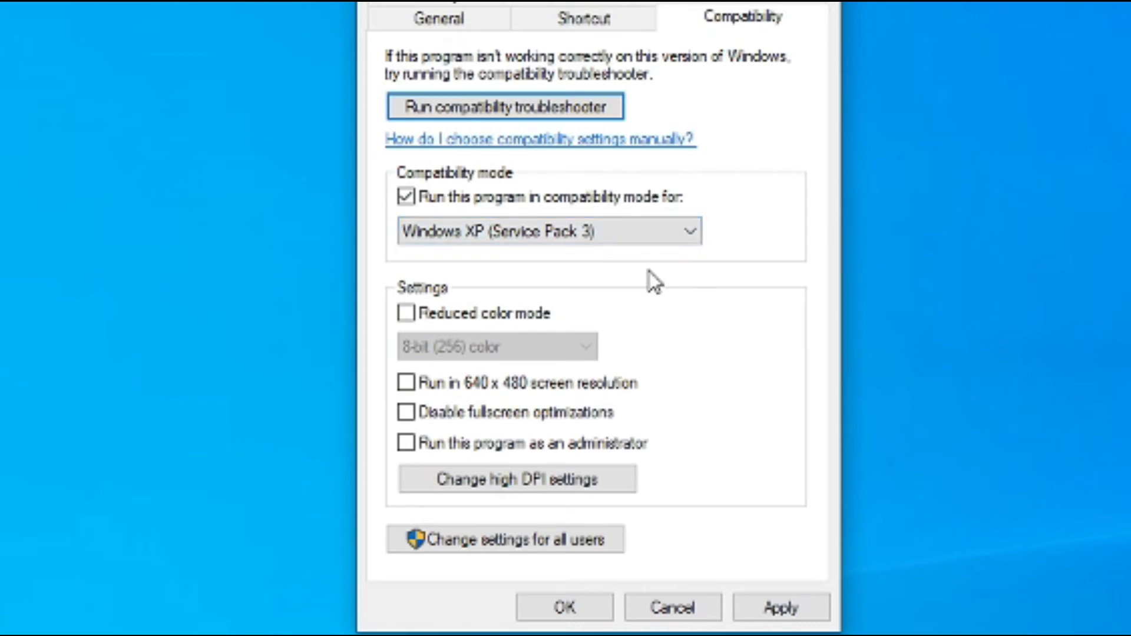
{"action": "mouse_move", "coordinate": [691, 307]}
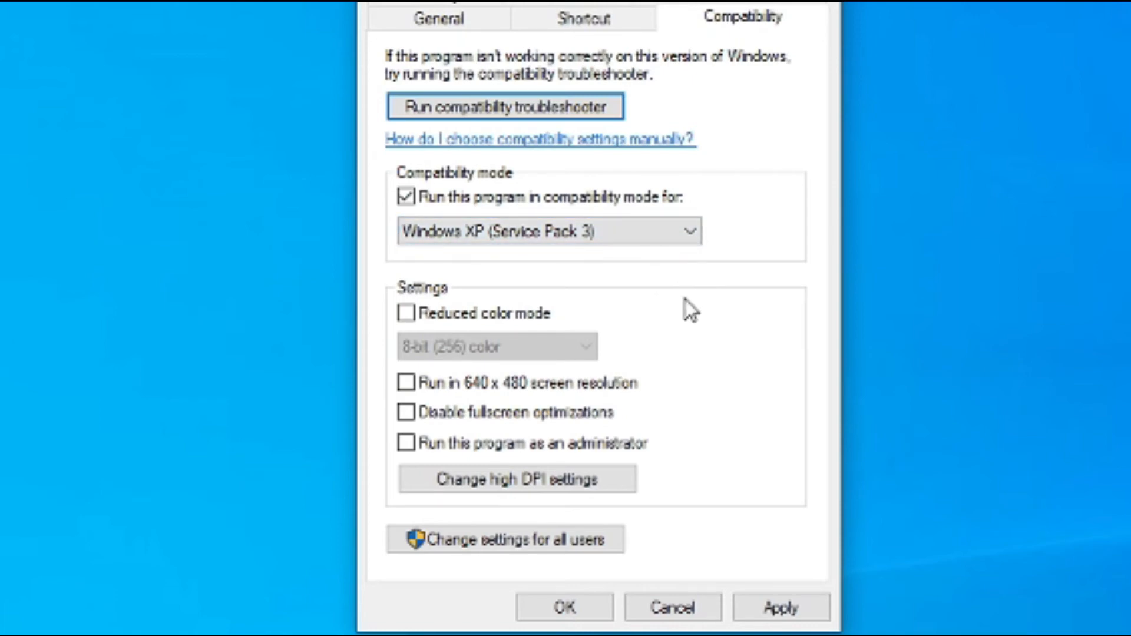
{"action": "mouse_move", "coordinate": [558, 232]}
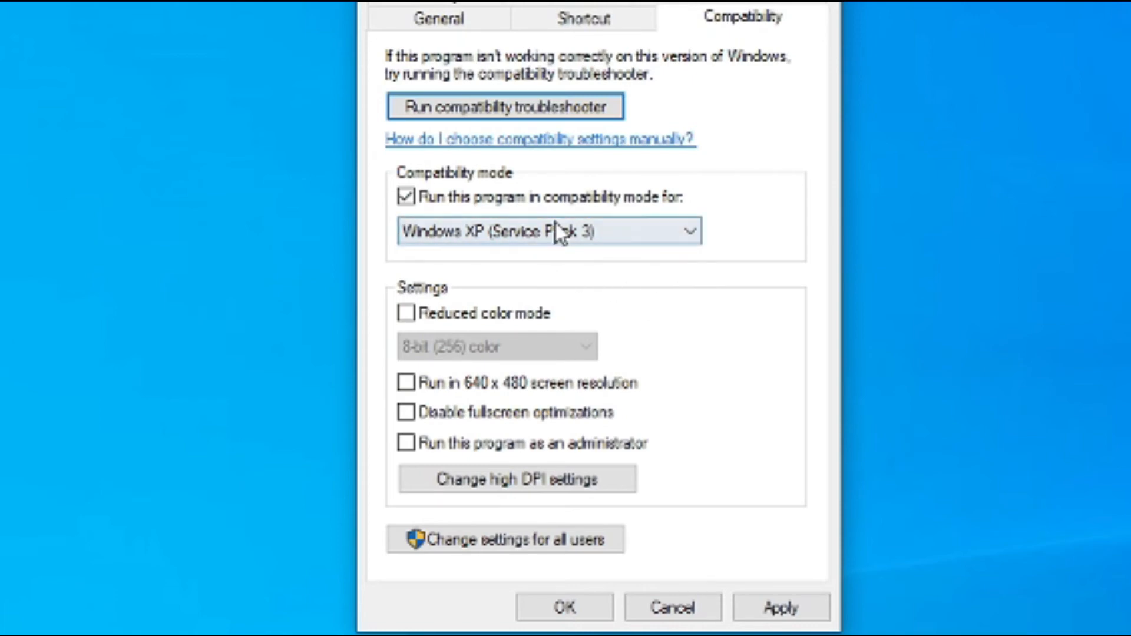
{"action": "mouse_move", "coordinate": [835, 463]}
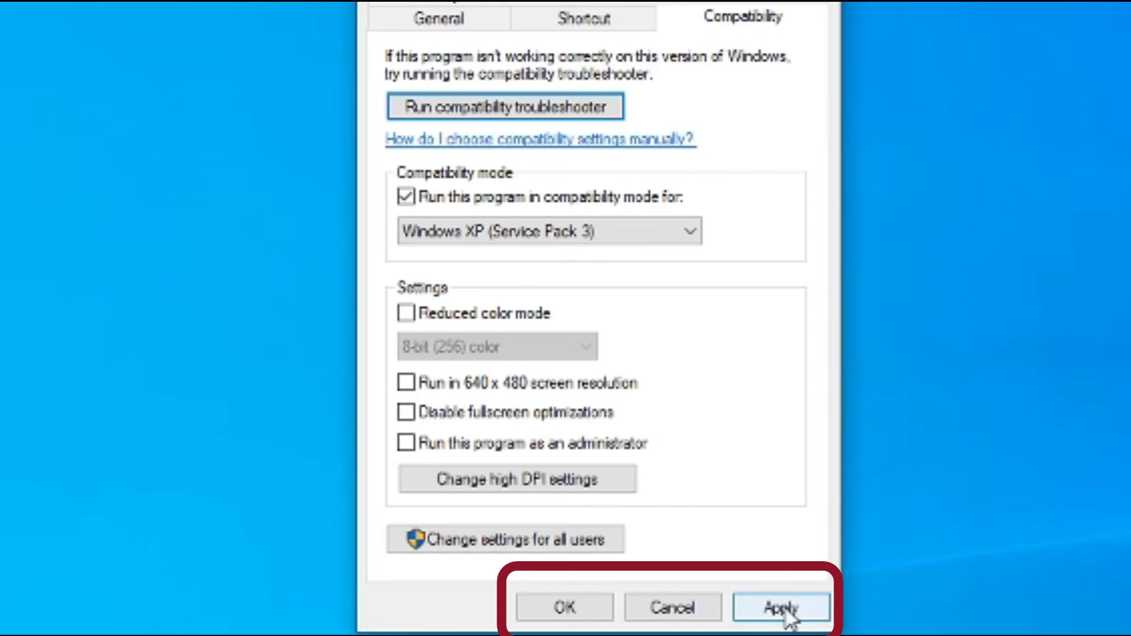
{"action": "left_click", "coordinate": [780, 606]}
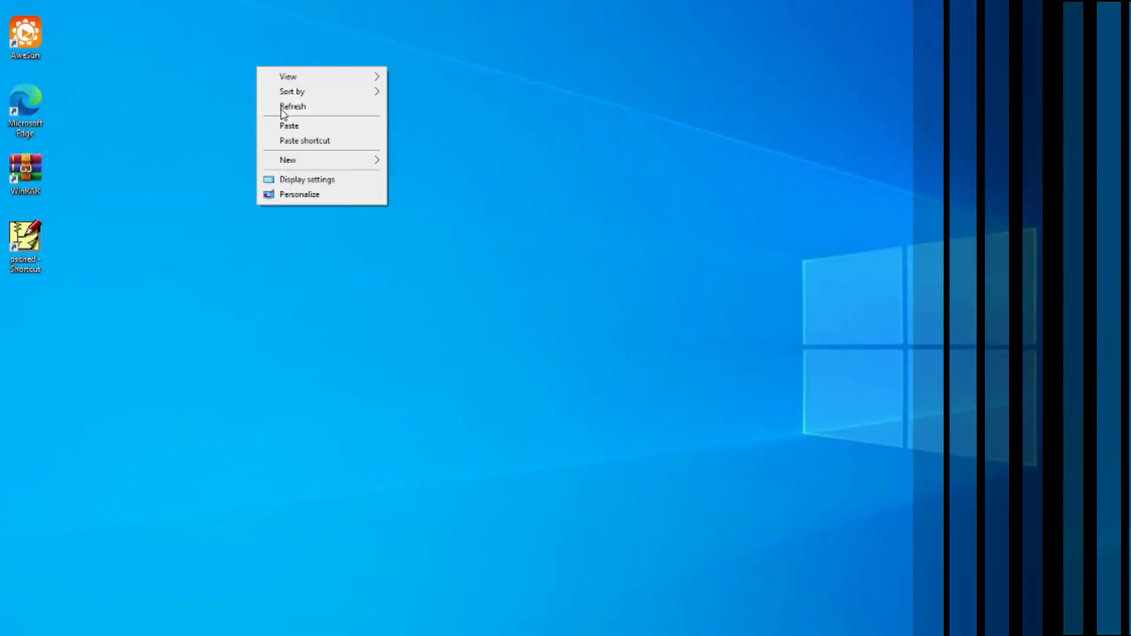
Refresh the desktop and launch PSpice Schematics from the psched shortcut.
{"action": "left_click", "coordinate": [293, 106]}
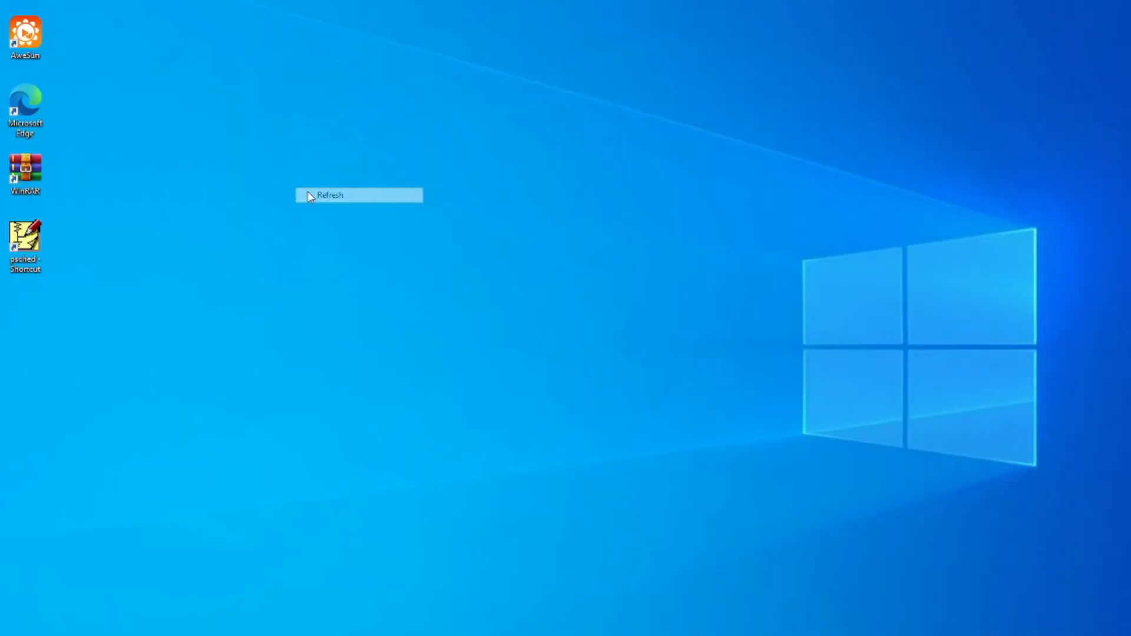
{"action": "left_click", "coordinate": [329, 194]}
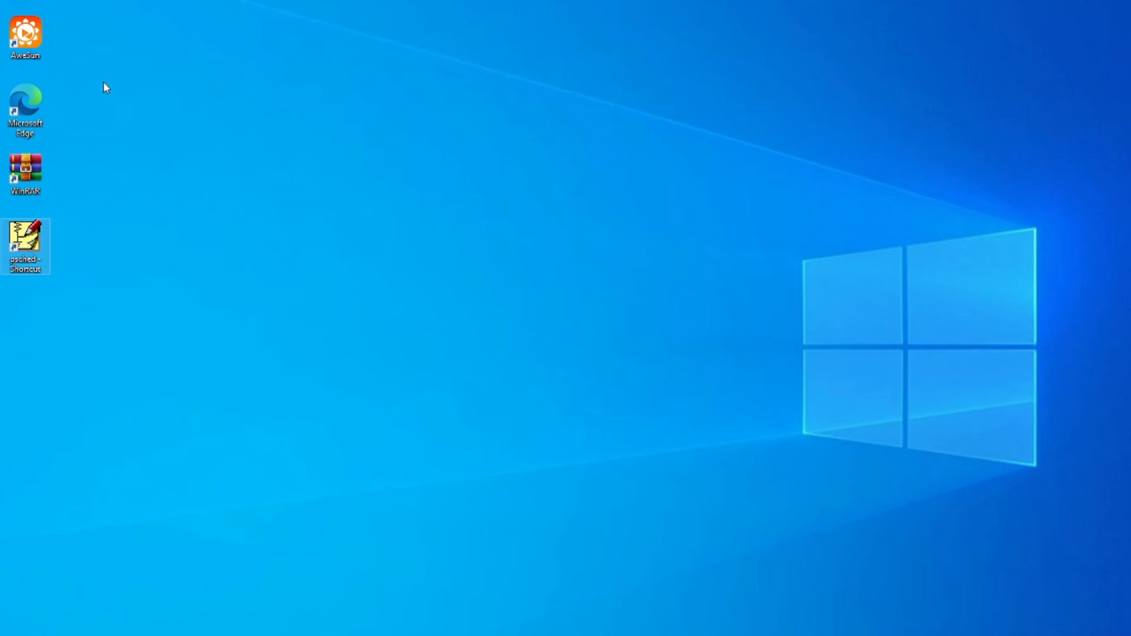
{"action": "double_click", "coordinate": [25, 245]}
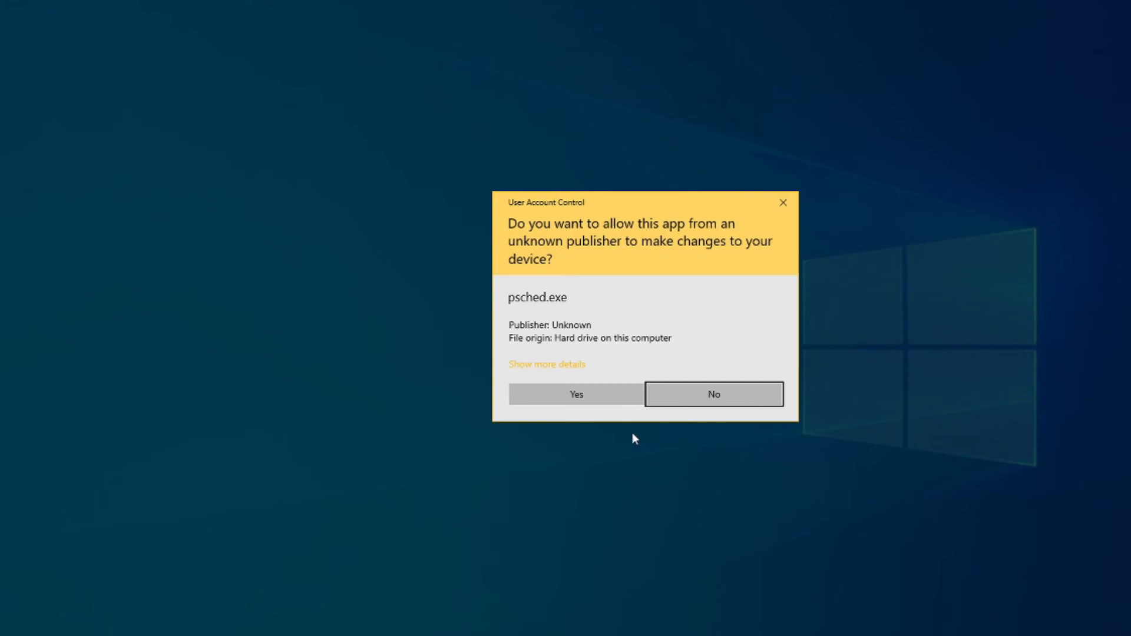
{"action": "mouse_move", "coordinate": [657, 264]}
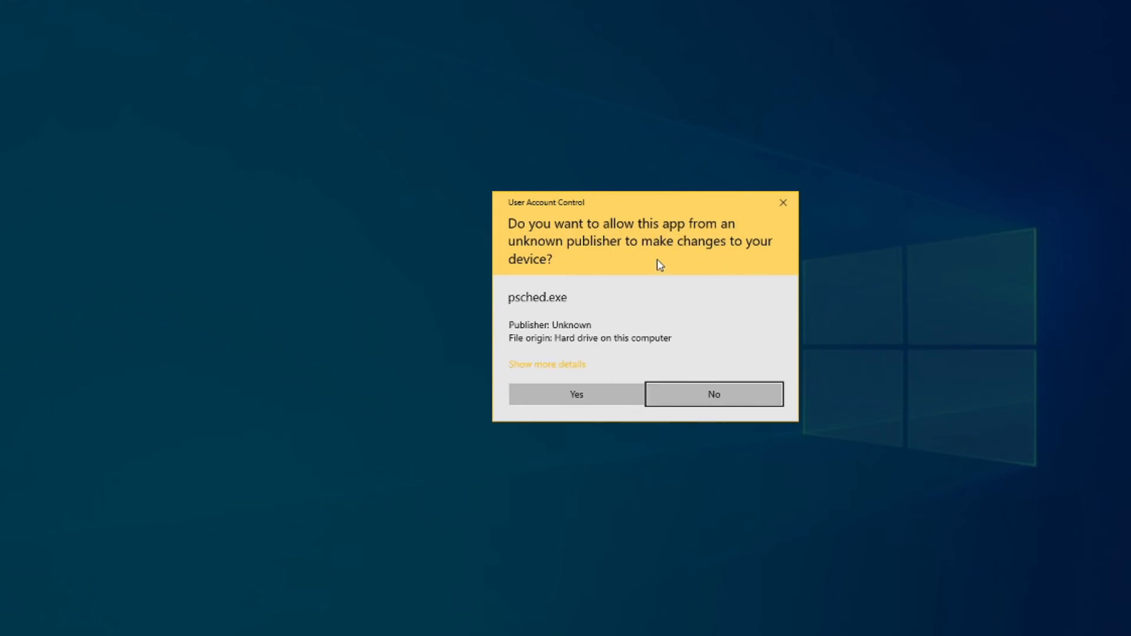
{"action": "mouse_move", "coordinate": [657, 246]}
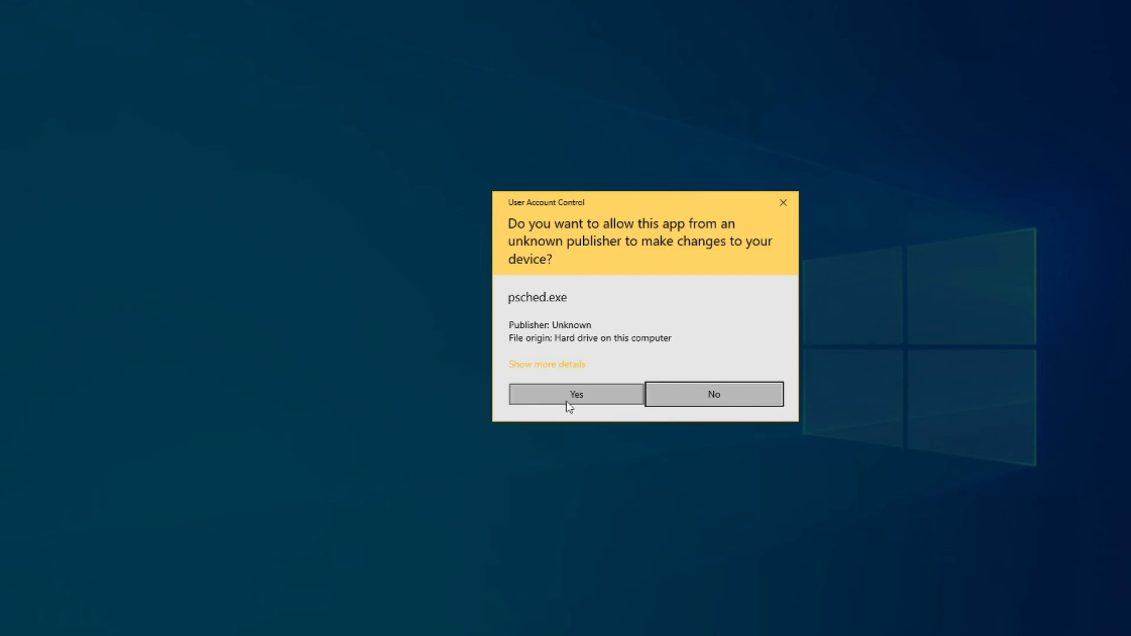
{"action": "mouse_move", "coordinate": [571, 393]}
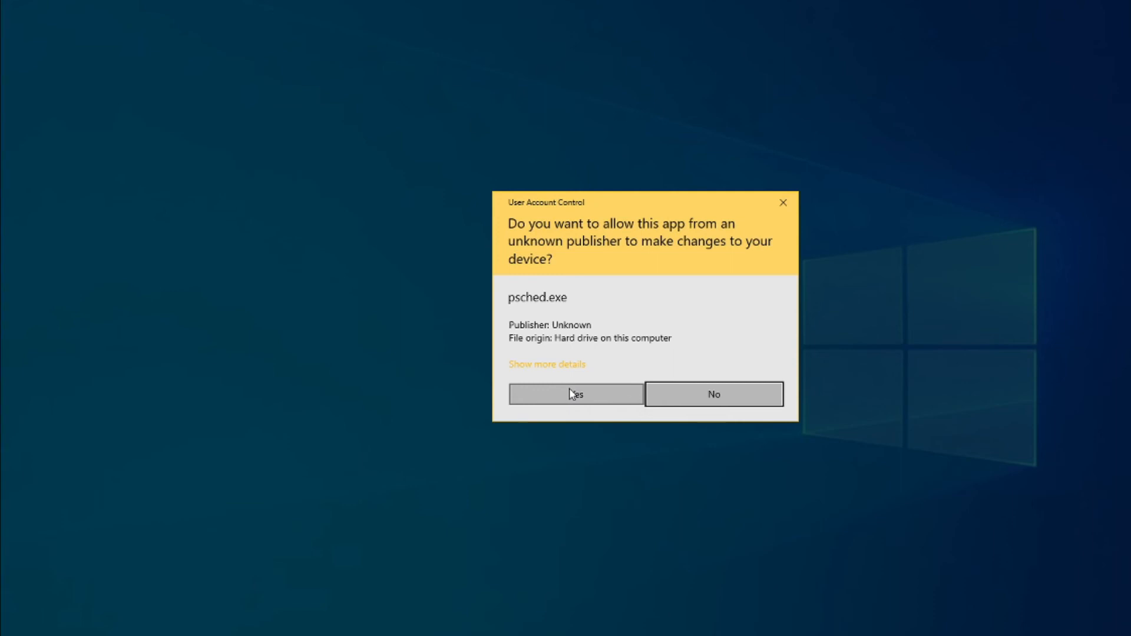
Allow psched.exe to make changes in the User Account Control prompt.
{"action": "left_click", "coordinate": [575, 393]}
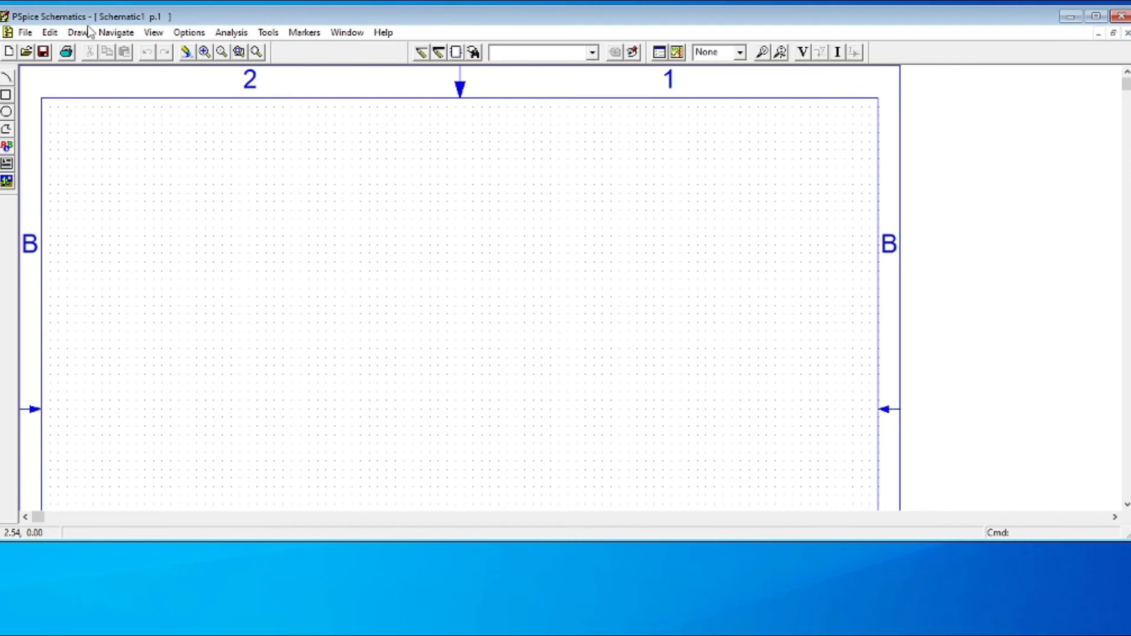
Bring up Part Browser Basic via Draw > Get New Part.
{"action": "left_click", "coordinate": [24, 33]}
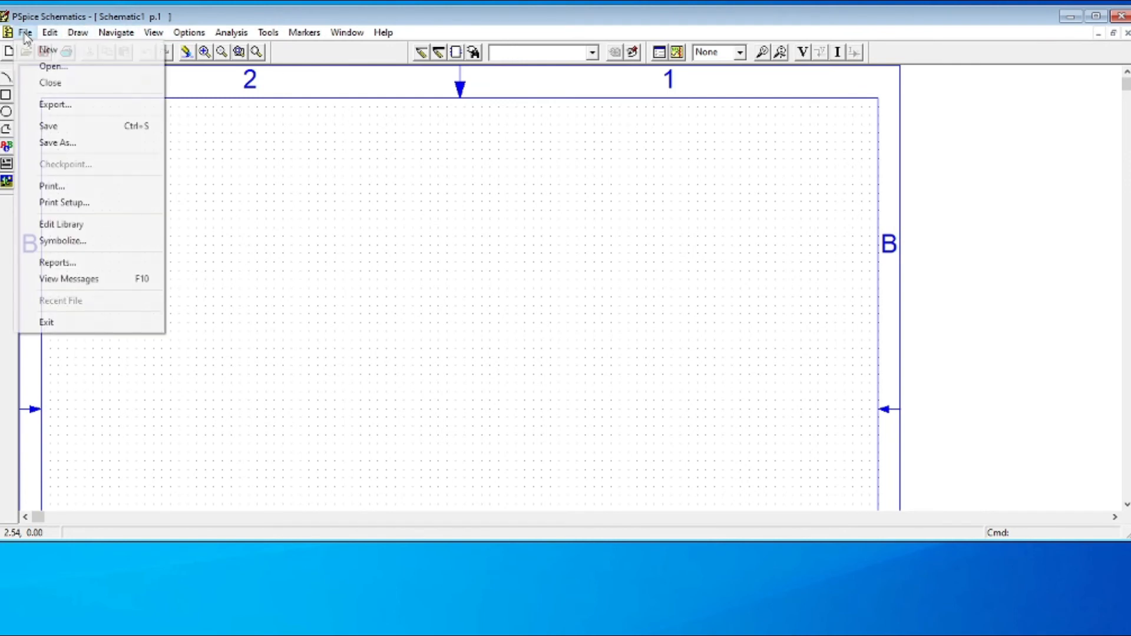
{"action": "left_click", "coordinate": [76, 33]}
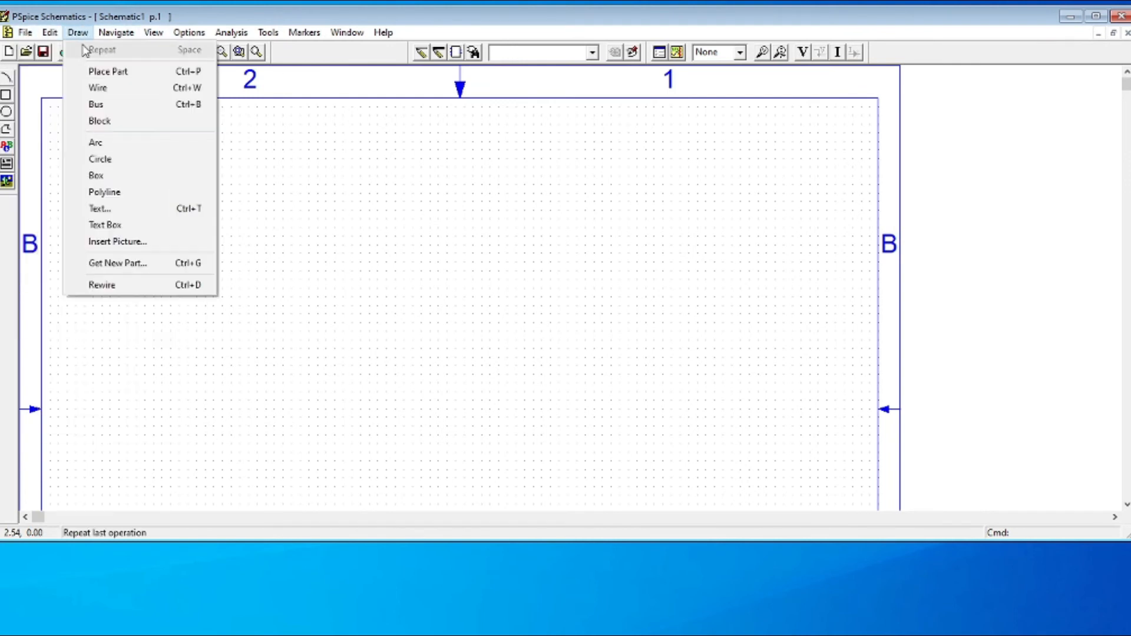
{"action": "mouse_move", "coordinate": [117, 262]}
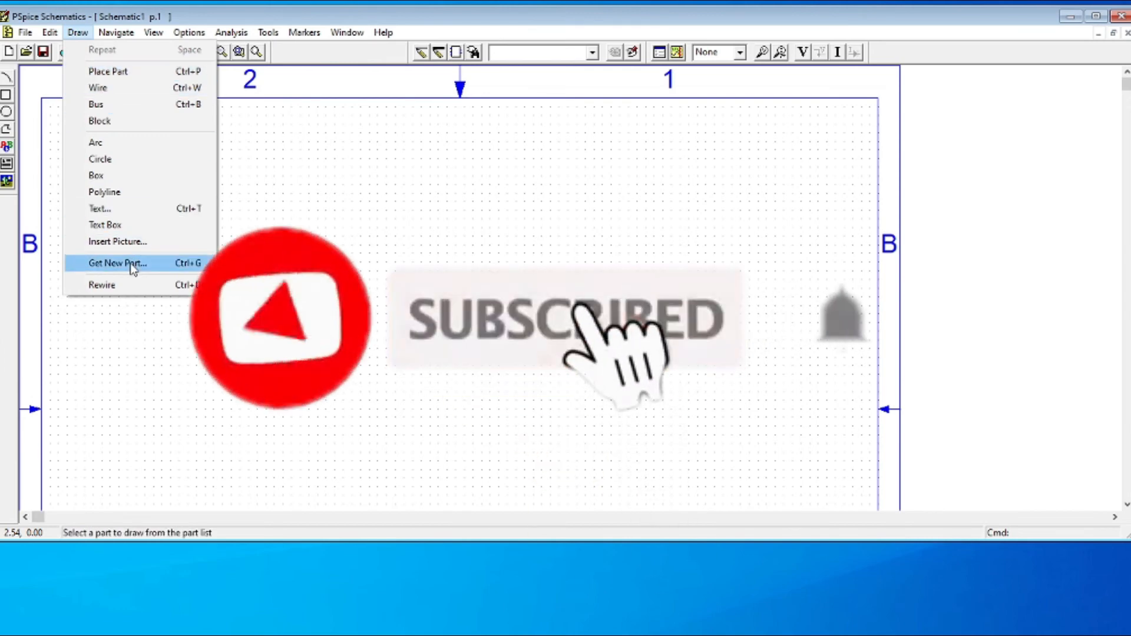
{"action": "left_click", "coordinate": [117, 263]}
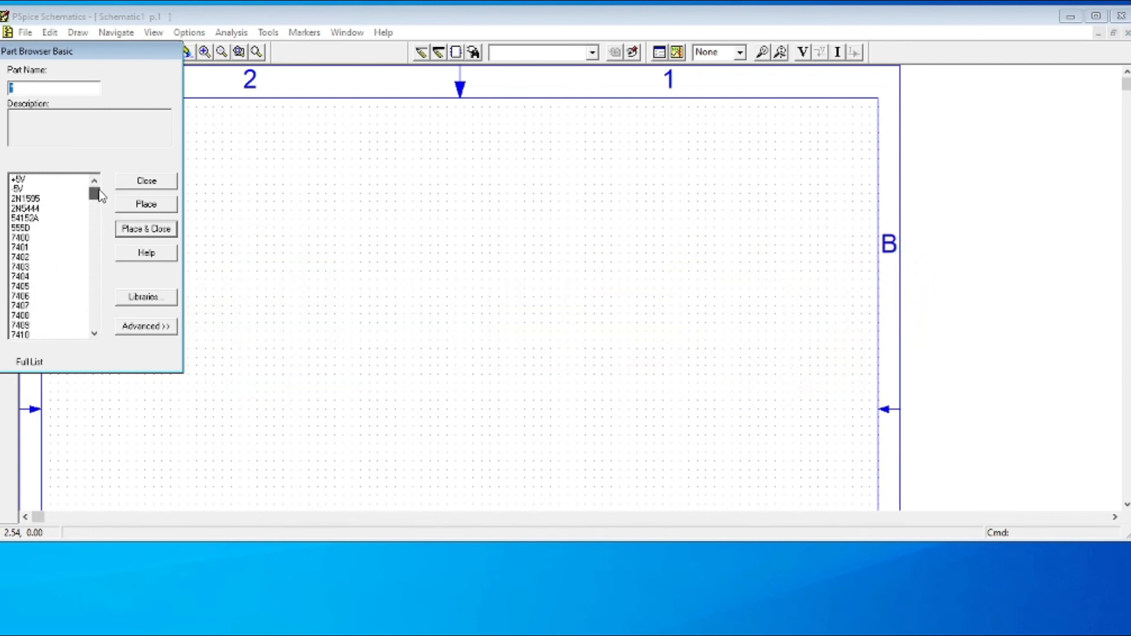
Place a +5V bubble and a 2N1595 SCR near the sheet centre.
{"action": "left_click", "coordinate": [24, 178]}
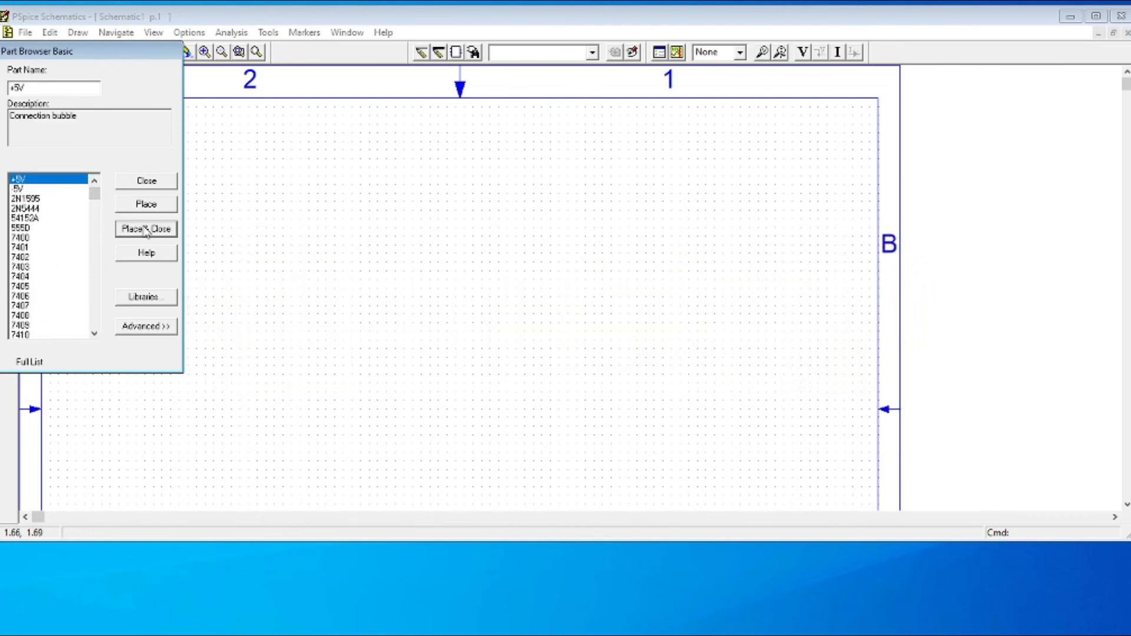
{"action": "left_click", "coordinate": [146, 229]}
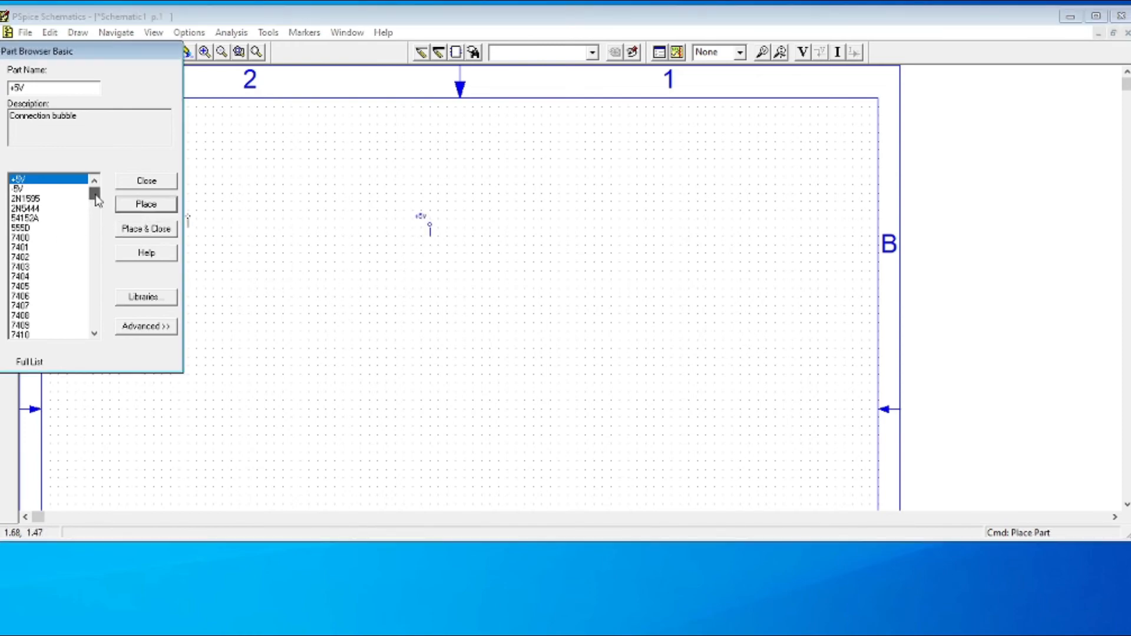
{"action": "left_click", "coordinate": [27, 198]}
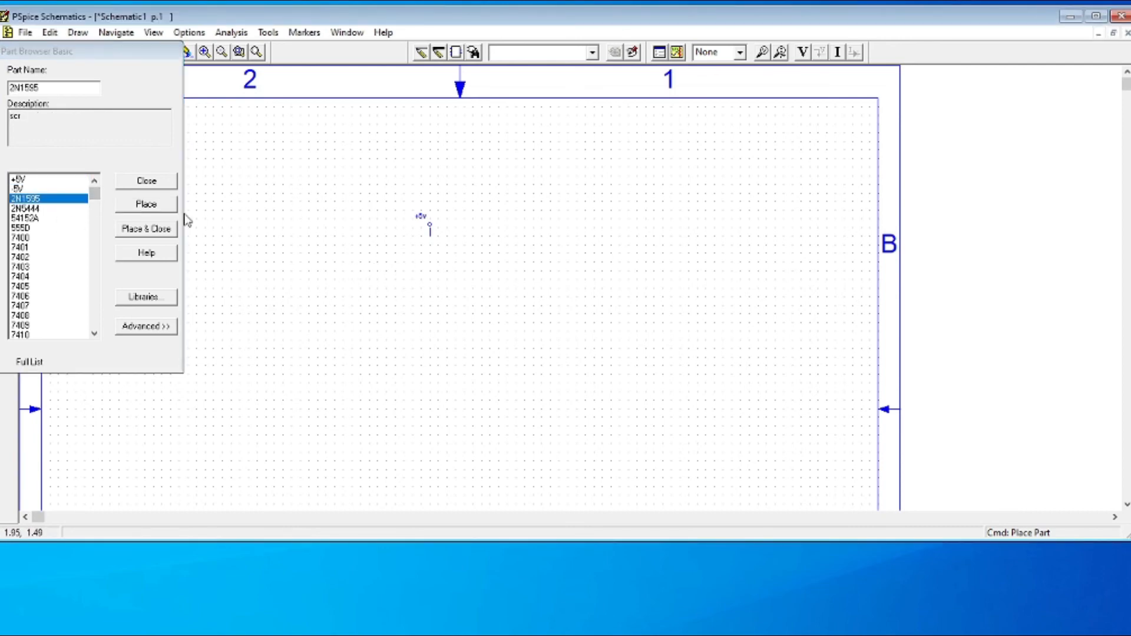
{"action": "left_click", "coordinate": [524, 302]}
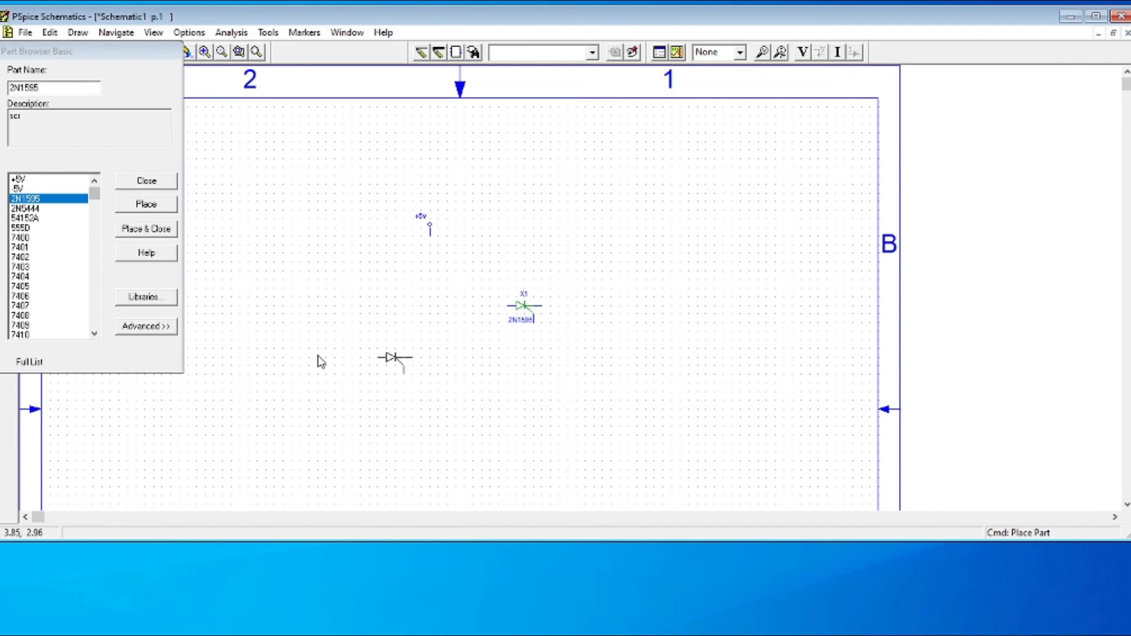
{"action": "mouse_move", "coordinate": [214, 365]}
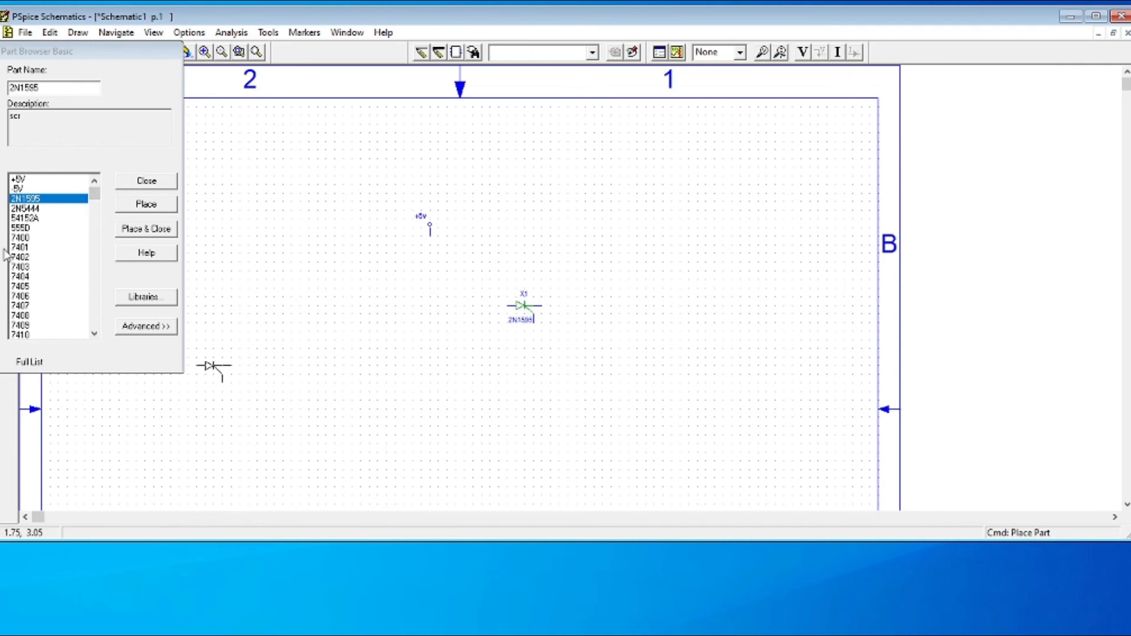
{"action": "mouse_move", "coordinate": [60, 240]}
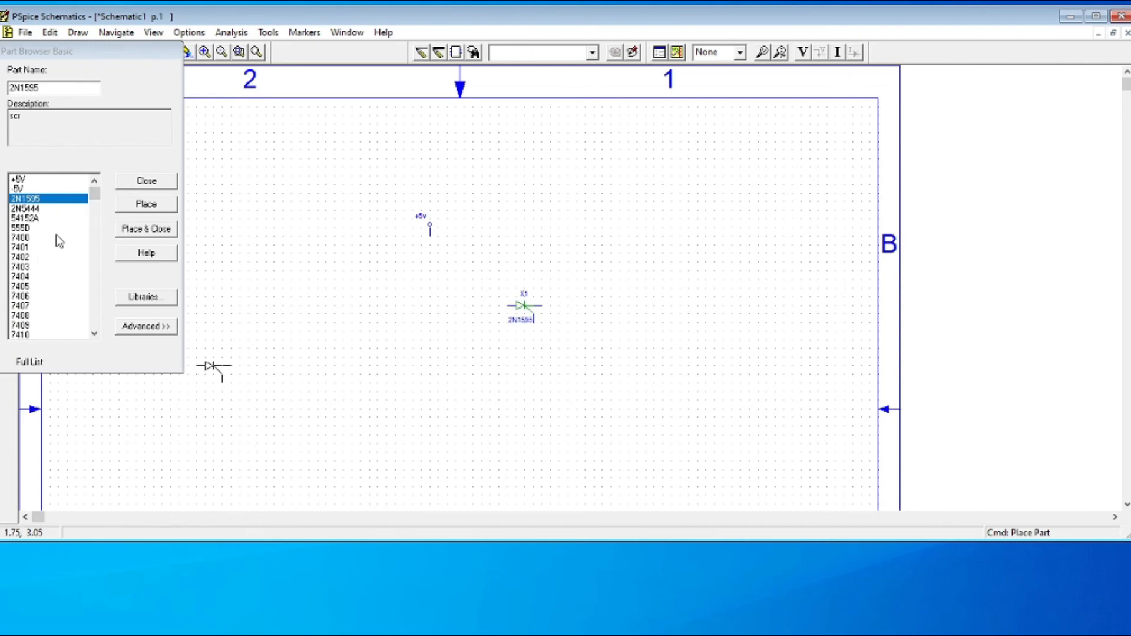
Place 7400 NAND gates and a 7402 NOR gate on the sheet.
{"action": "left_click", "coordinate": [21, 236]}
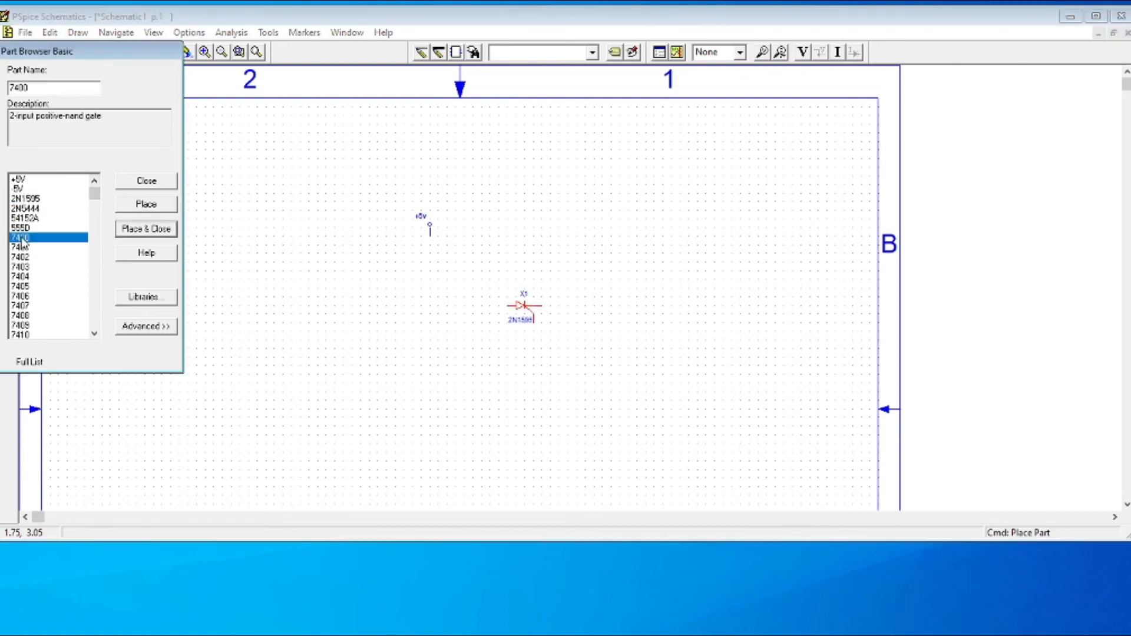
{"action": "left_click", "coordinate": [146, 204]}
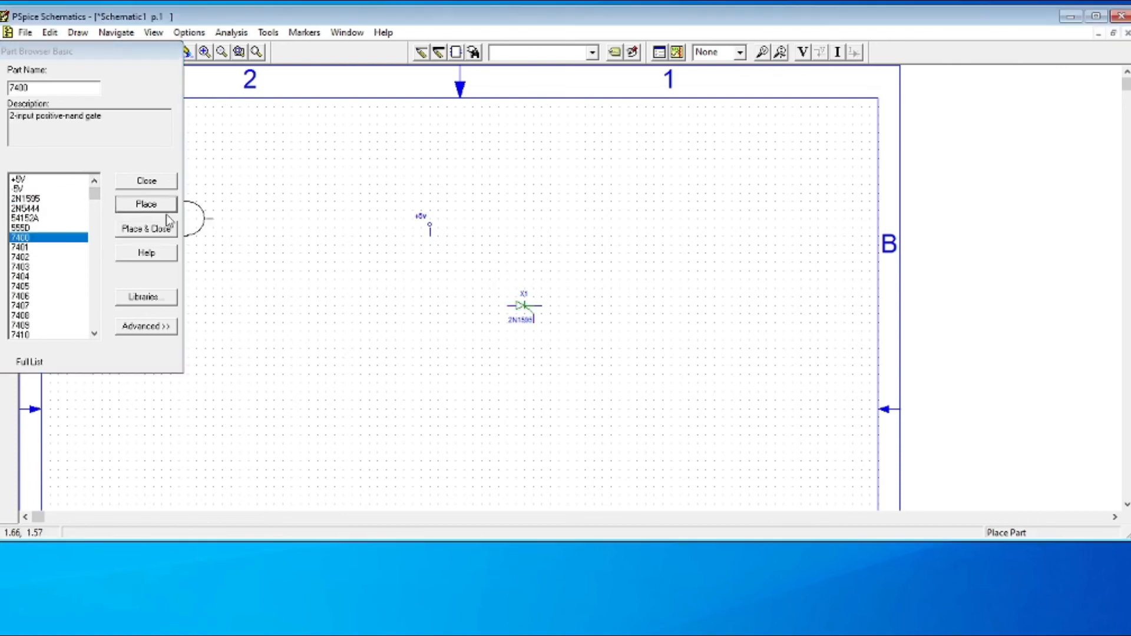
{"action": "left_click", "coordinate": [146, 203]}
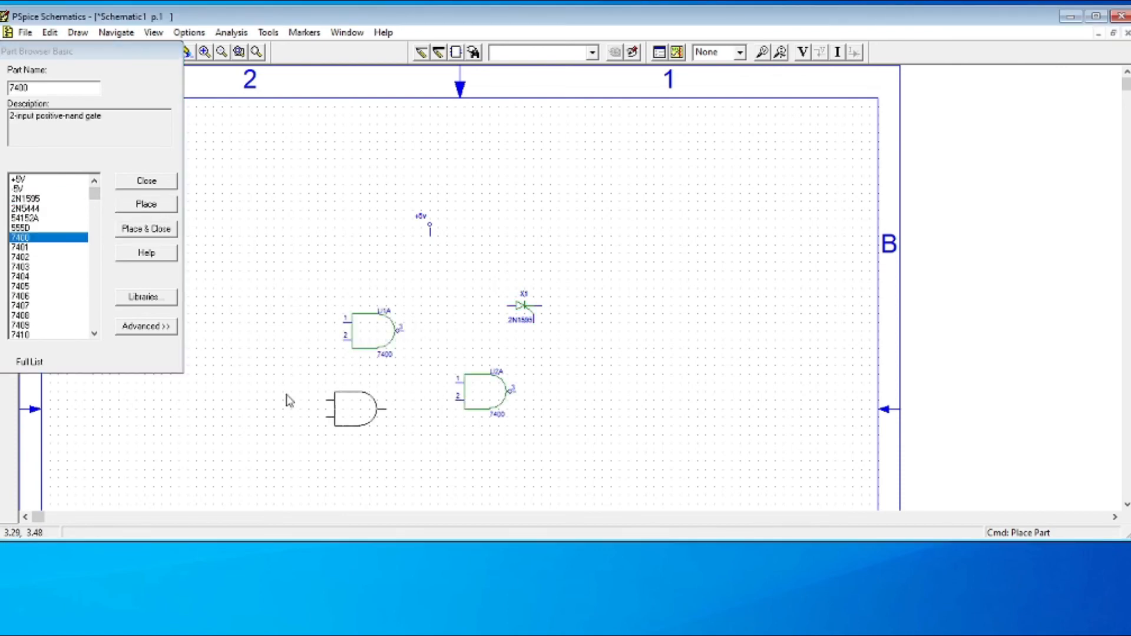
{"action": "left_click", "coordinate": [22, 256]}
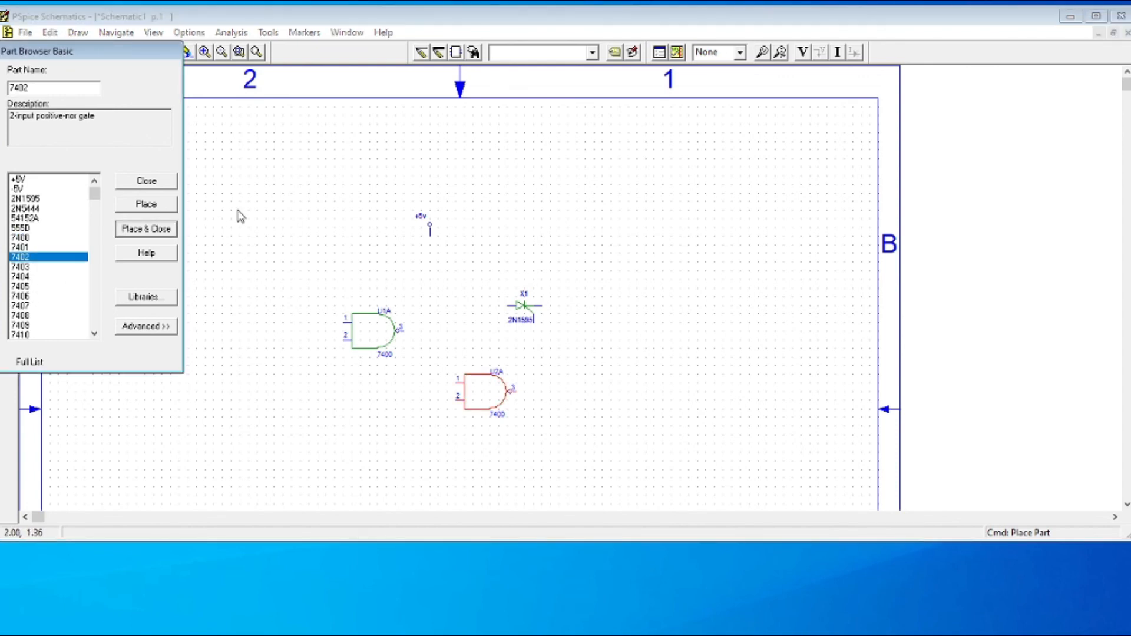
{"action": "left_click", "coordinate": [588, 241]}
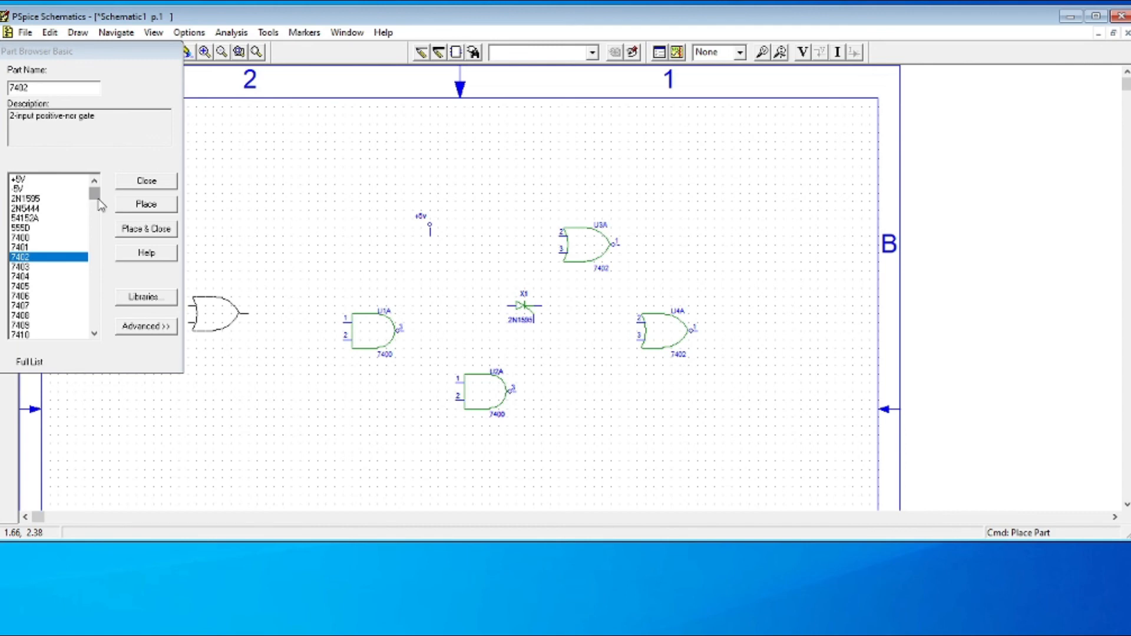
{"action": "scroll", "scroll_direction": "down", "scroll_amount": 3}
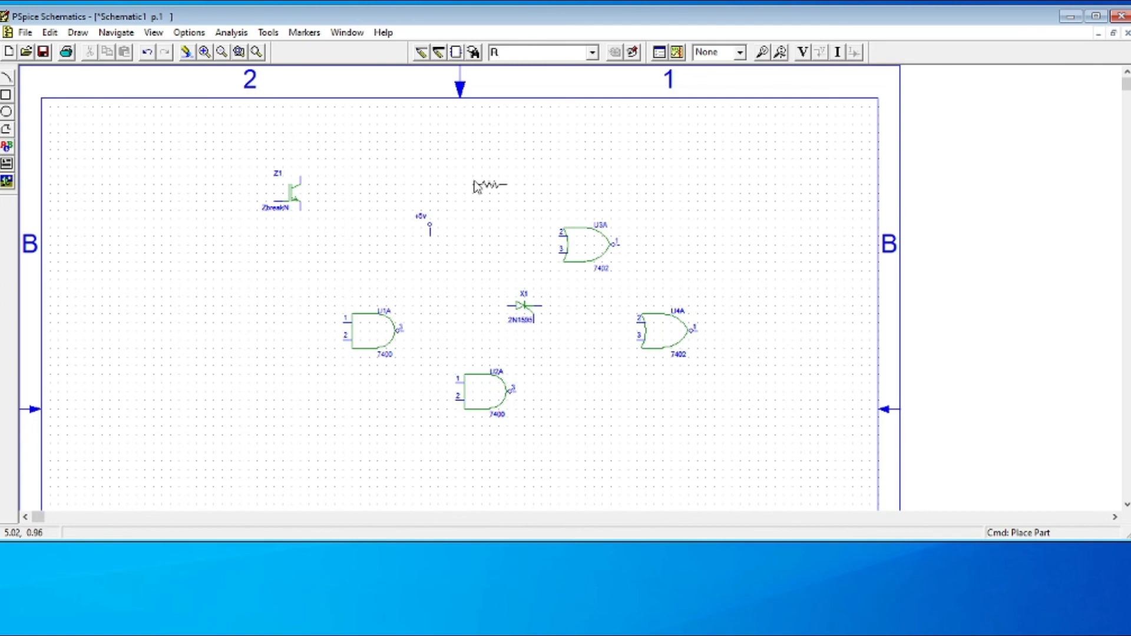
Drop the 1k resistor R1 near the top centre of the sheet.
{"action": "left_click", "coordinate": [526, 123]}
{"action": "type", "text": "L"}
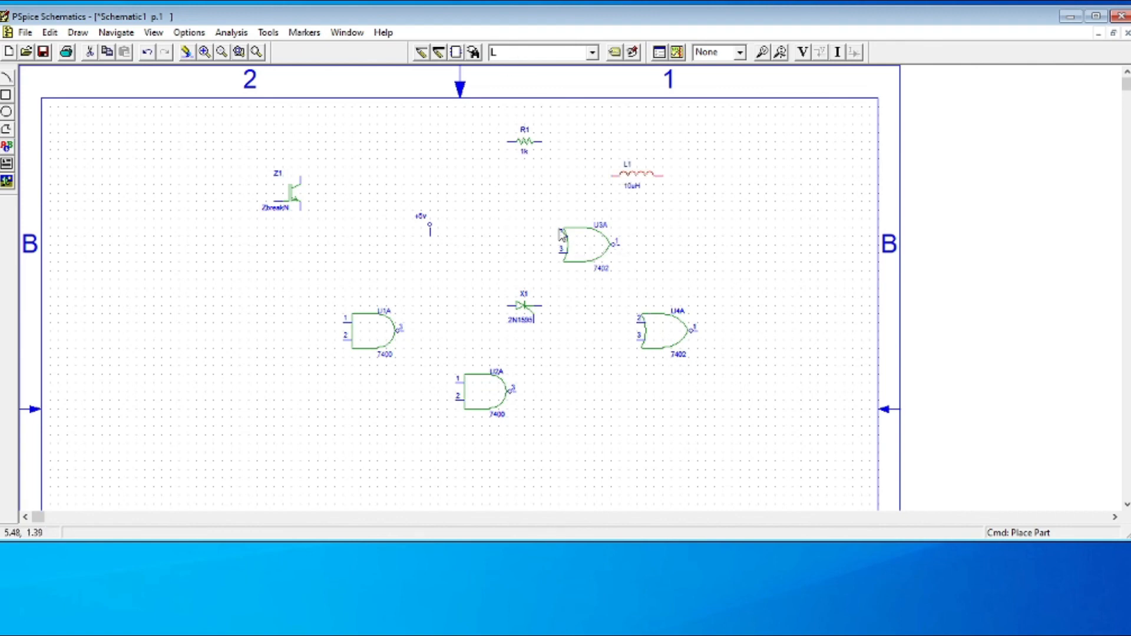
{"action": "mouse_move", "coordinate": [664, 261]}
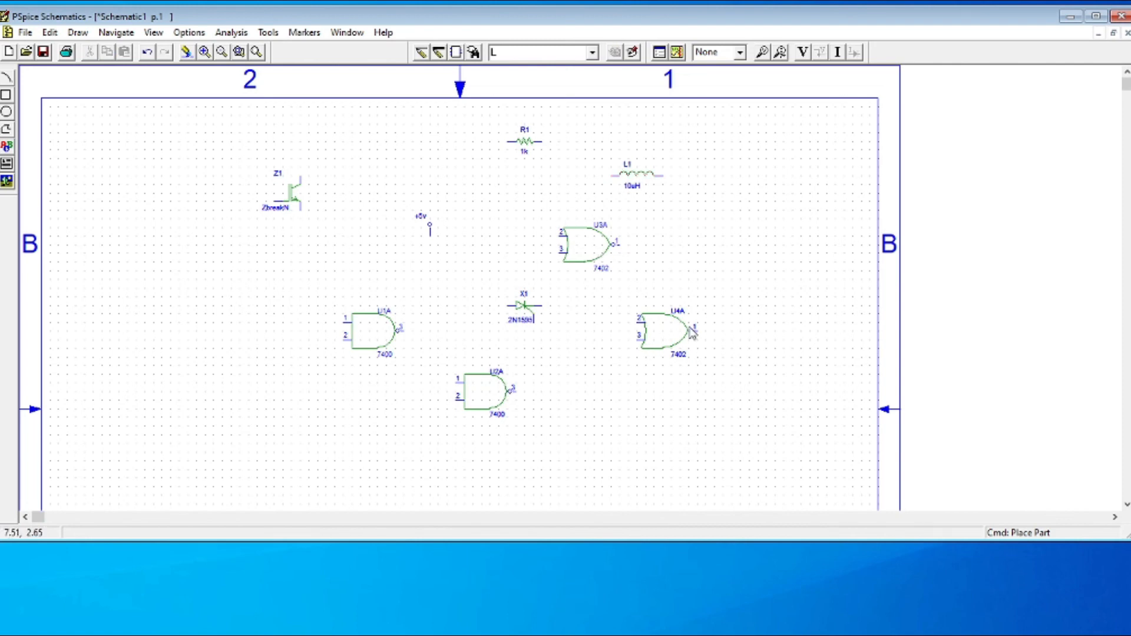
{"action": "mouse_move", "coordinate": [770, 251]}
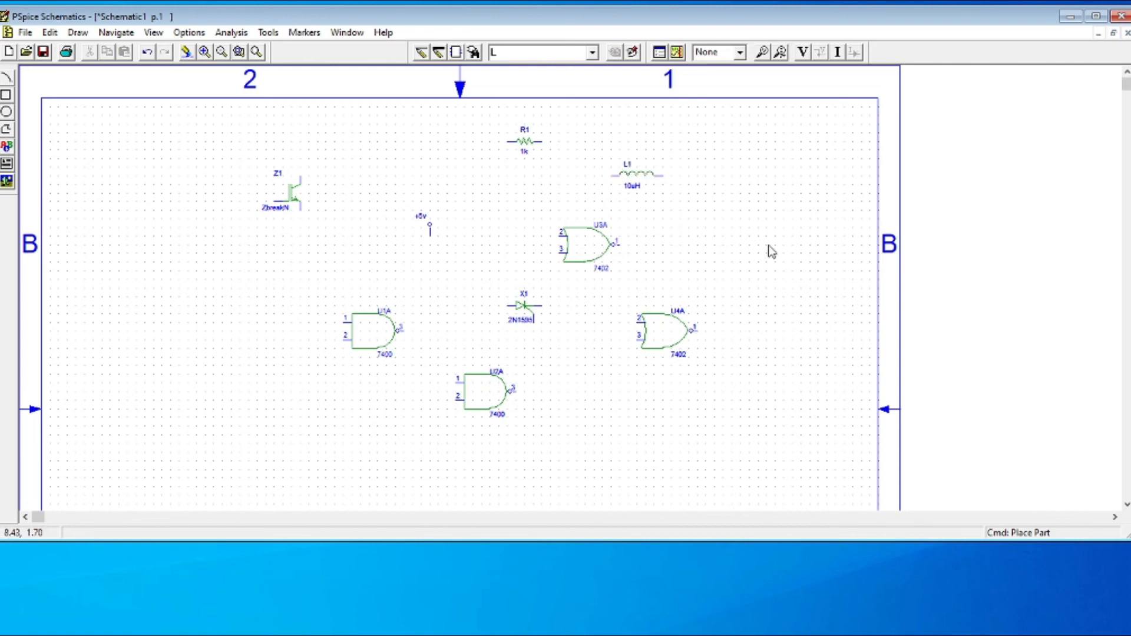
{"action": "mouse_move", "coordinate": [770, 246]}
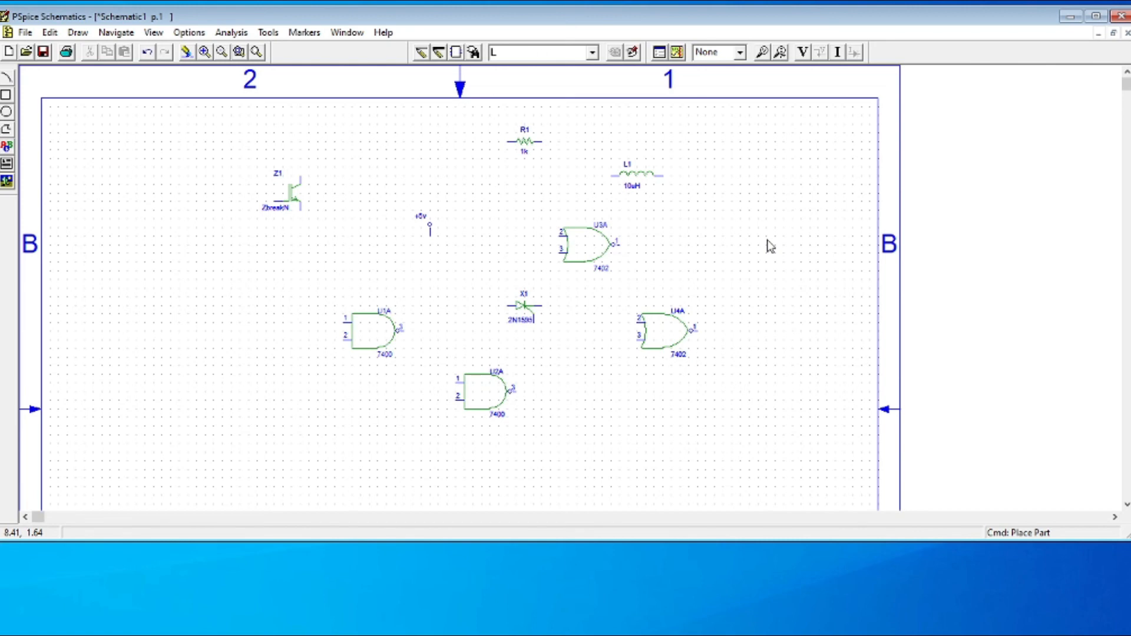
{"action": "mouse_move", "coordinate": [785, 272]}
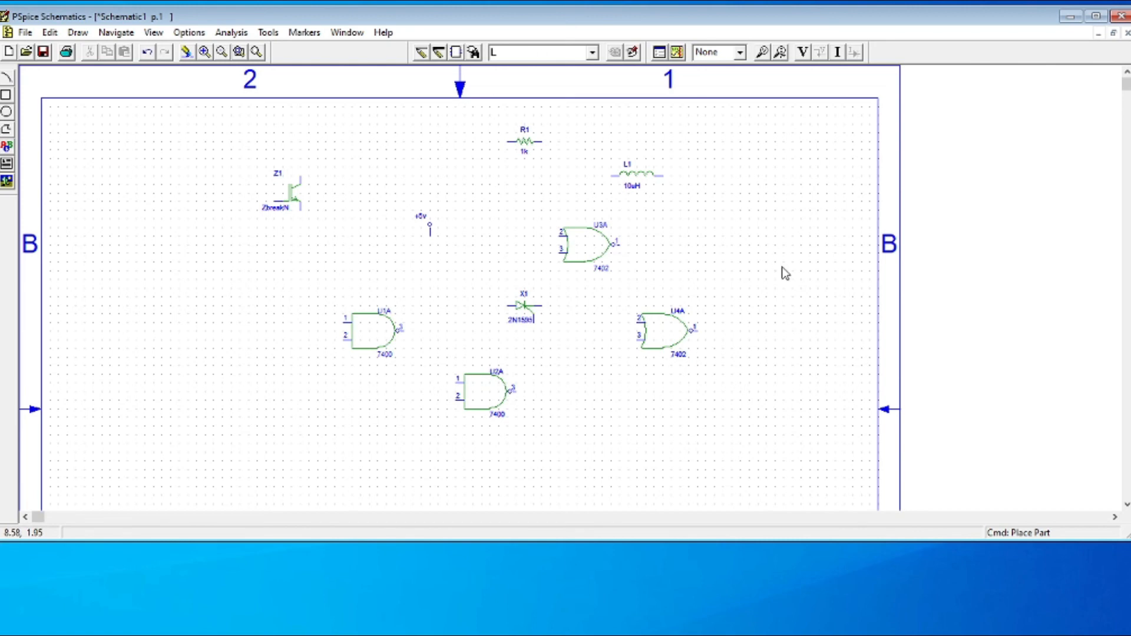